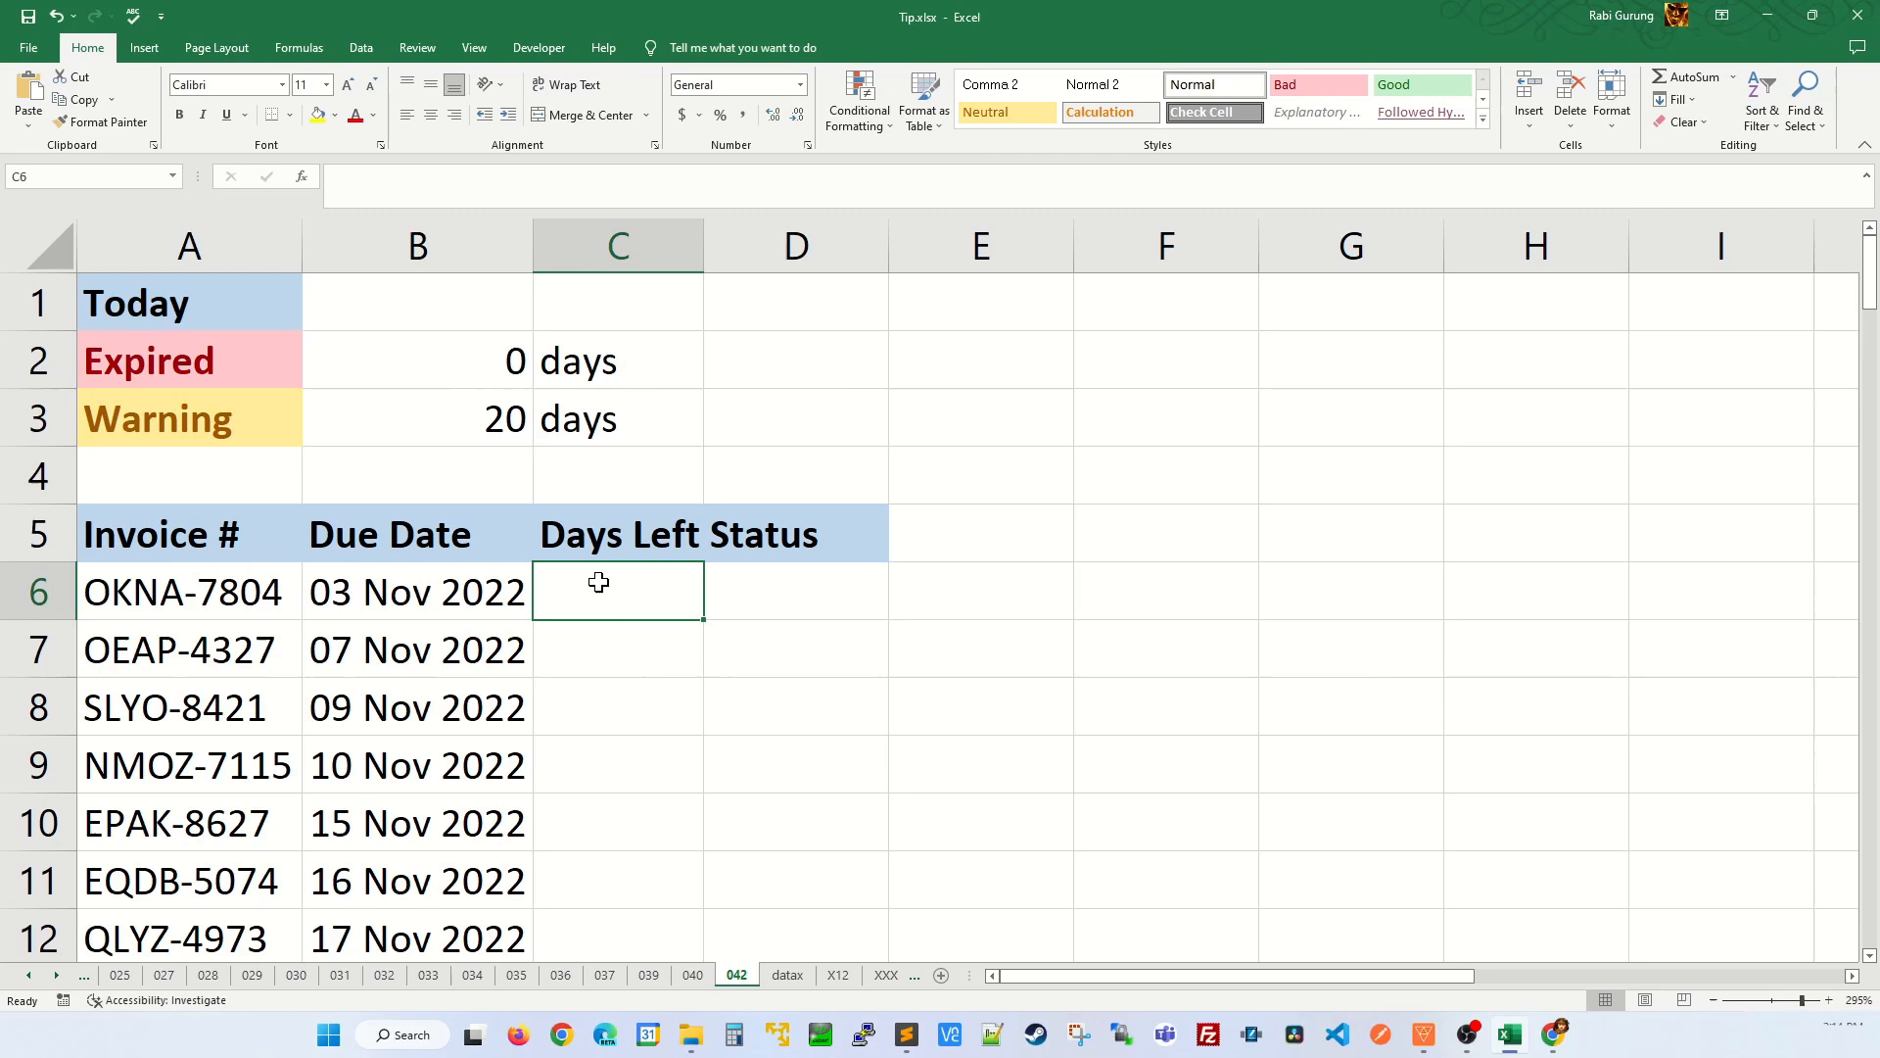
Step: Enter =TODAY() in B1 so the Today cell shows 27 Nov 2022
{"action": "left_click", "coordinate": [417, 303]}
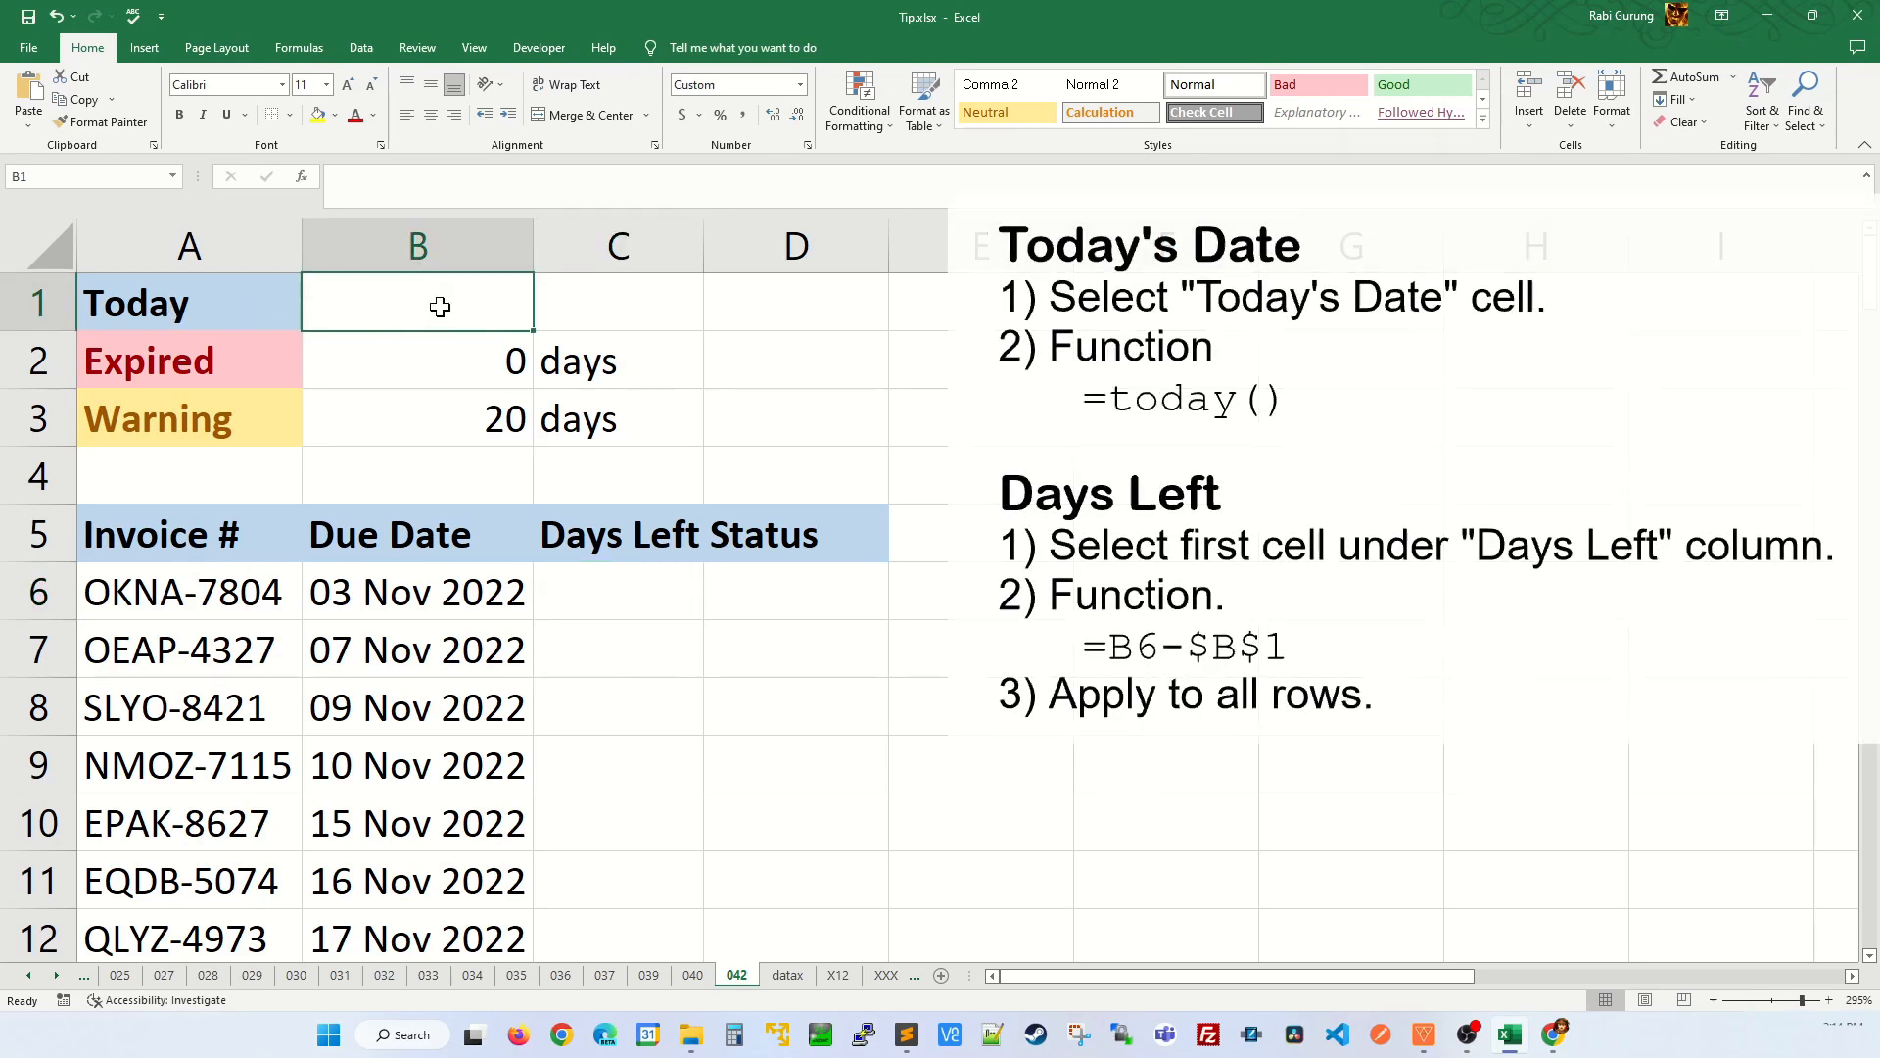
{"action": "type", "text": "=today()"}
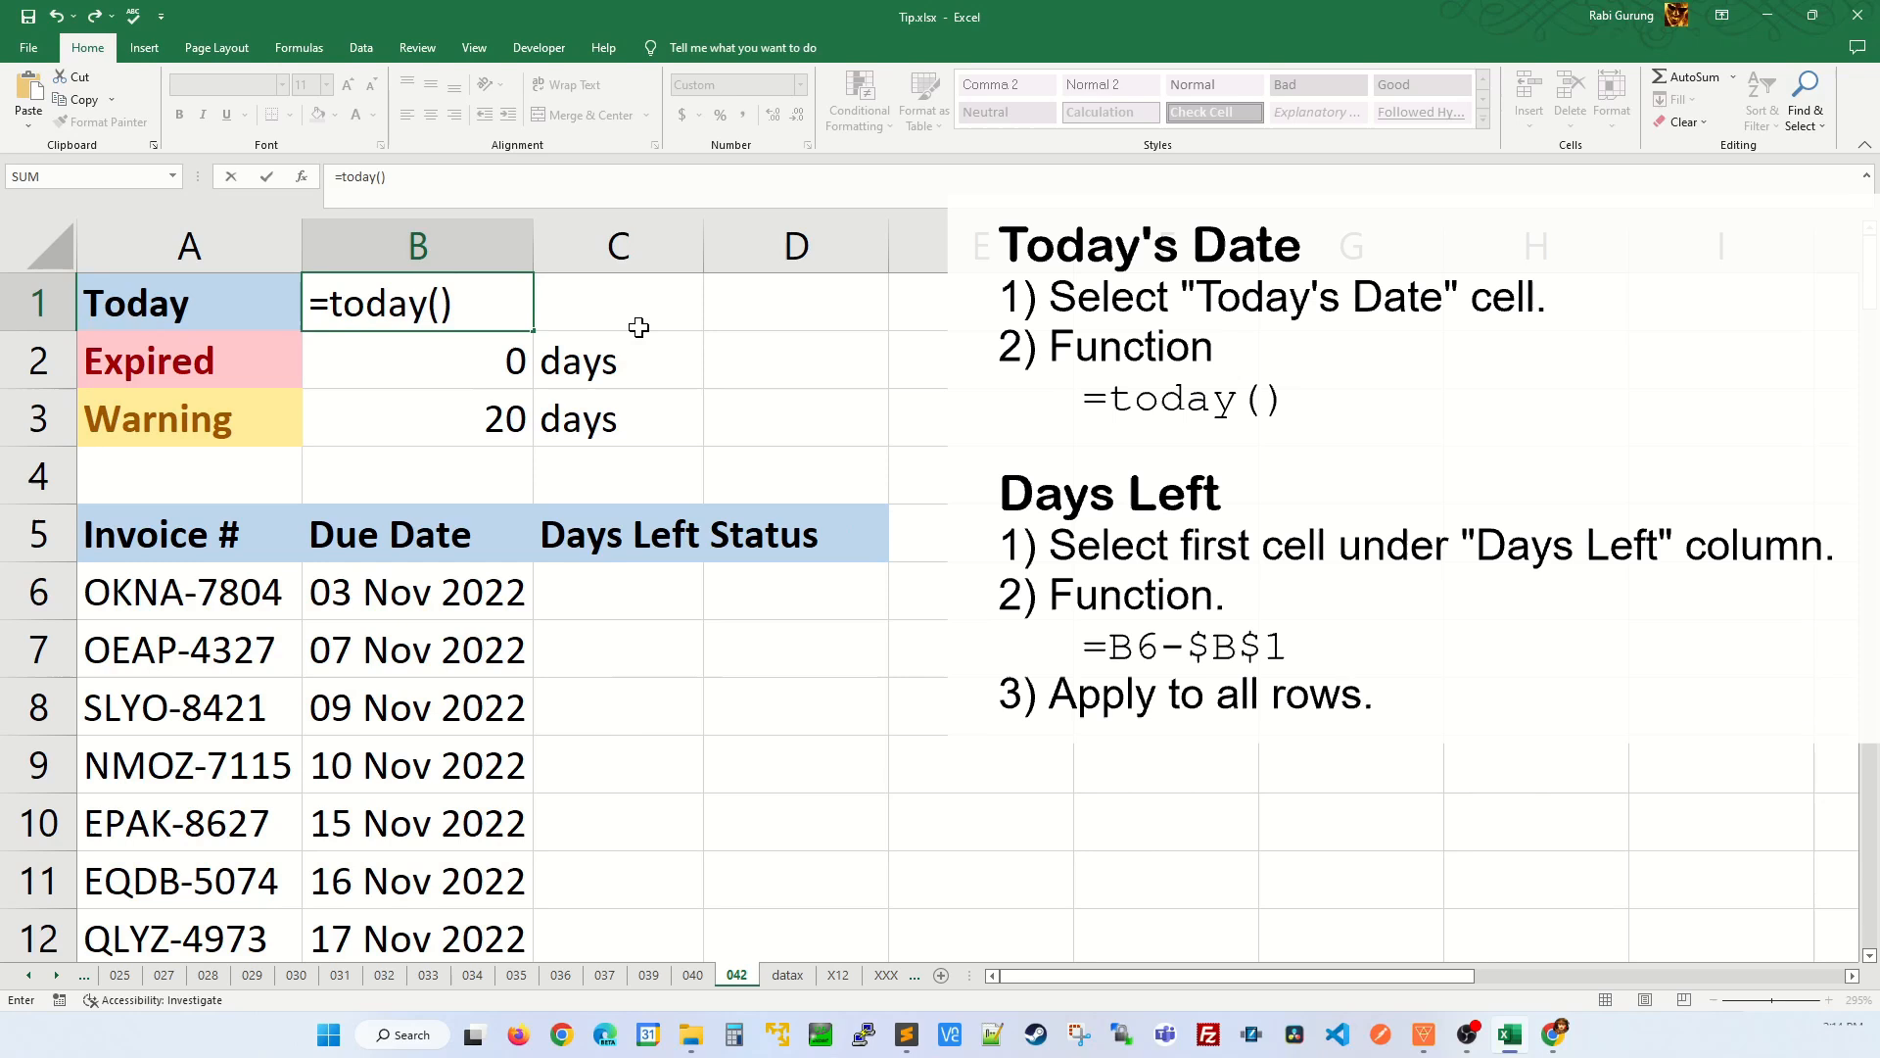
{"action": "key", "text": "Enter"}
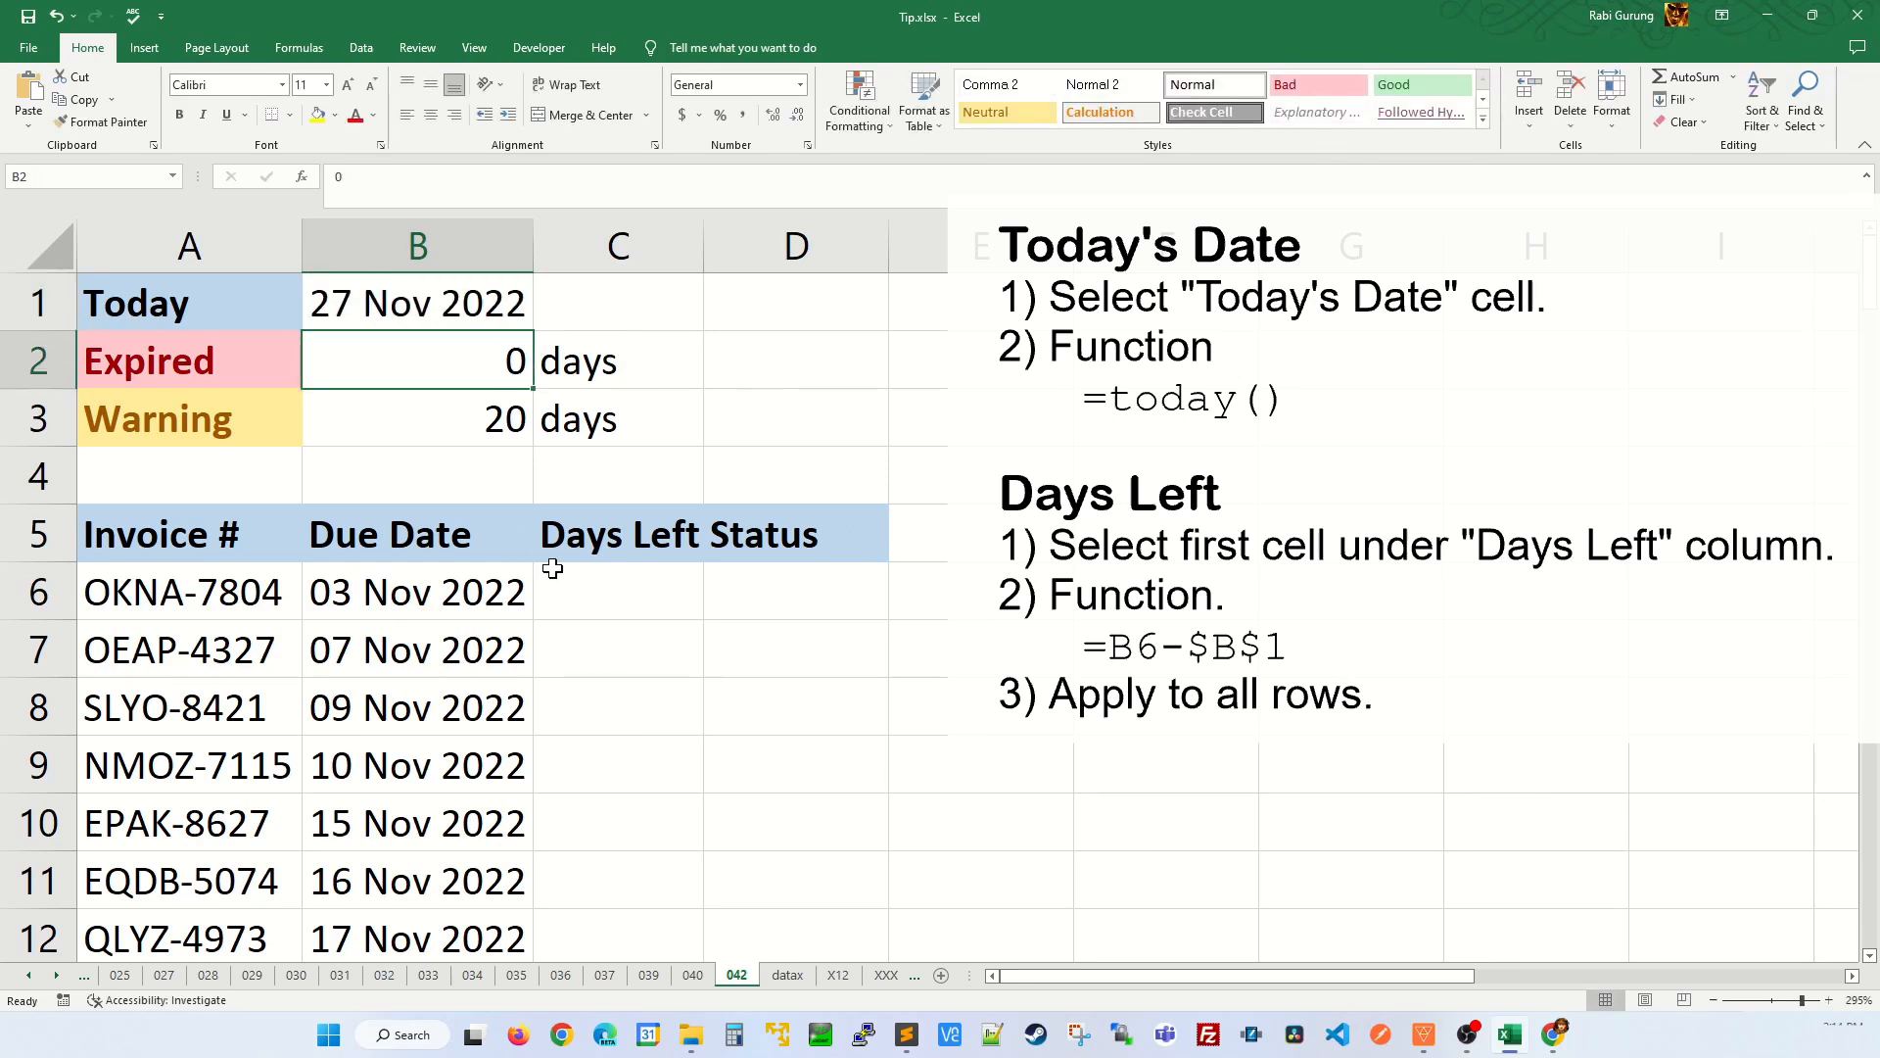
Step: Enter =B6-$B$1 in C6 and fill it down Days Left, giving -24 to -10
{"action": "left_click", "coordinate": [618, 591]}
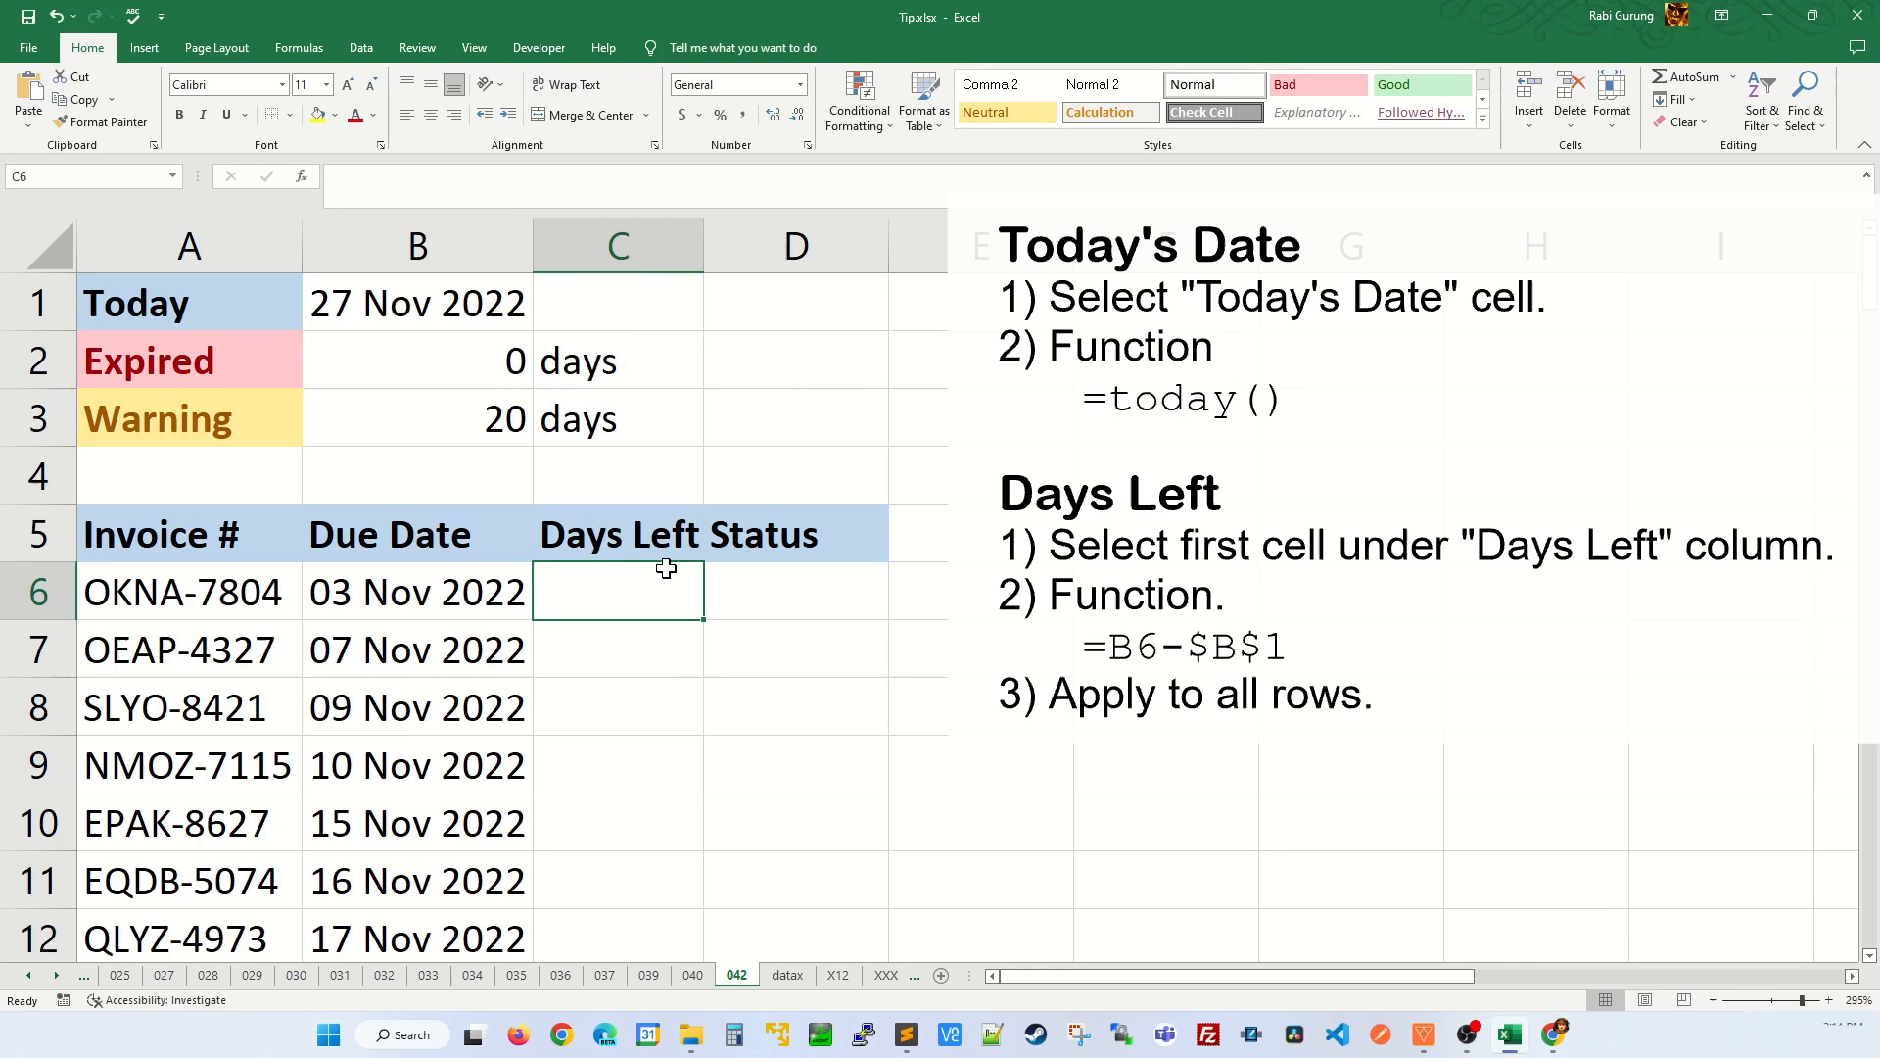
{"action": "type", "text": "=B6"}
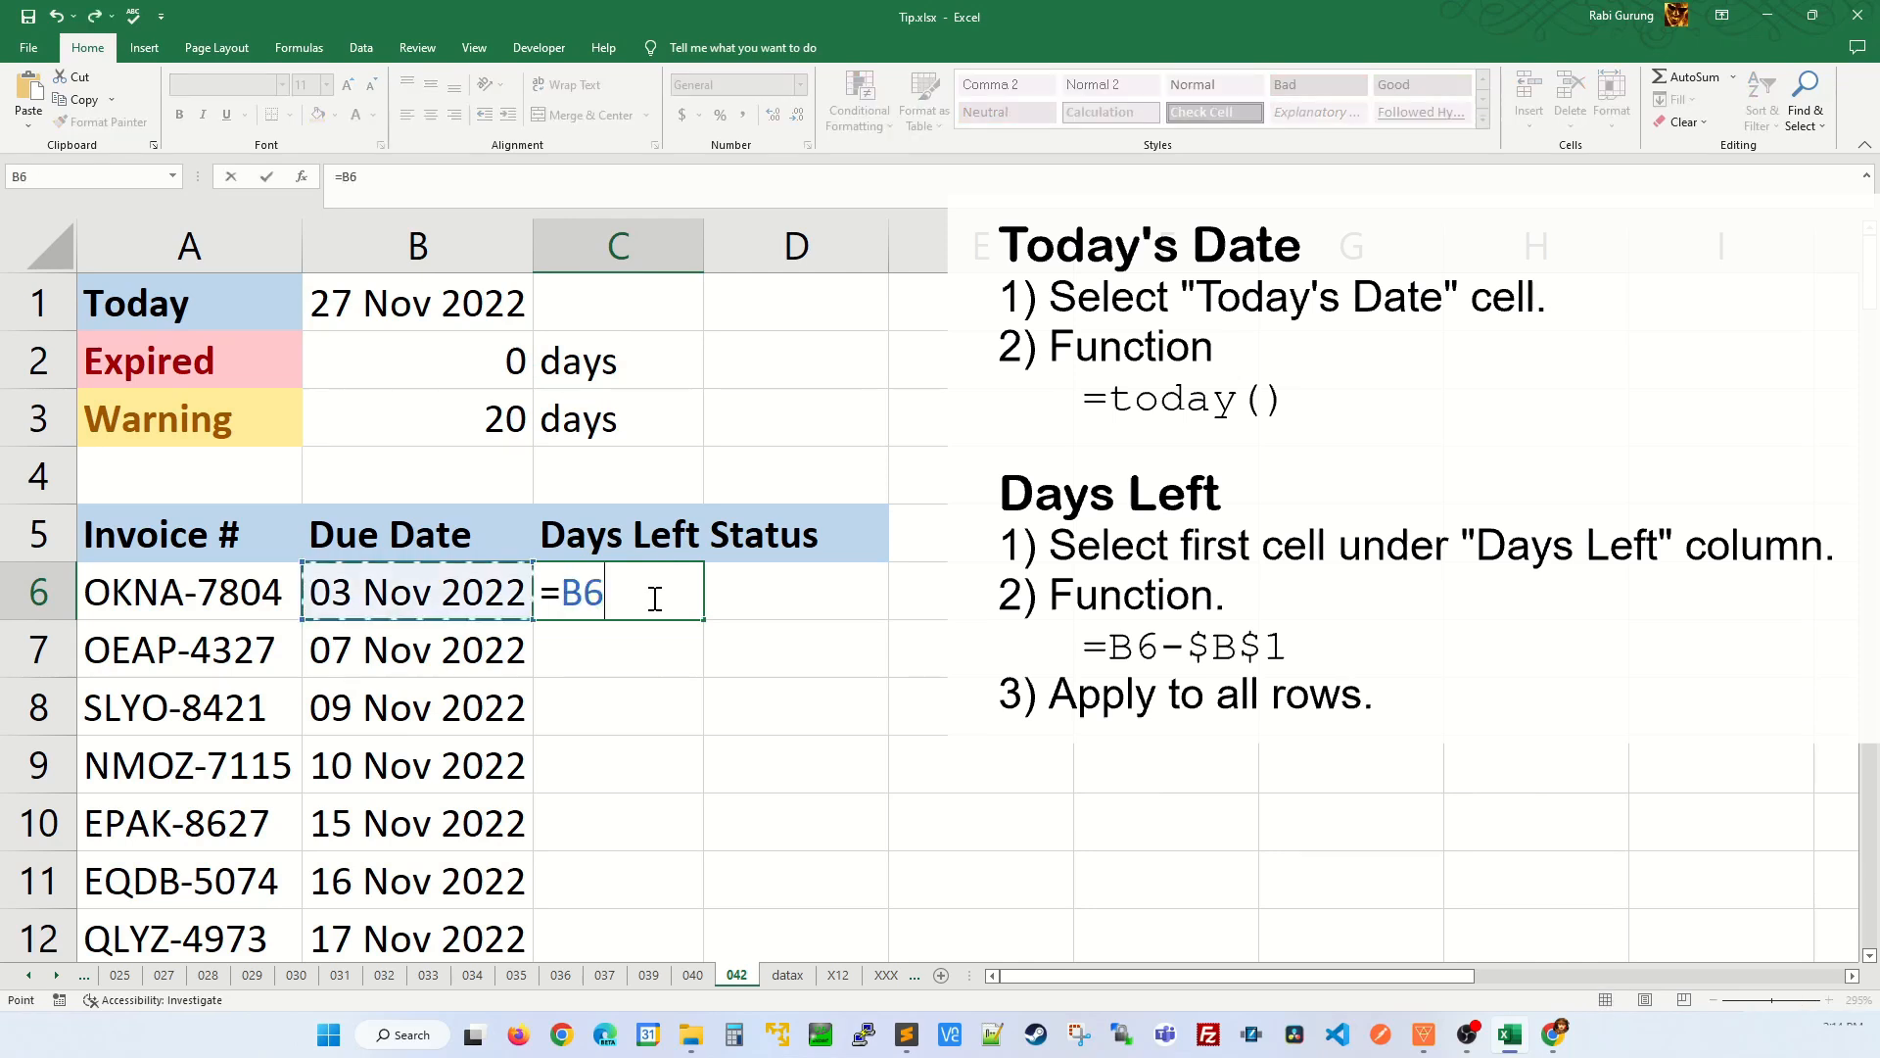
{"action": "type", "text": "-"}
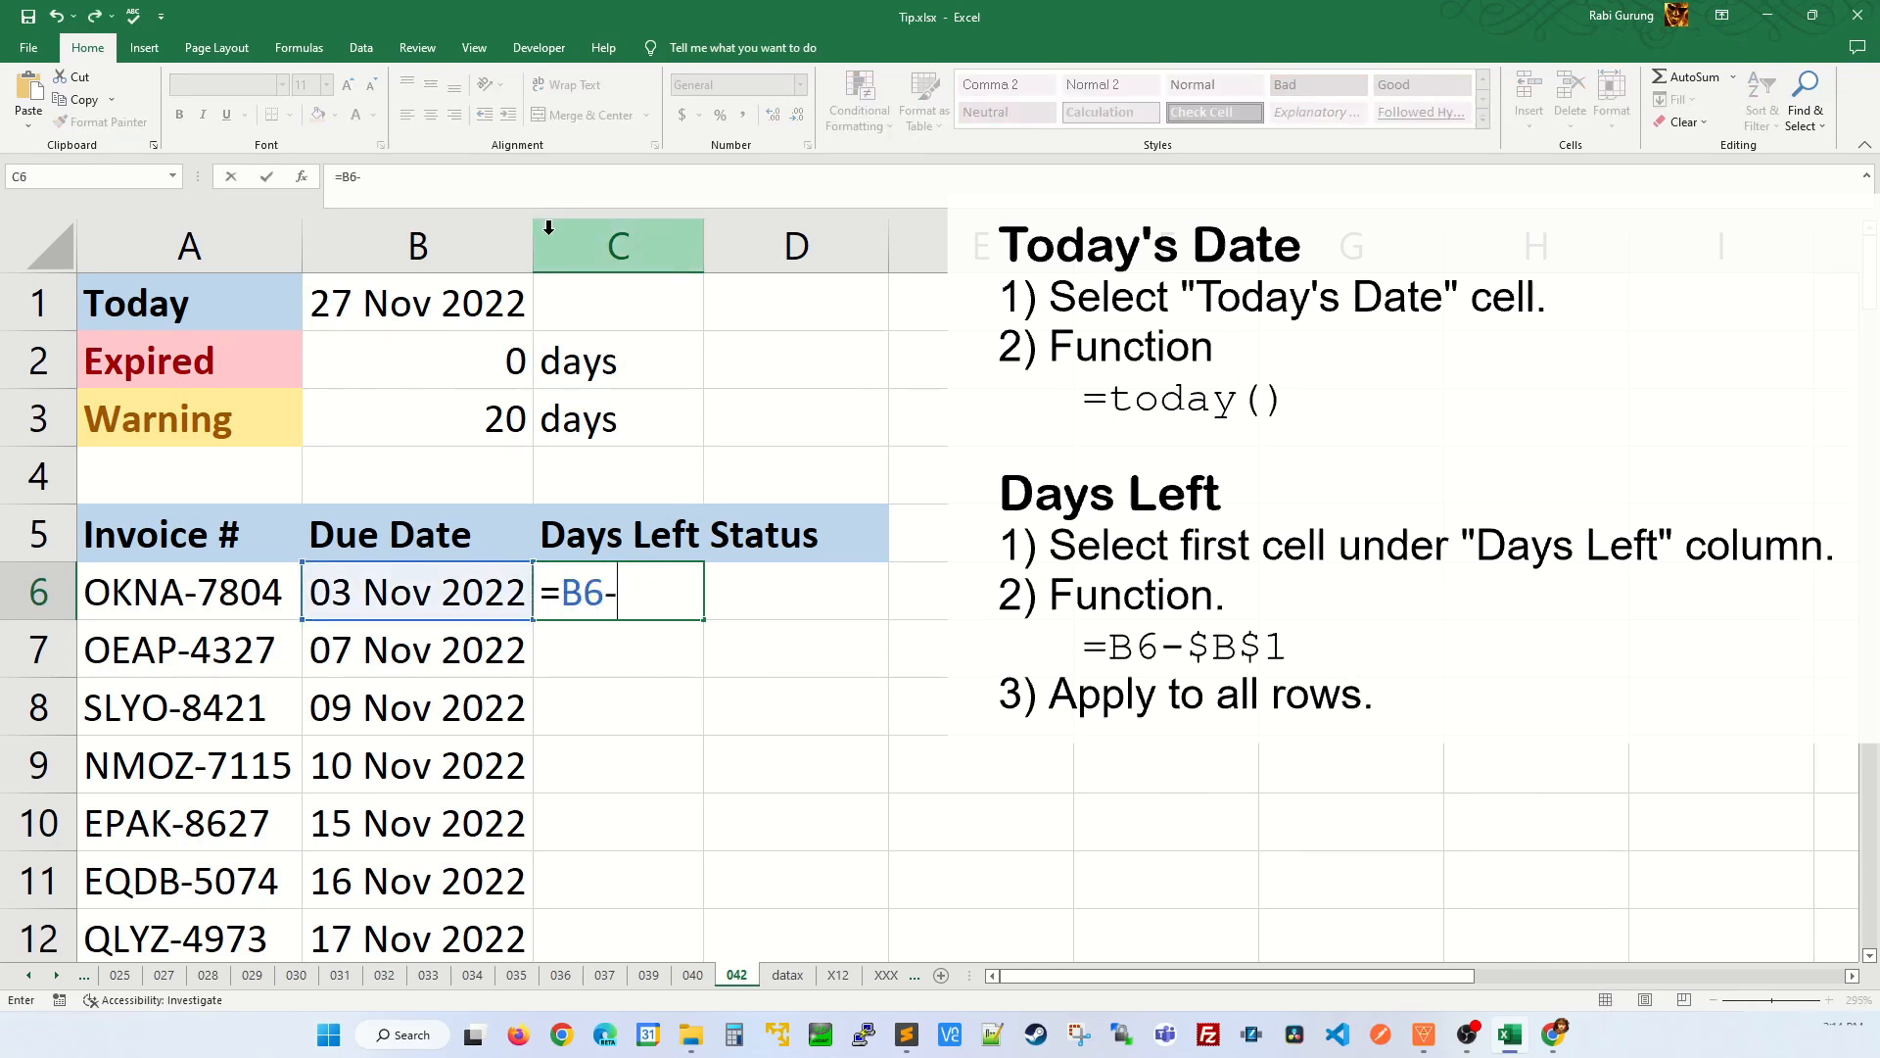
{"action": "left_click", "coordinate": [417, 303]}
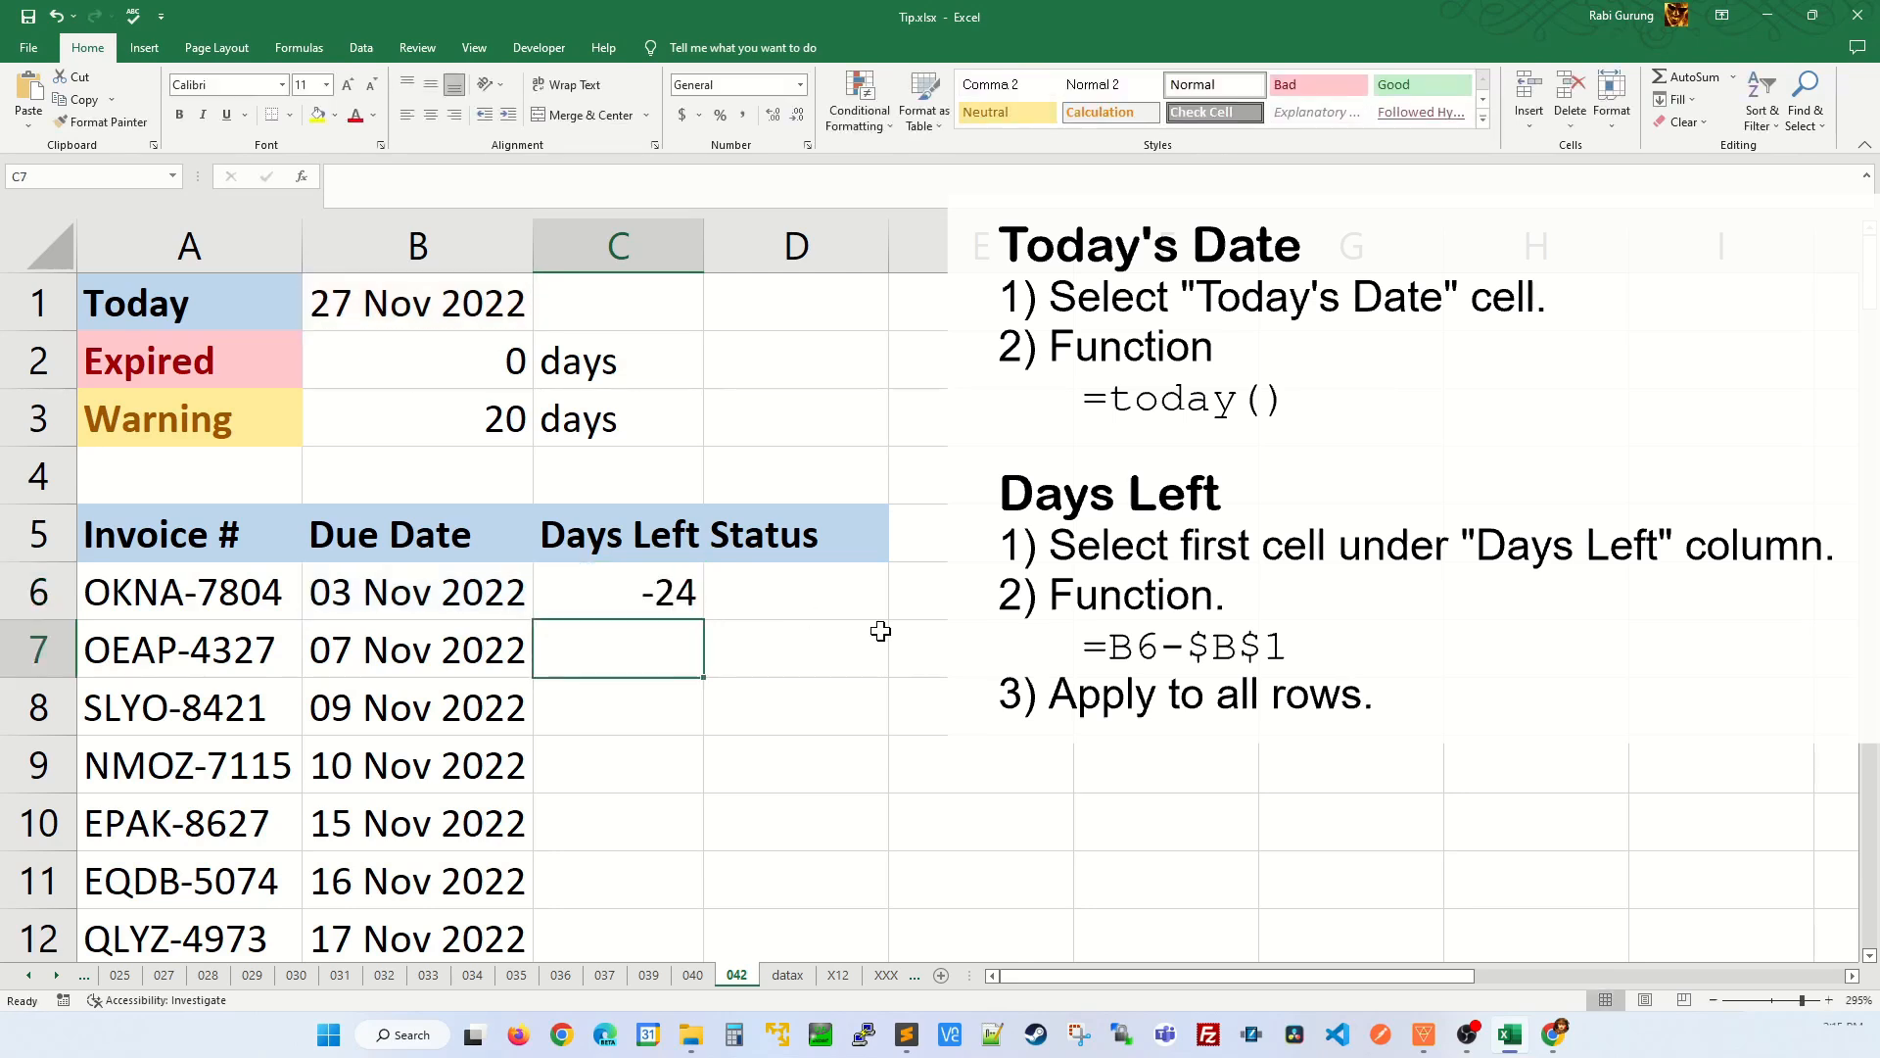
{"action": "left_click", "coordinate": [618, 591]}
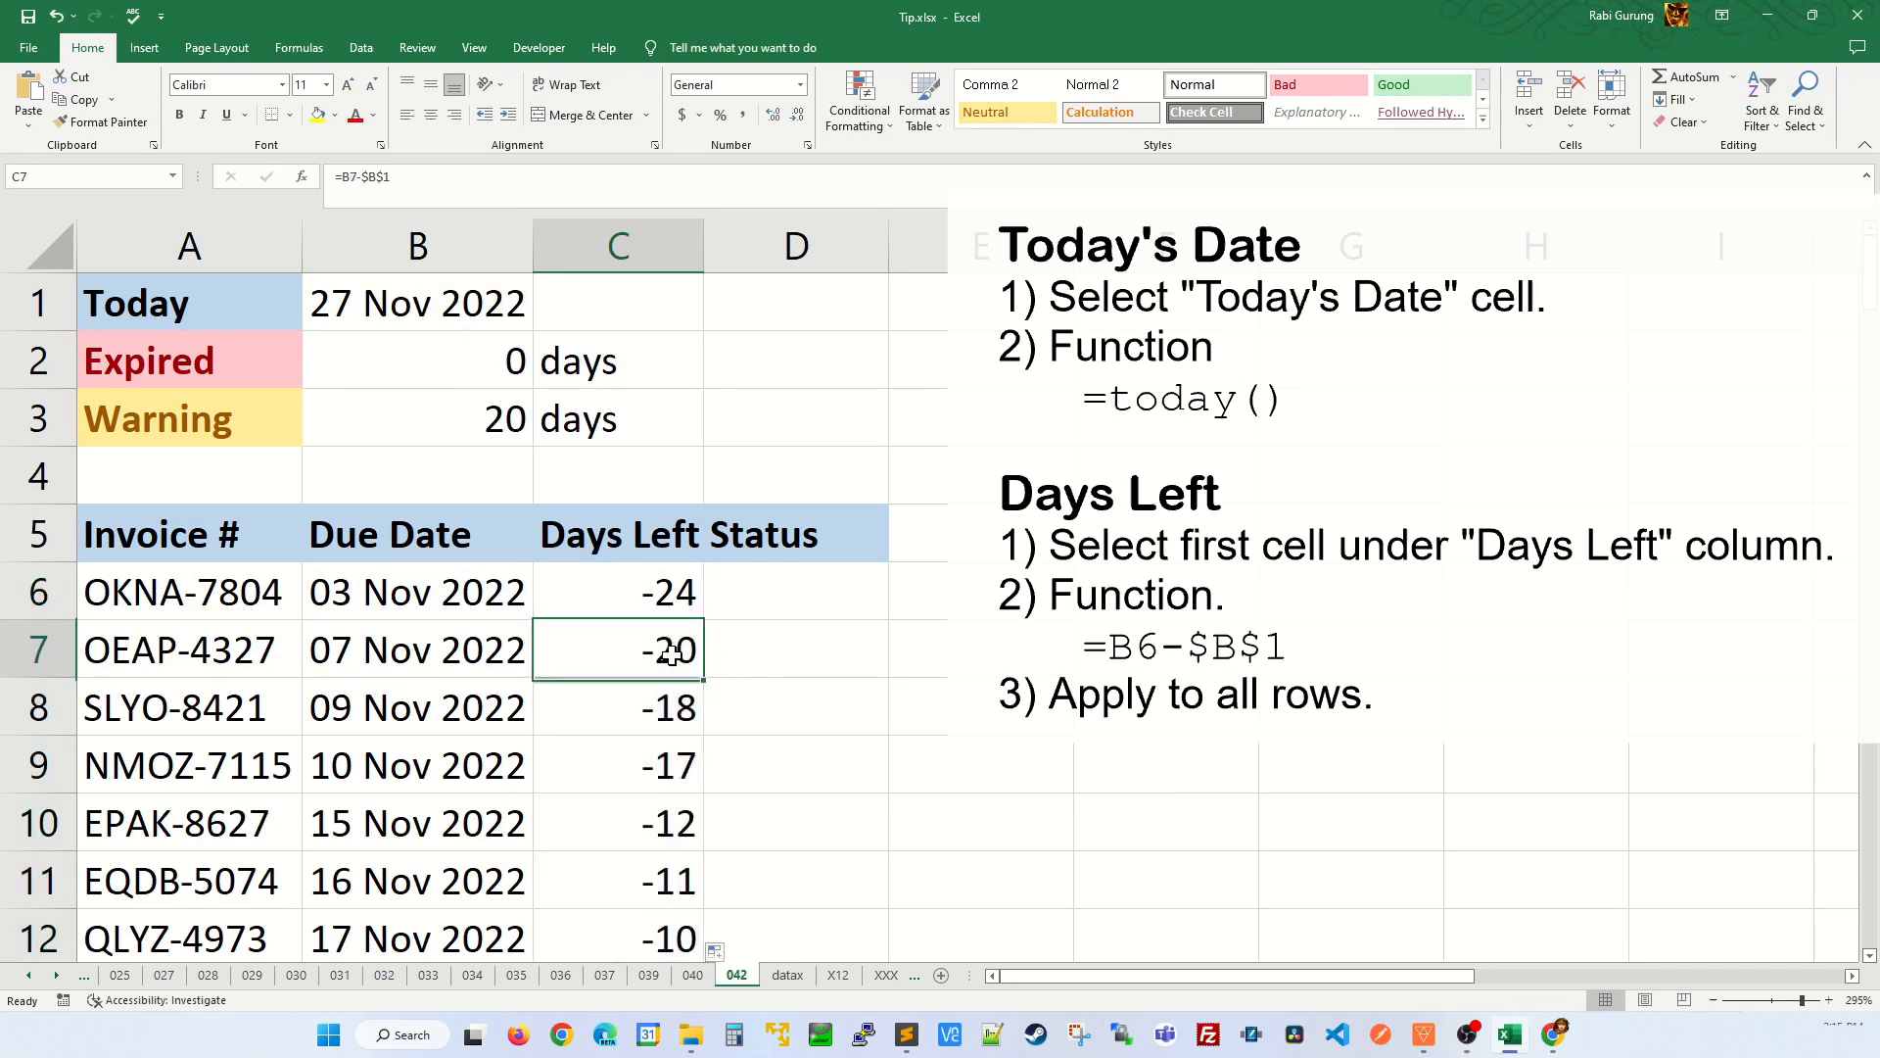
{"action": "double_click", "coordinate": [618, 648]}
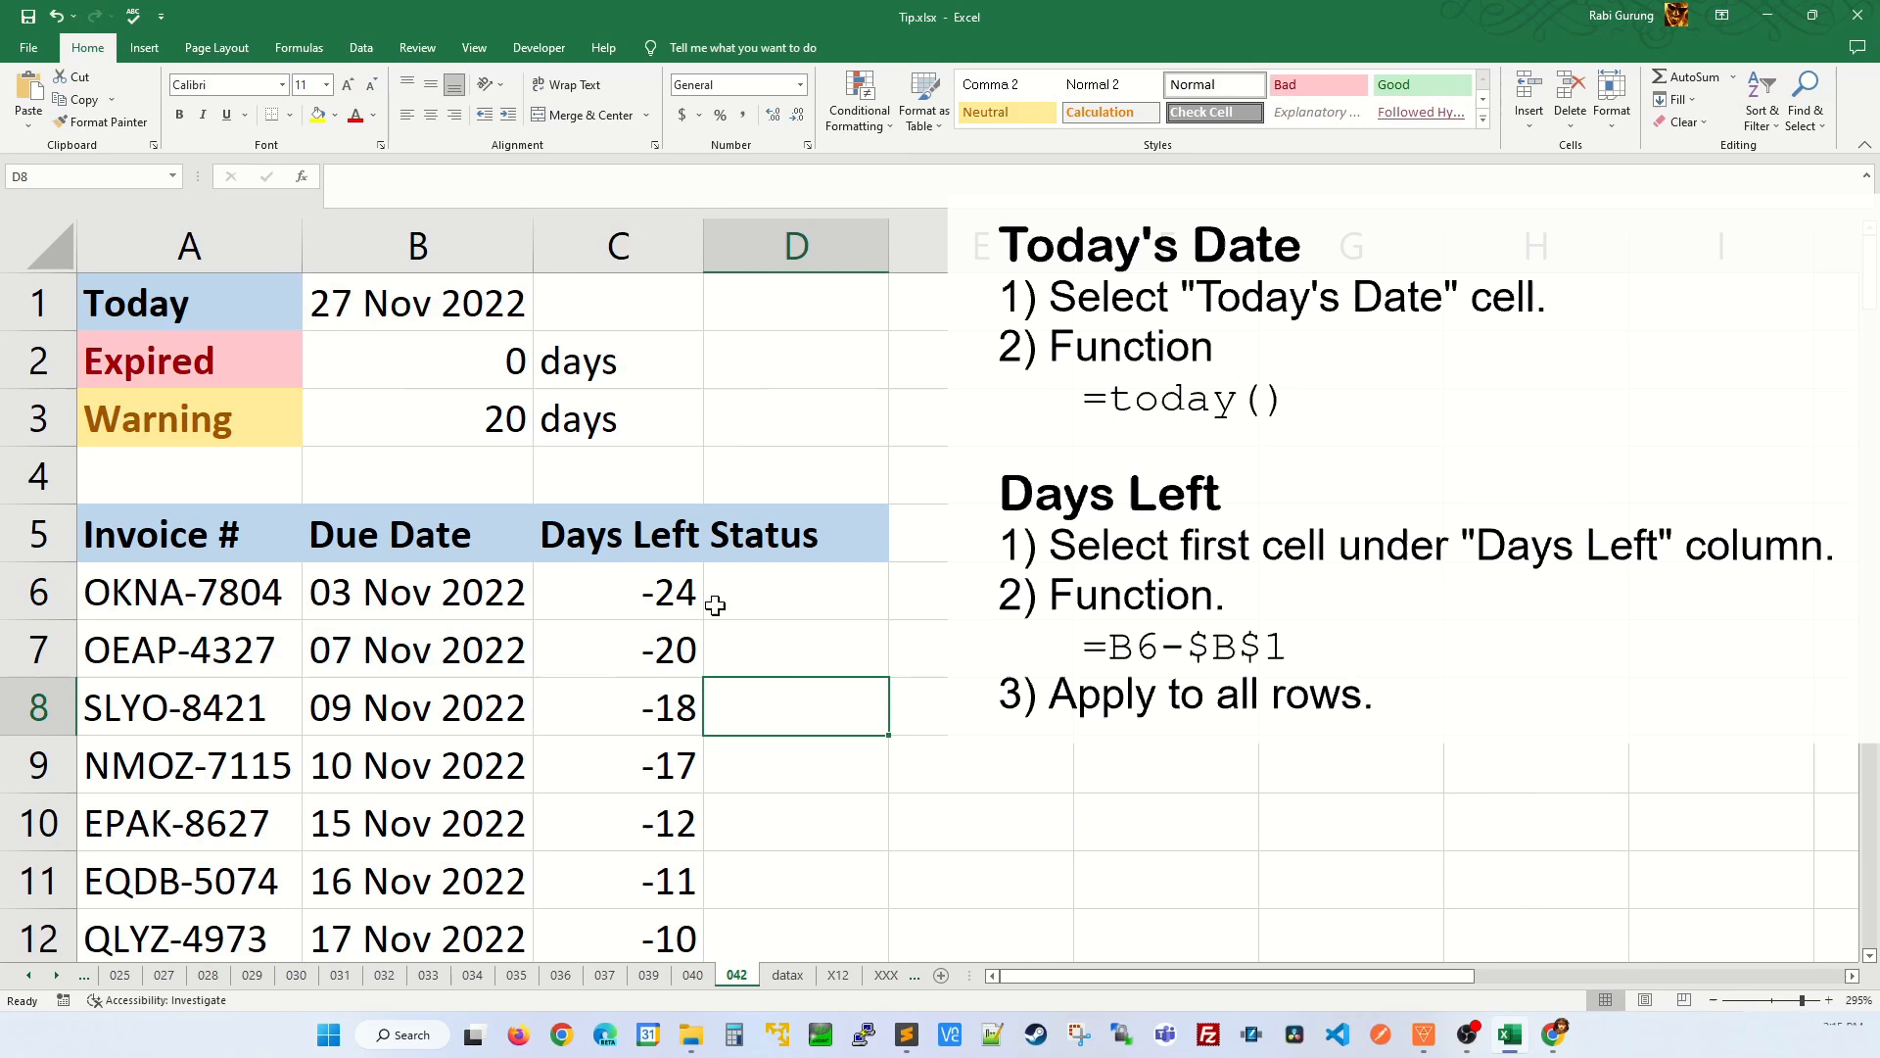
{"action": "left_click", "coordinate": [416, 303]}
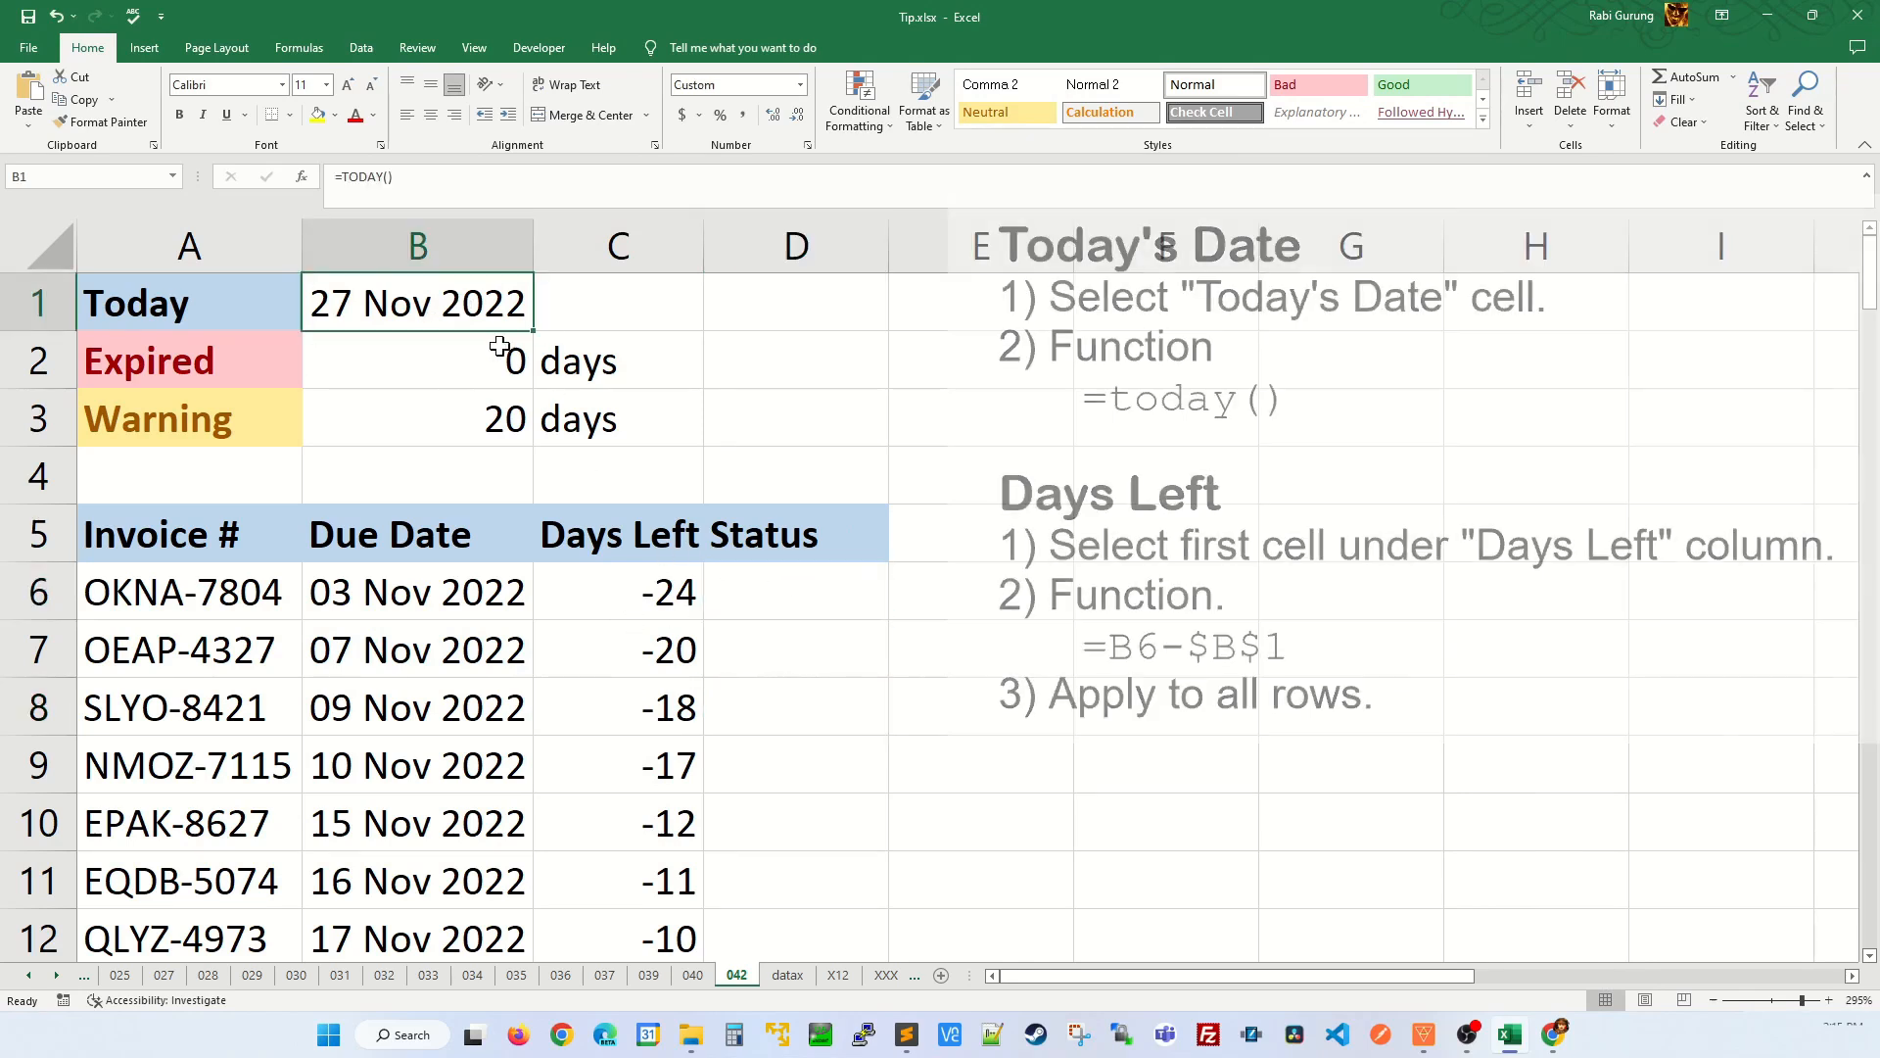
{"action": "left_click", "coordinate": [794, 592]}
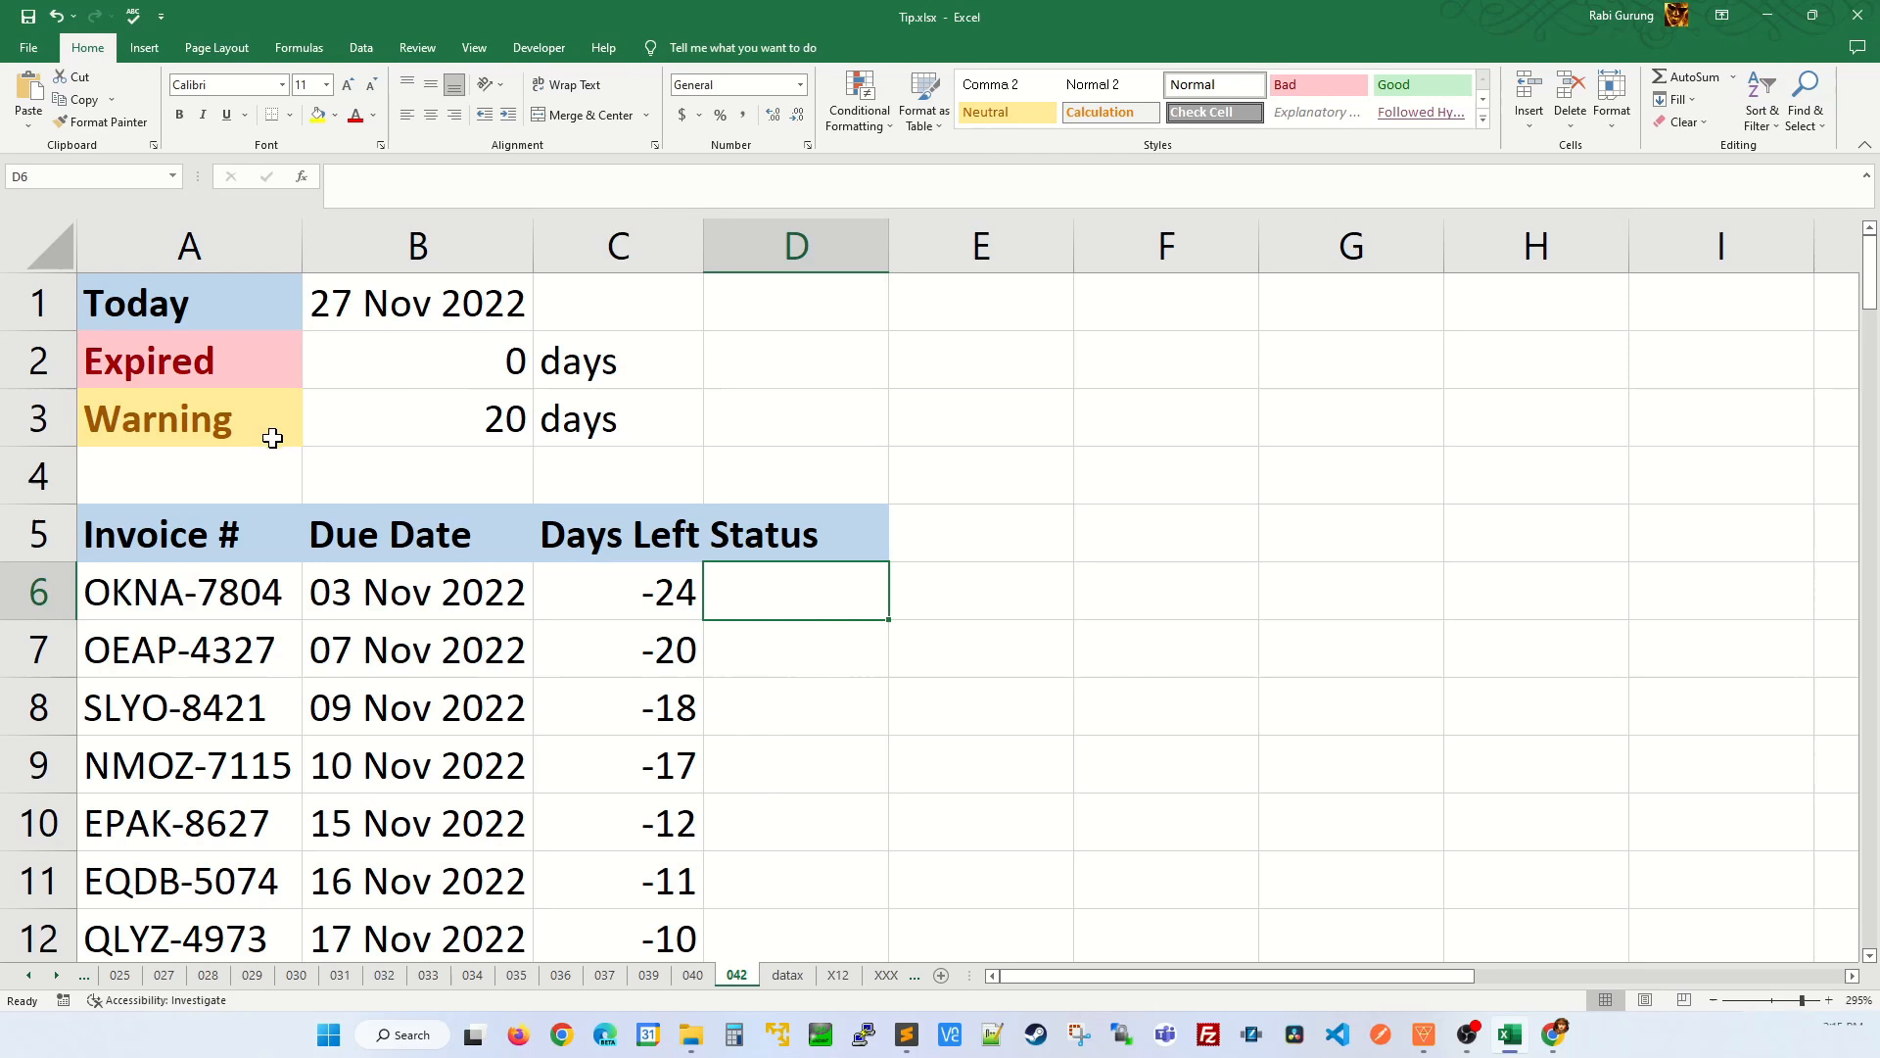
{"action": "left_click", "coordinate": [188, 360]}
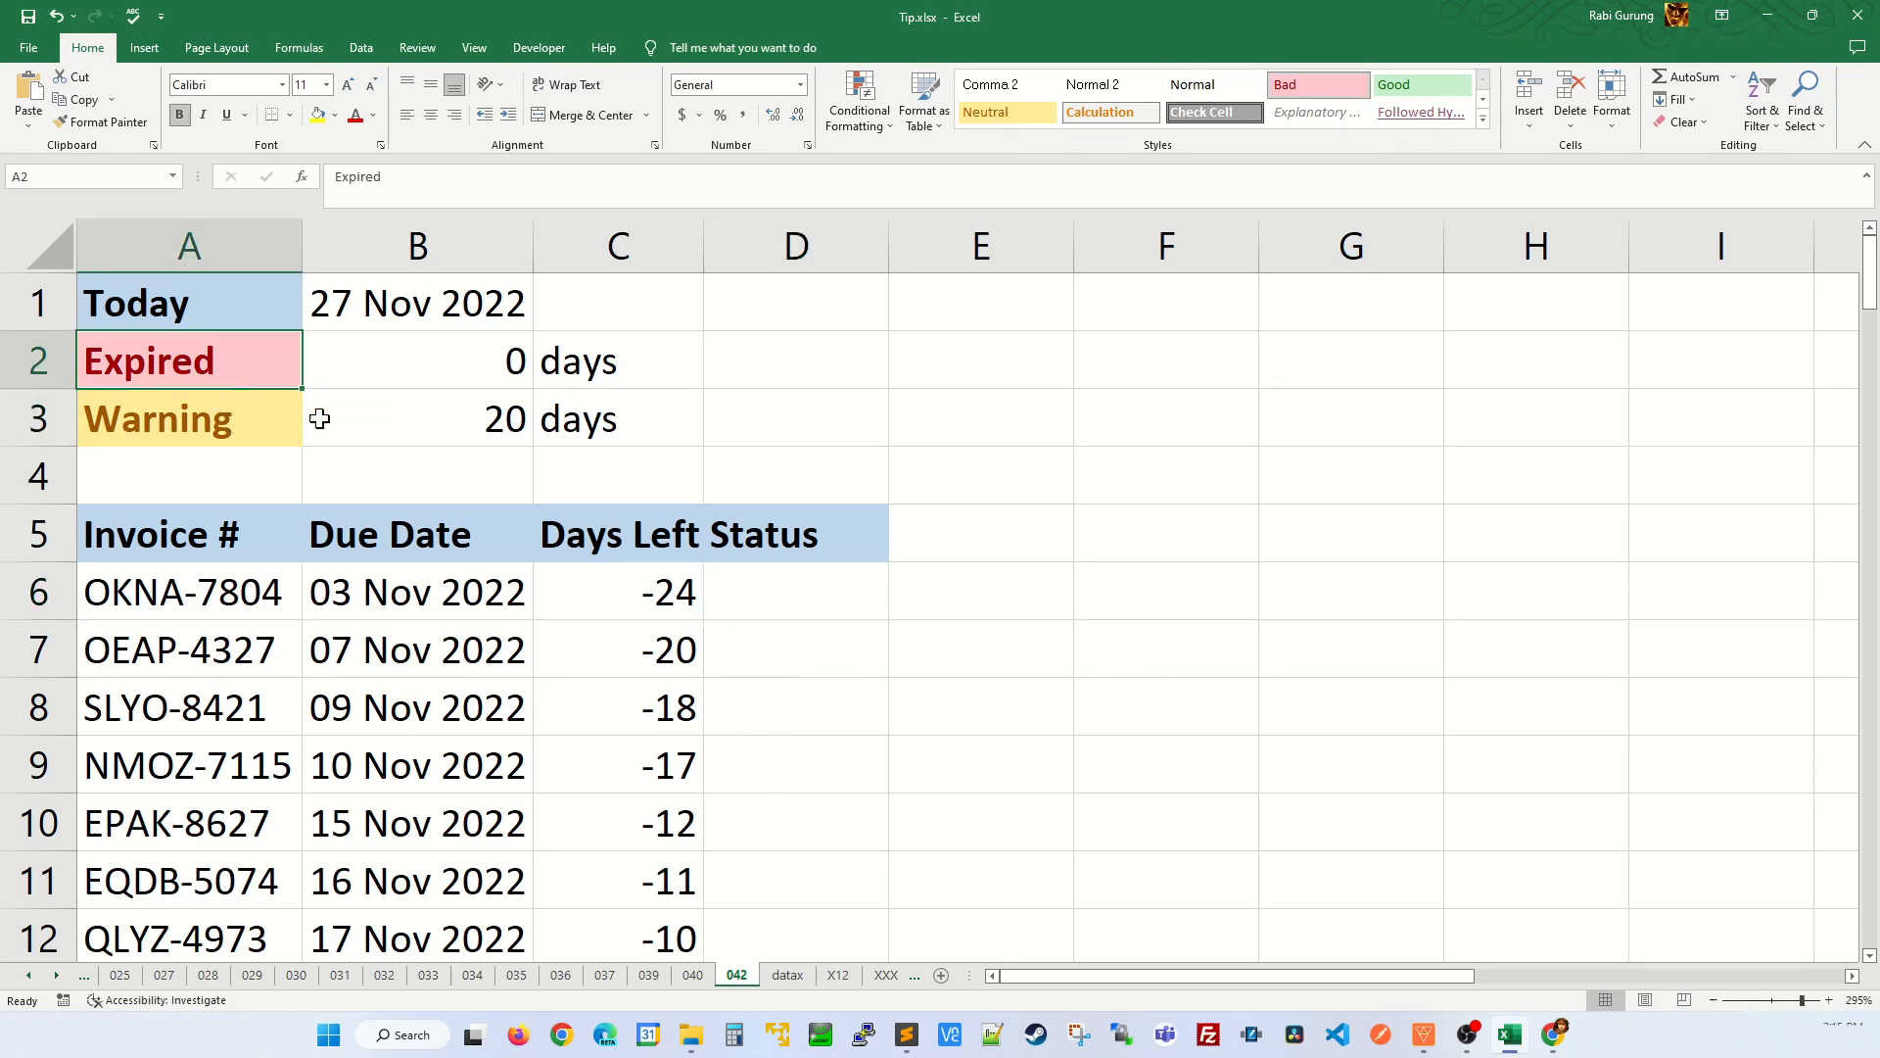
{"action": "left_click", "coordinate": [417, 362]}
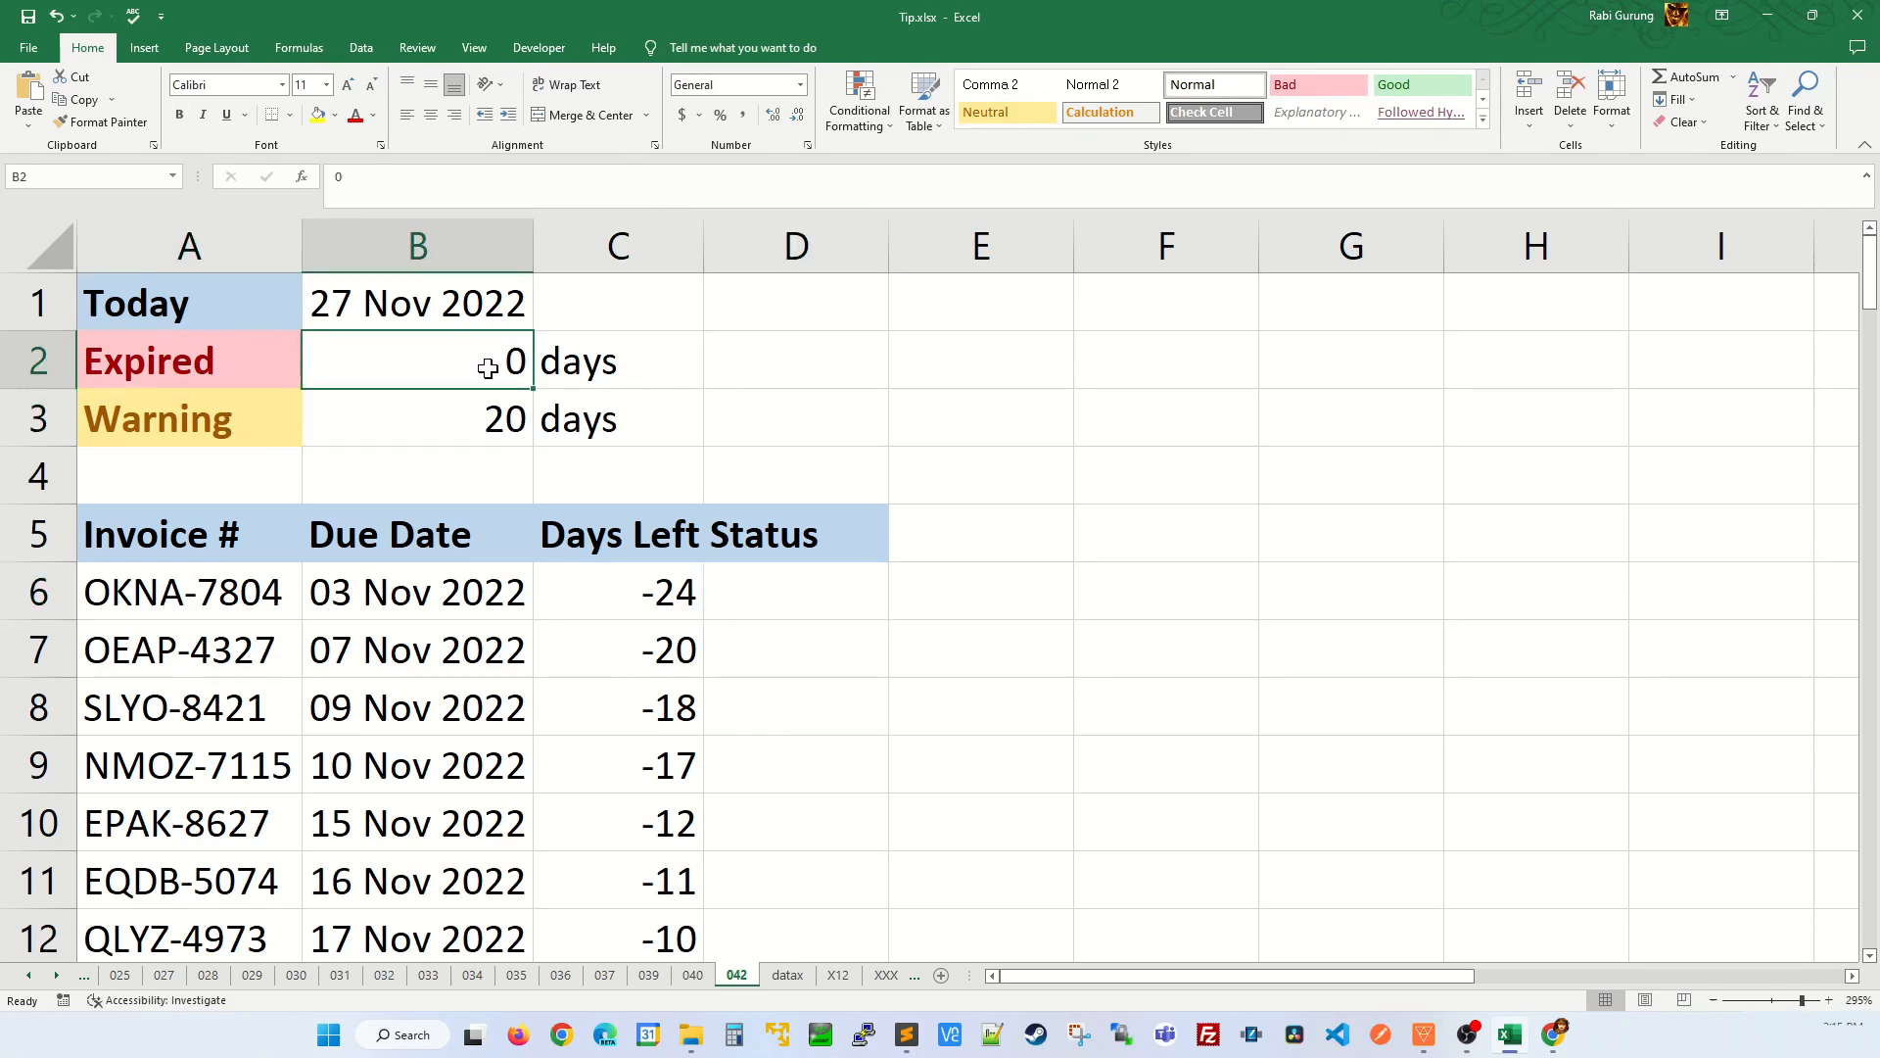
{"action": "left_click", "coordinate": [188, 417]}
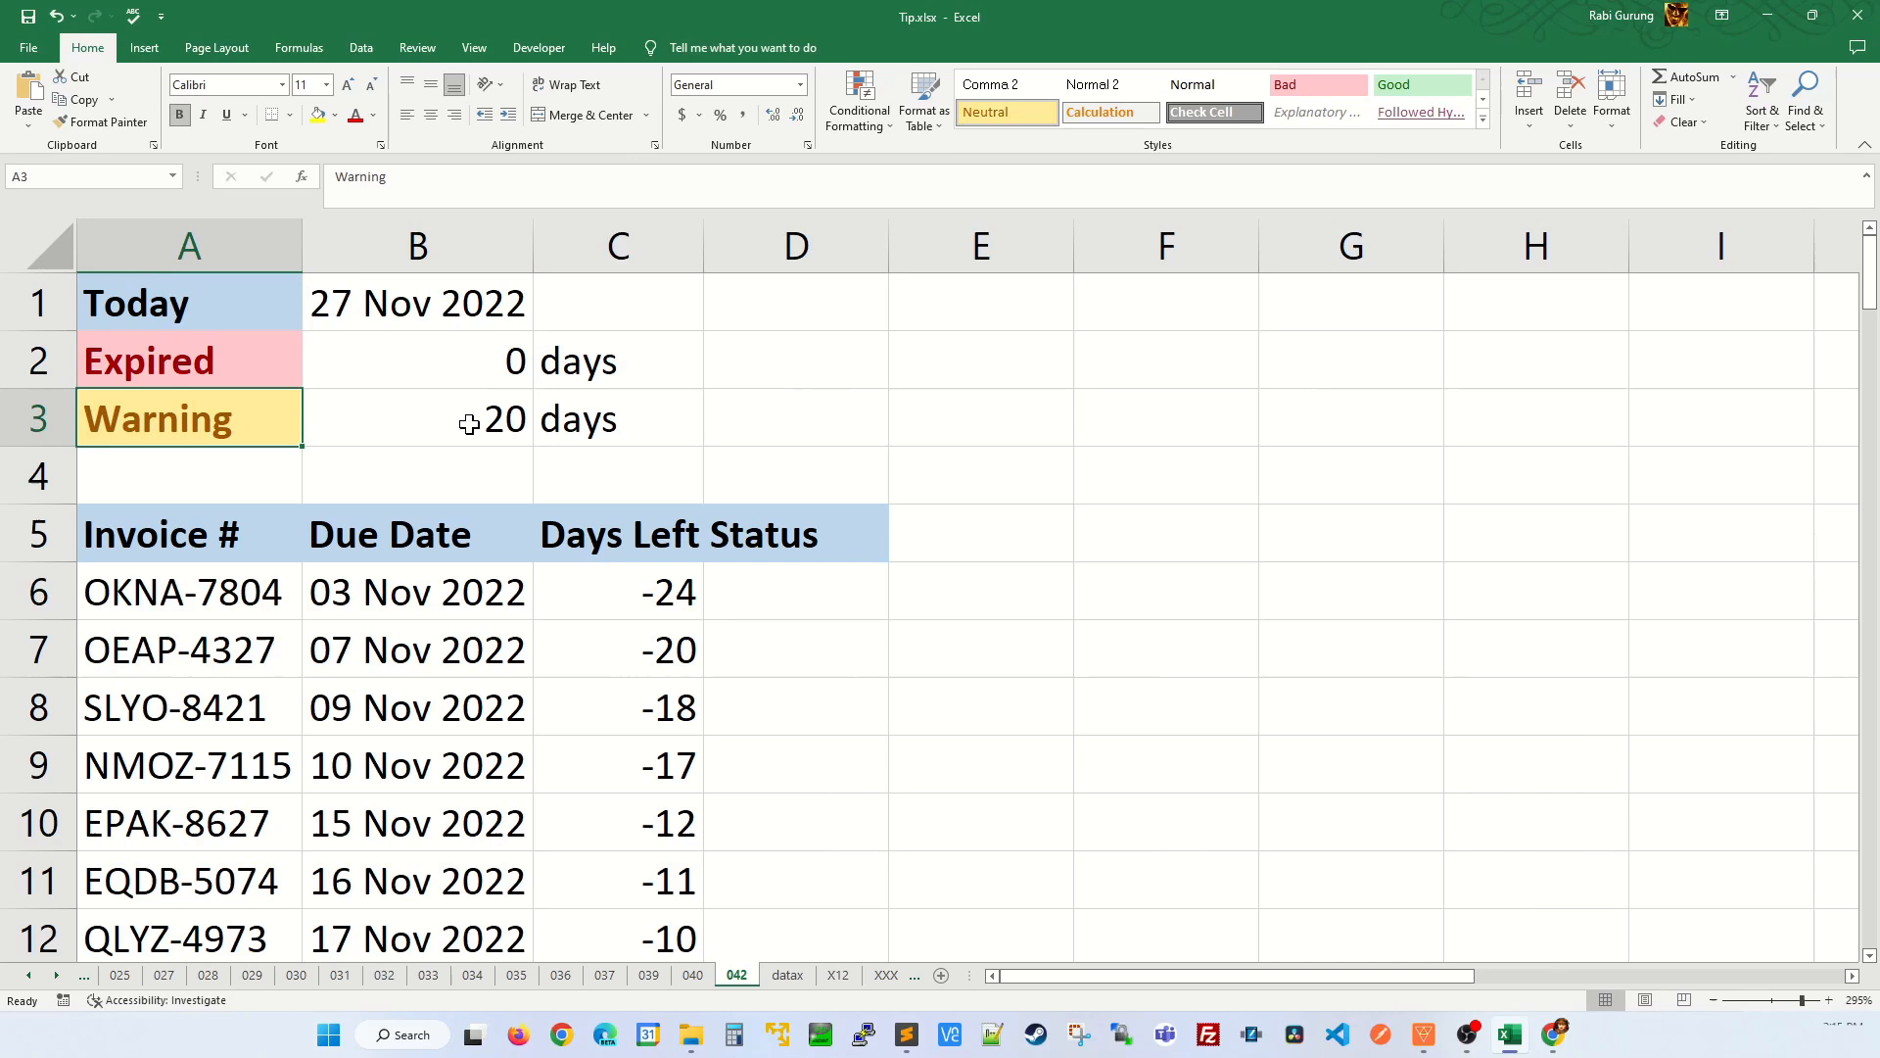
{"action": "left_click", "coordinate": [618, 592]}
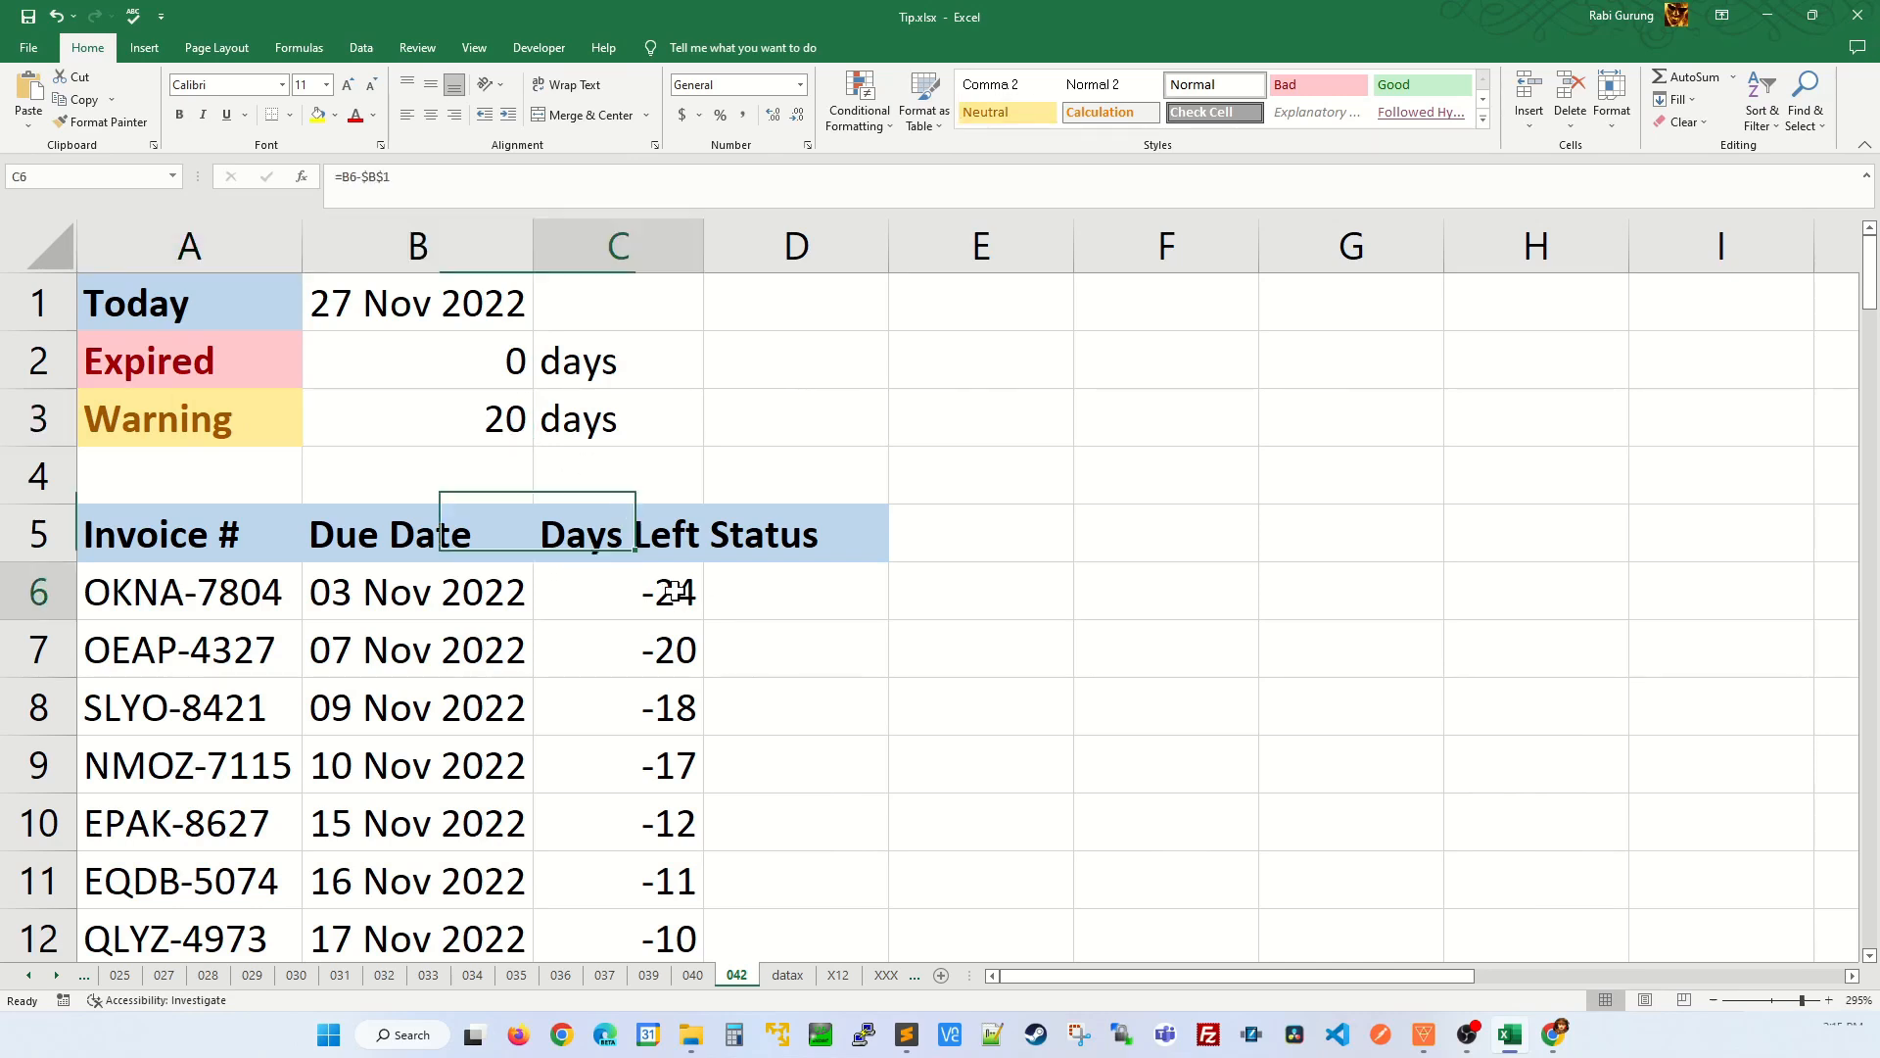
{"action": "left_click", "coordinate": [796, 590]}
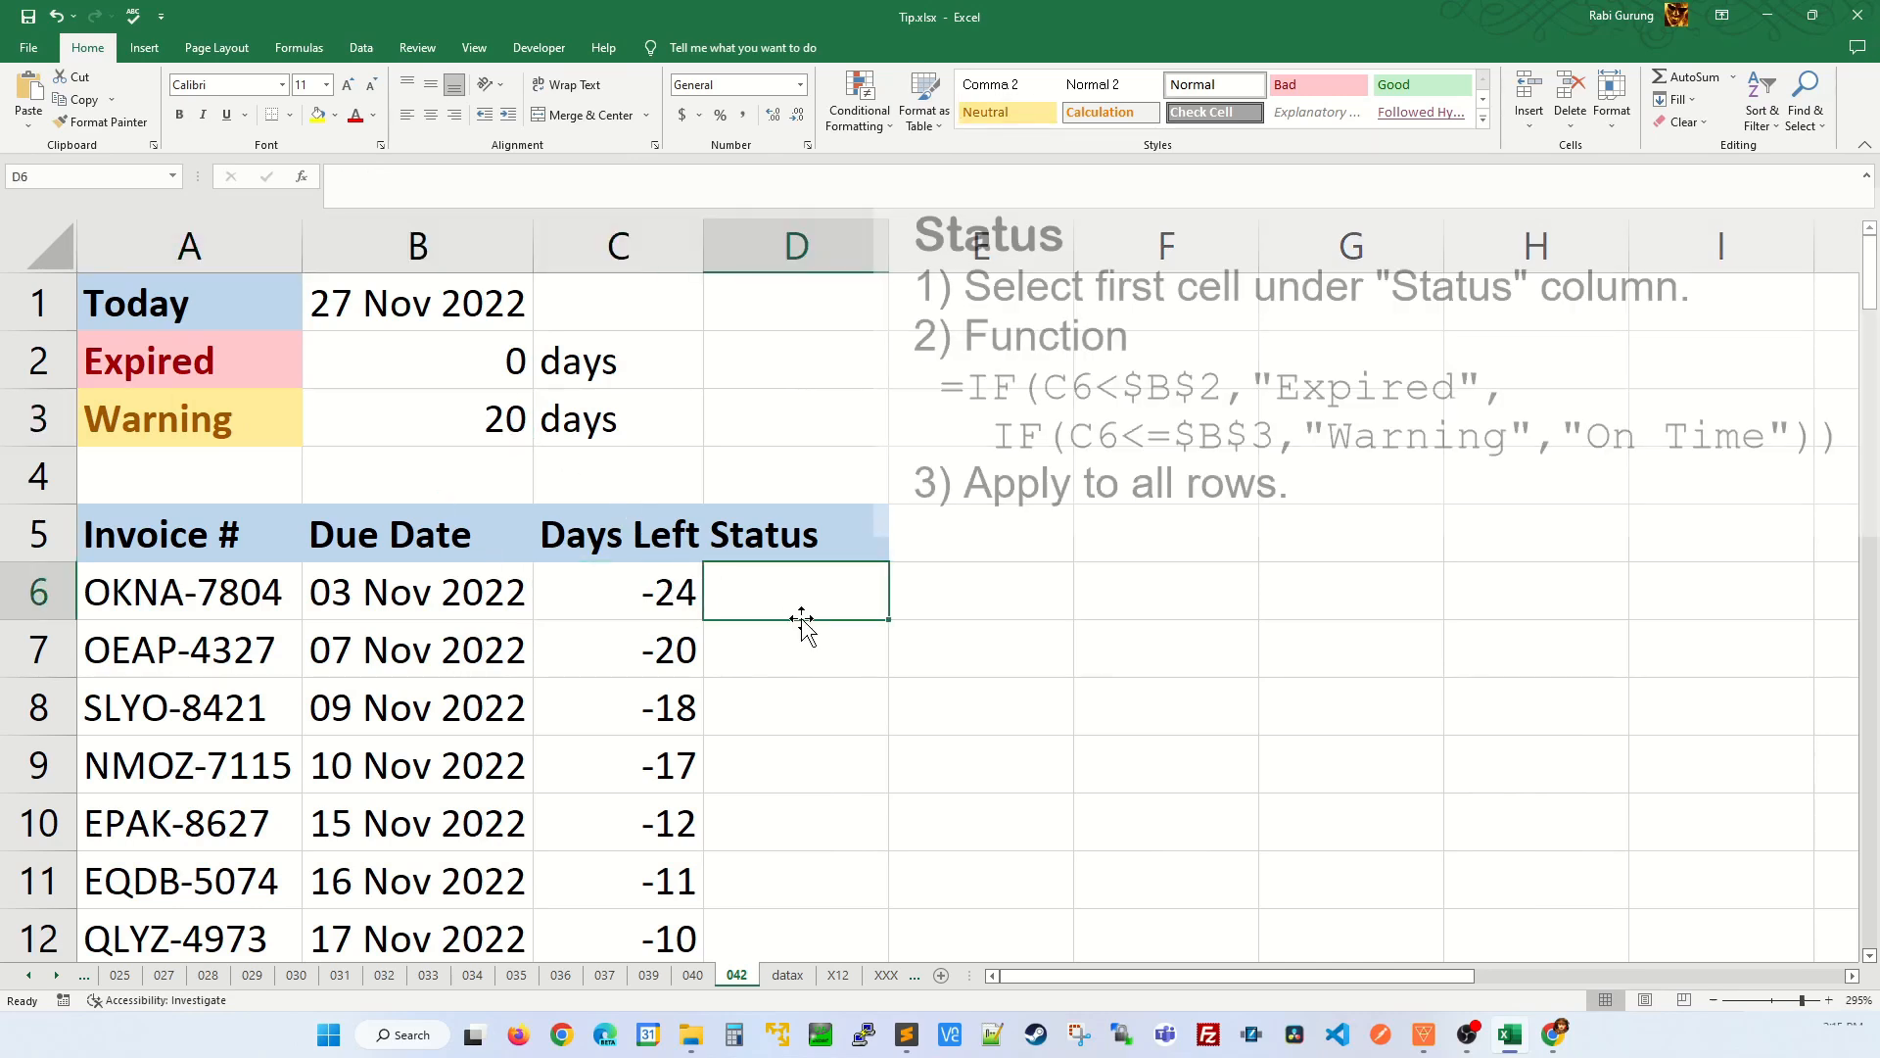
Step: Start D6 with =IF(C6<$B$2,"Expired" for days below the Expired threshold
{"action": "type", "text": "=IF"}
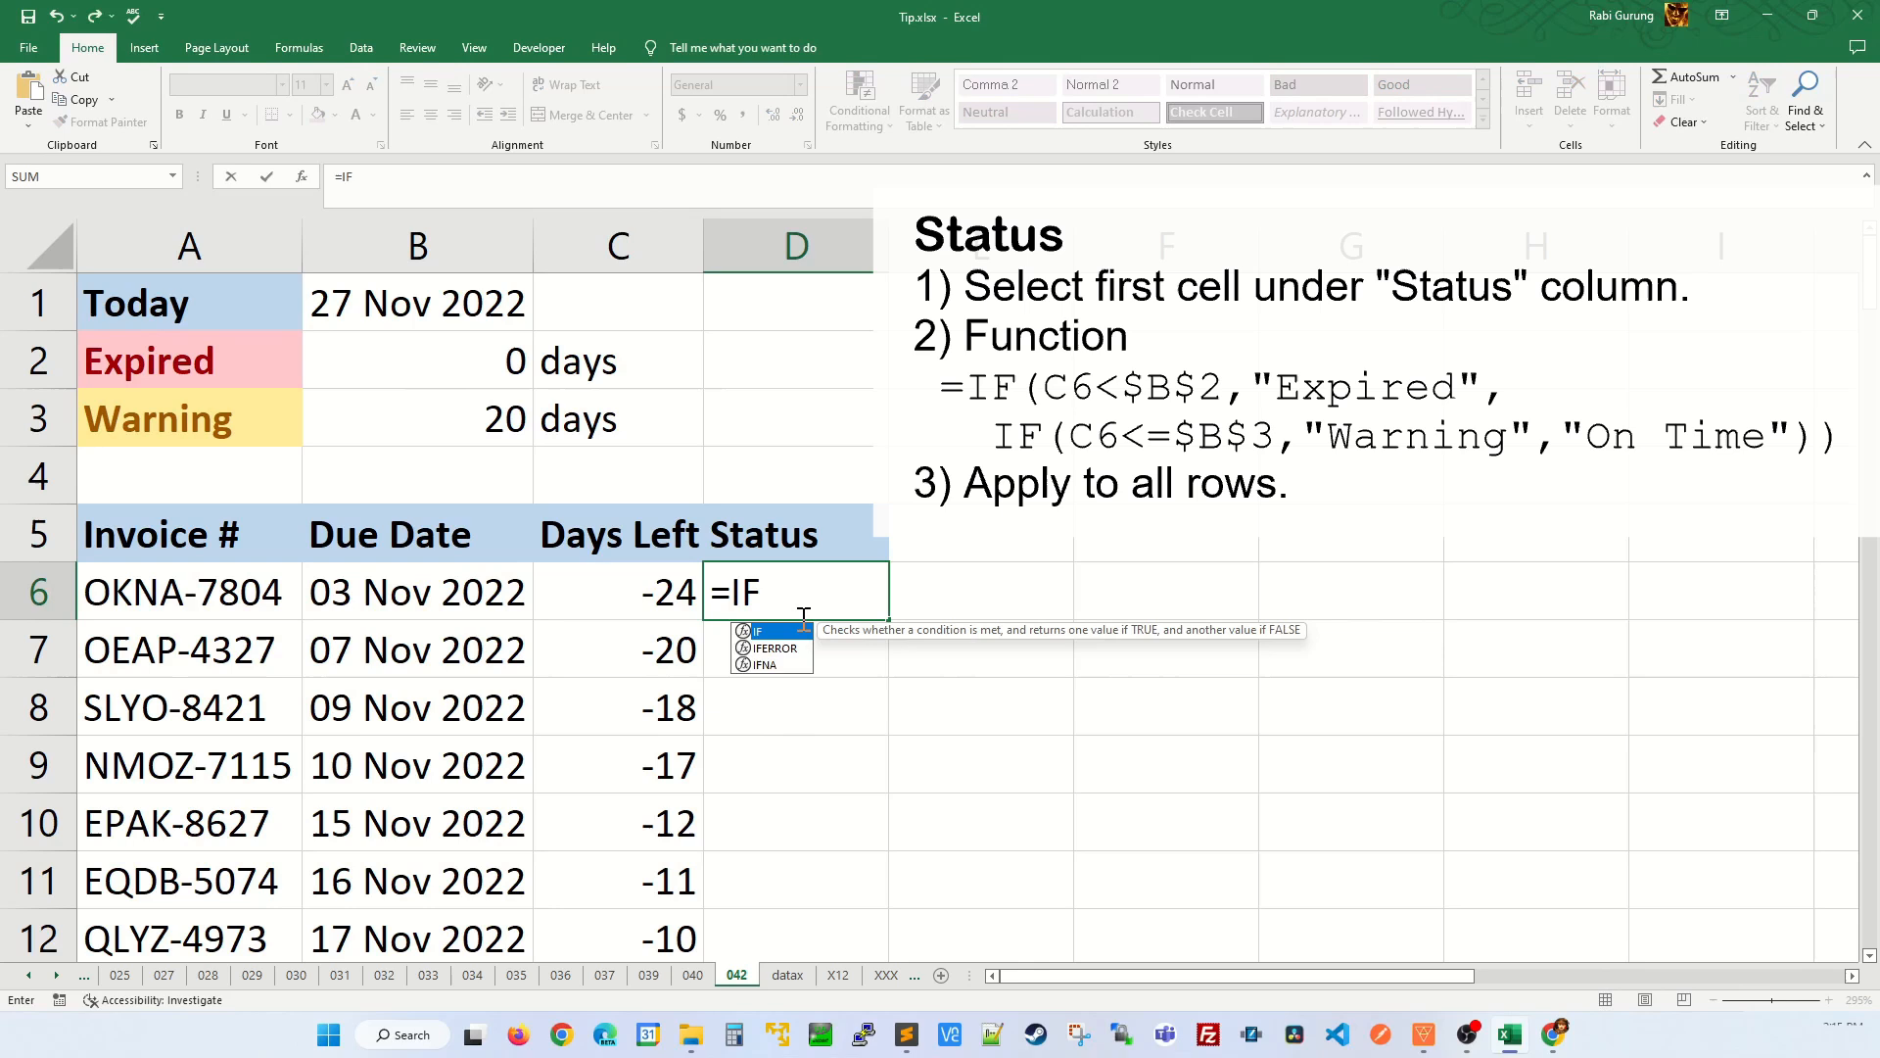
{"action": "type", "text": "(C6<"}
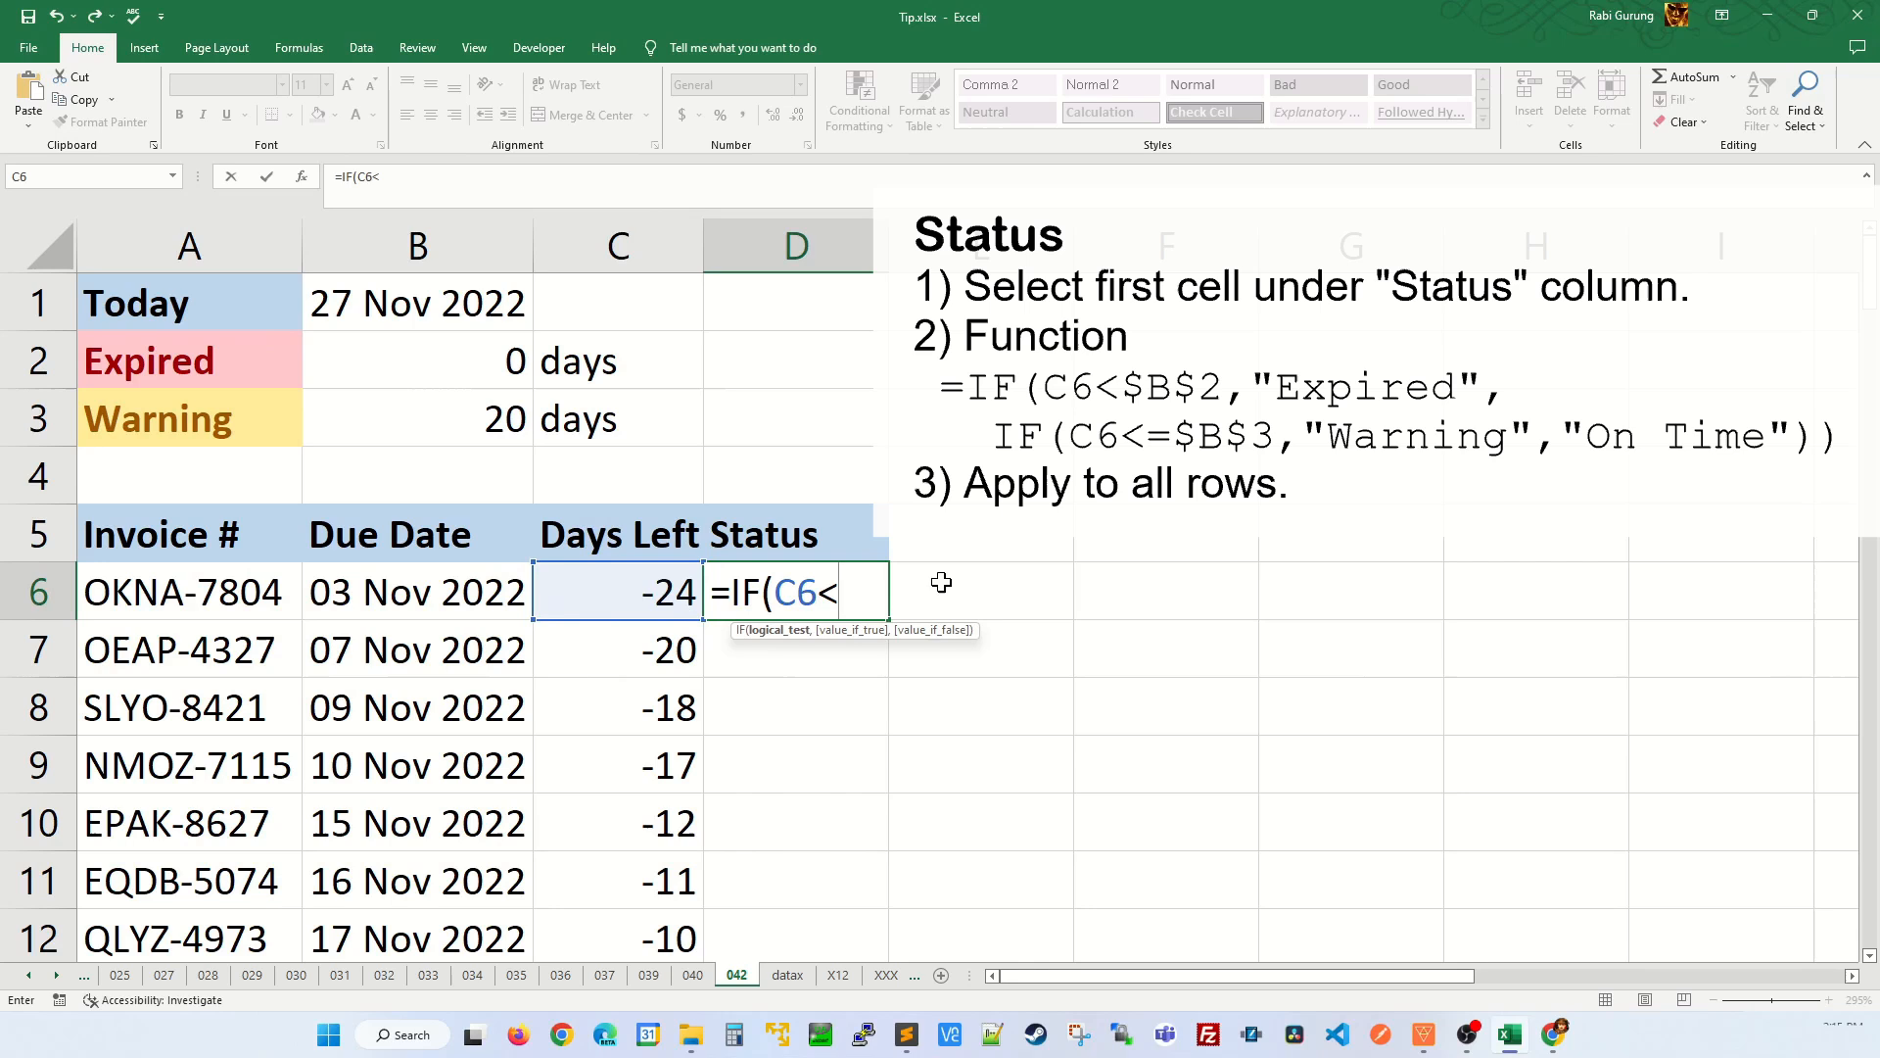
{"action": "left_click", "coordinate": [417, 360]}
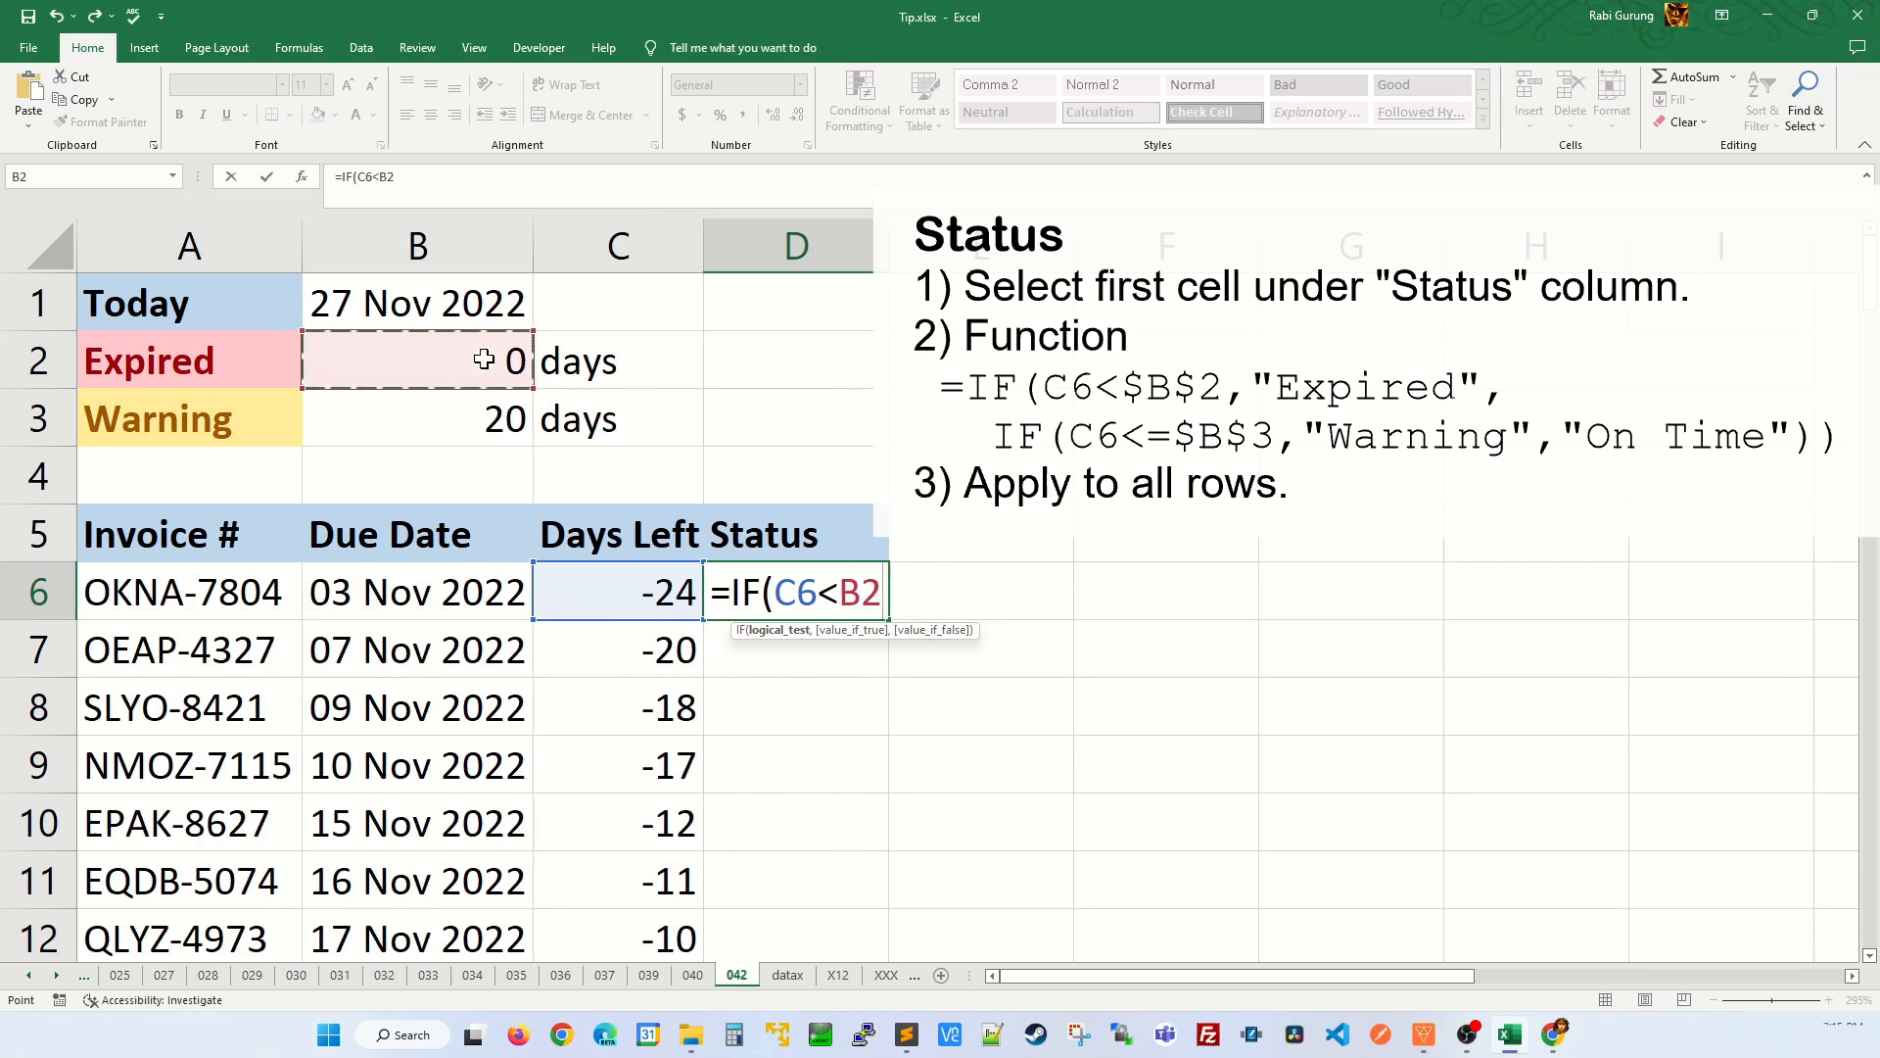
{"action": "key", "text": "f4"}
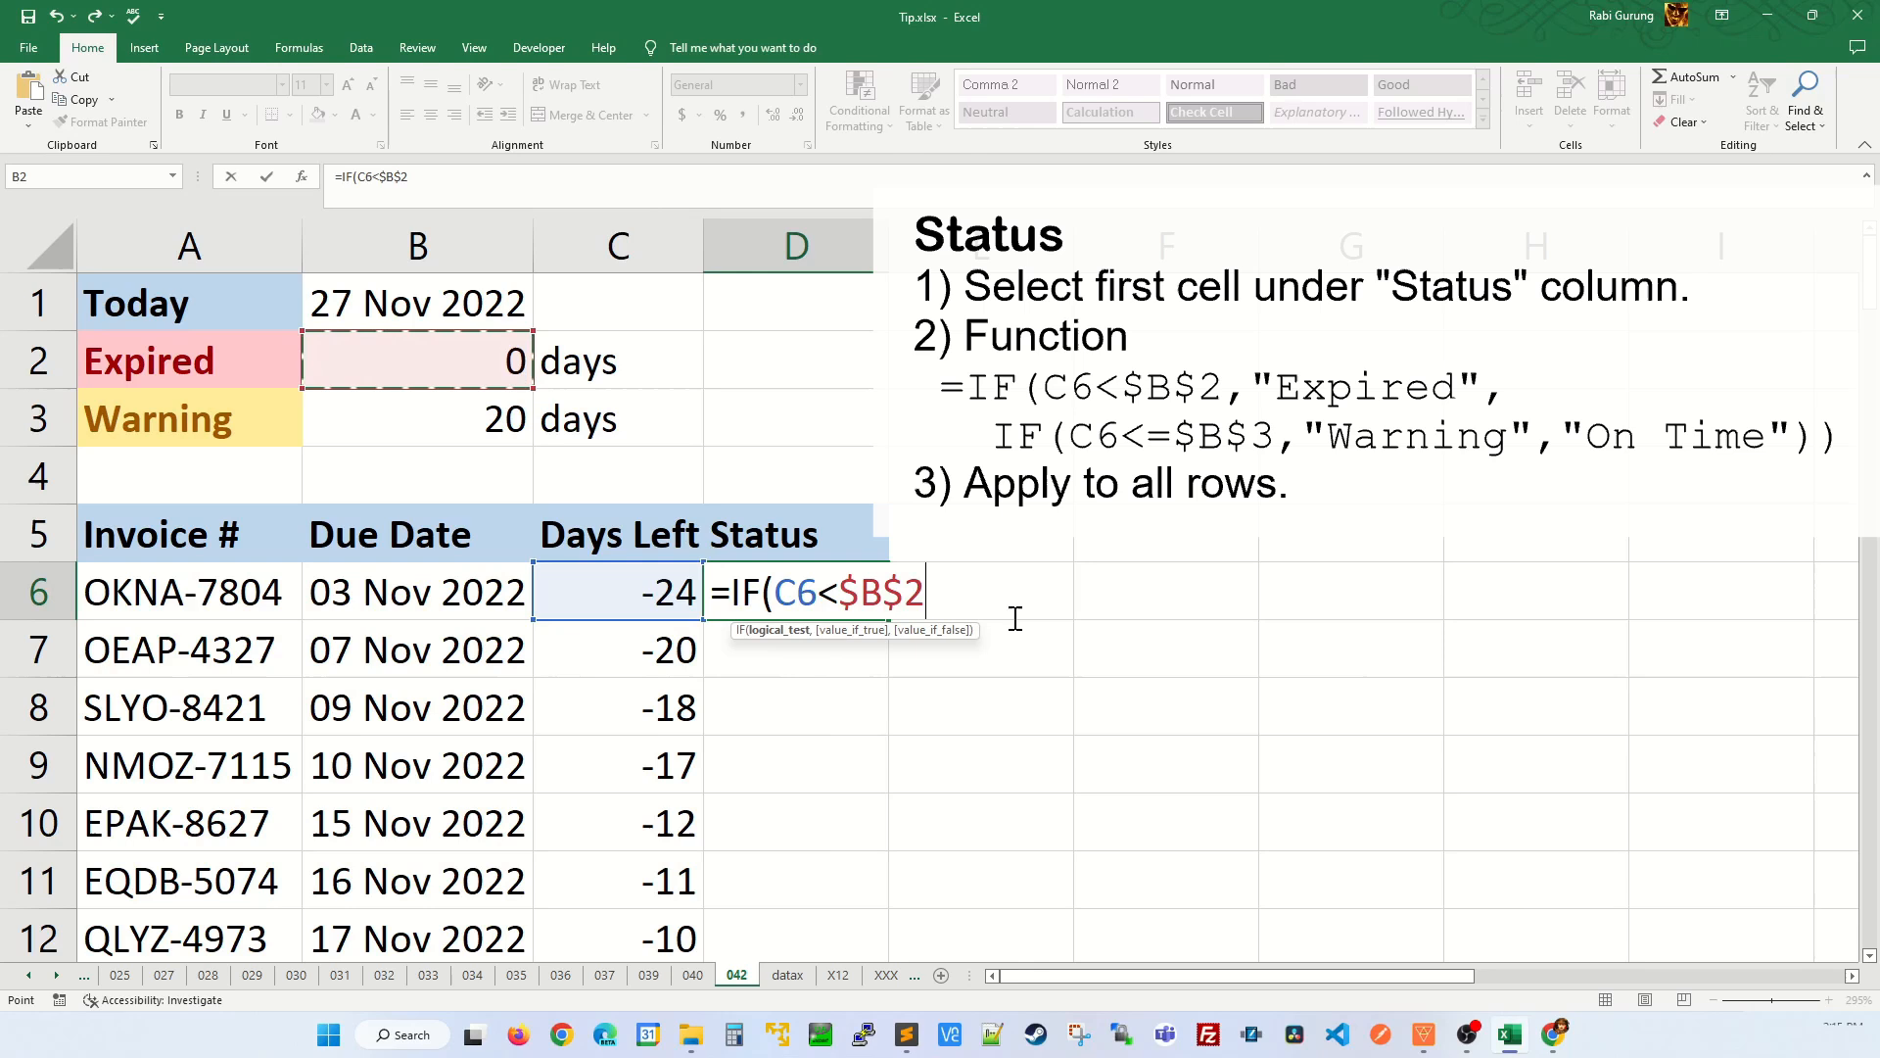
{"action": "type", "text": ","}
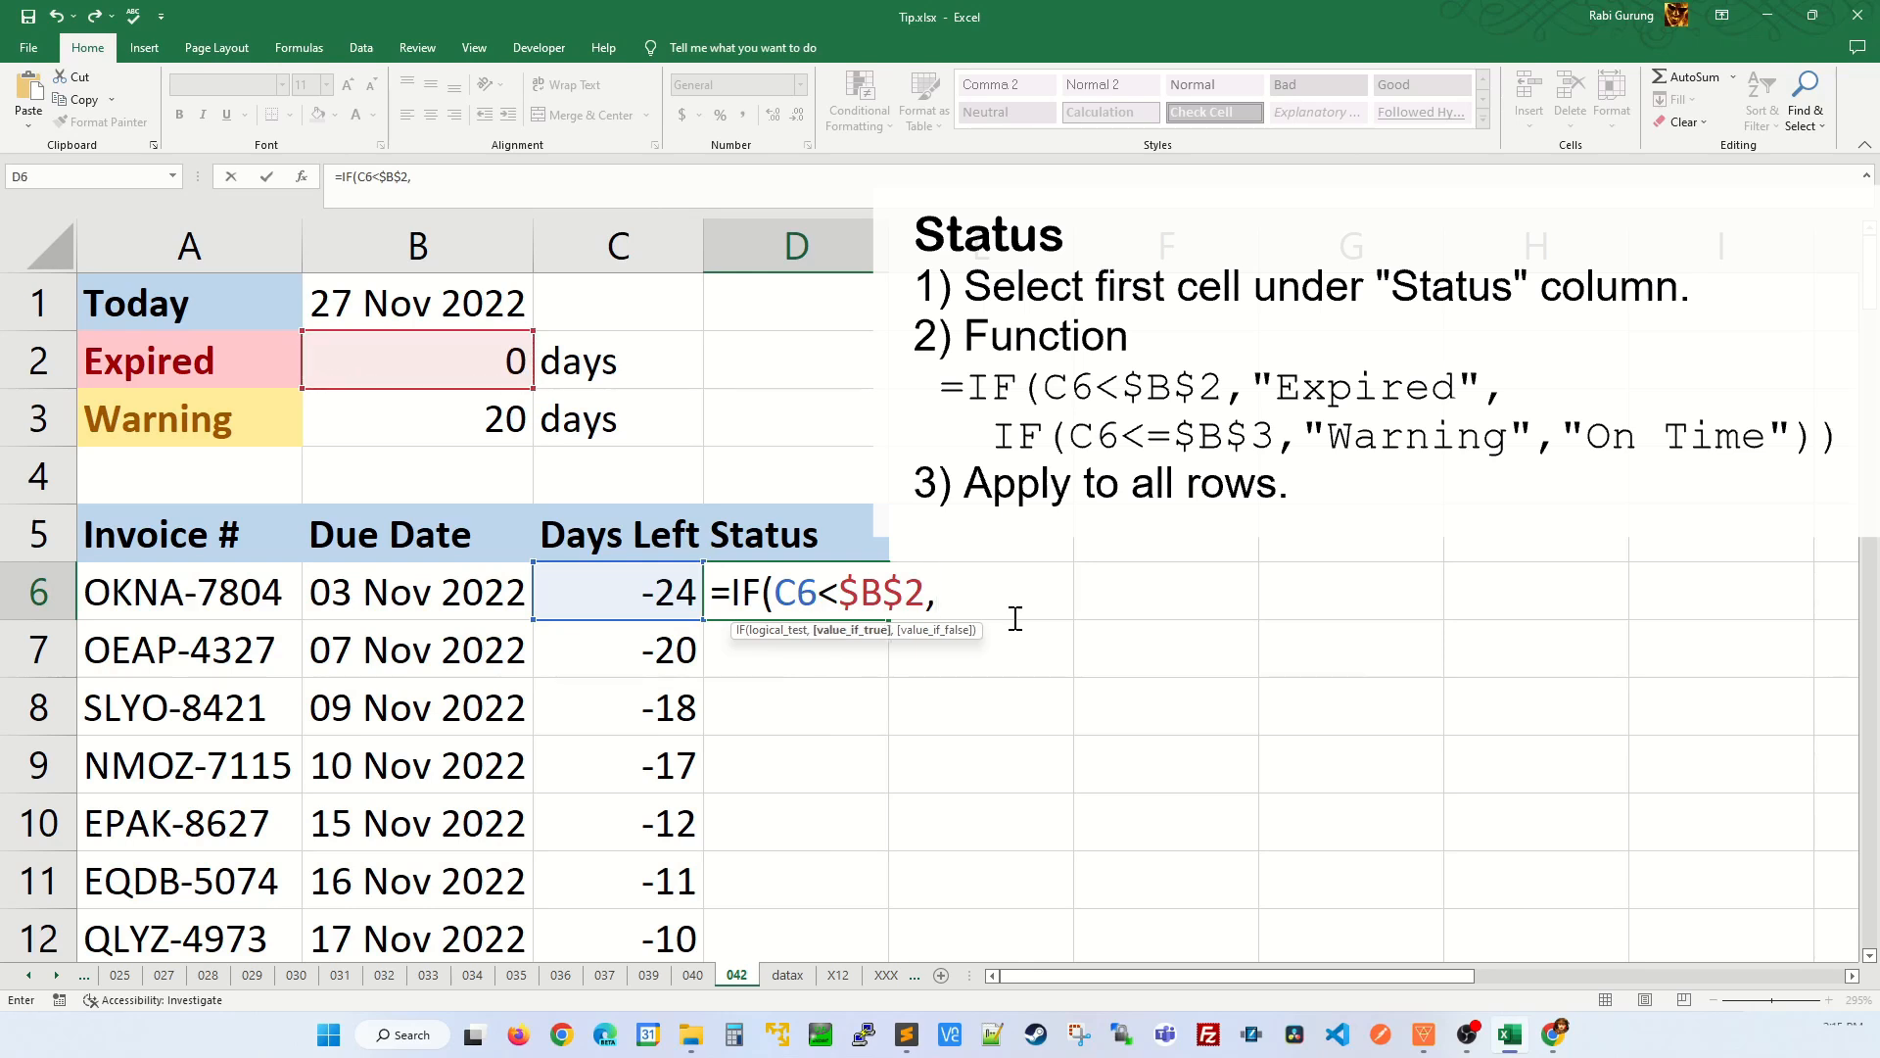
{"action": "type", "text": "\"Expired"}
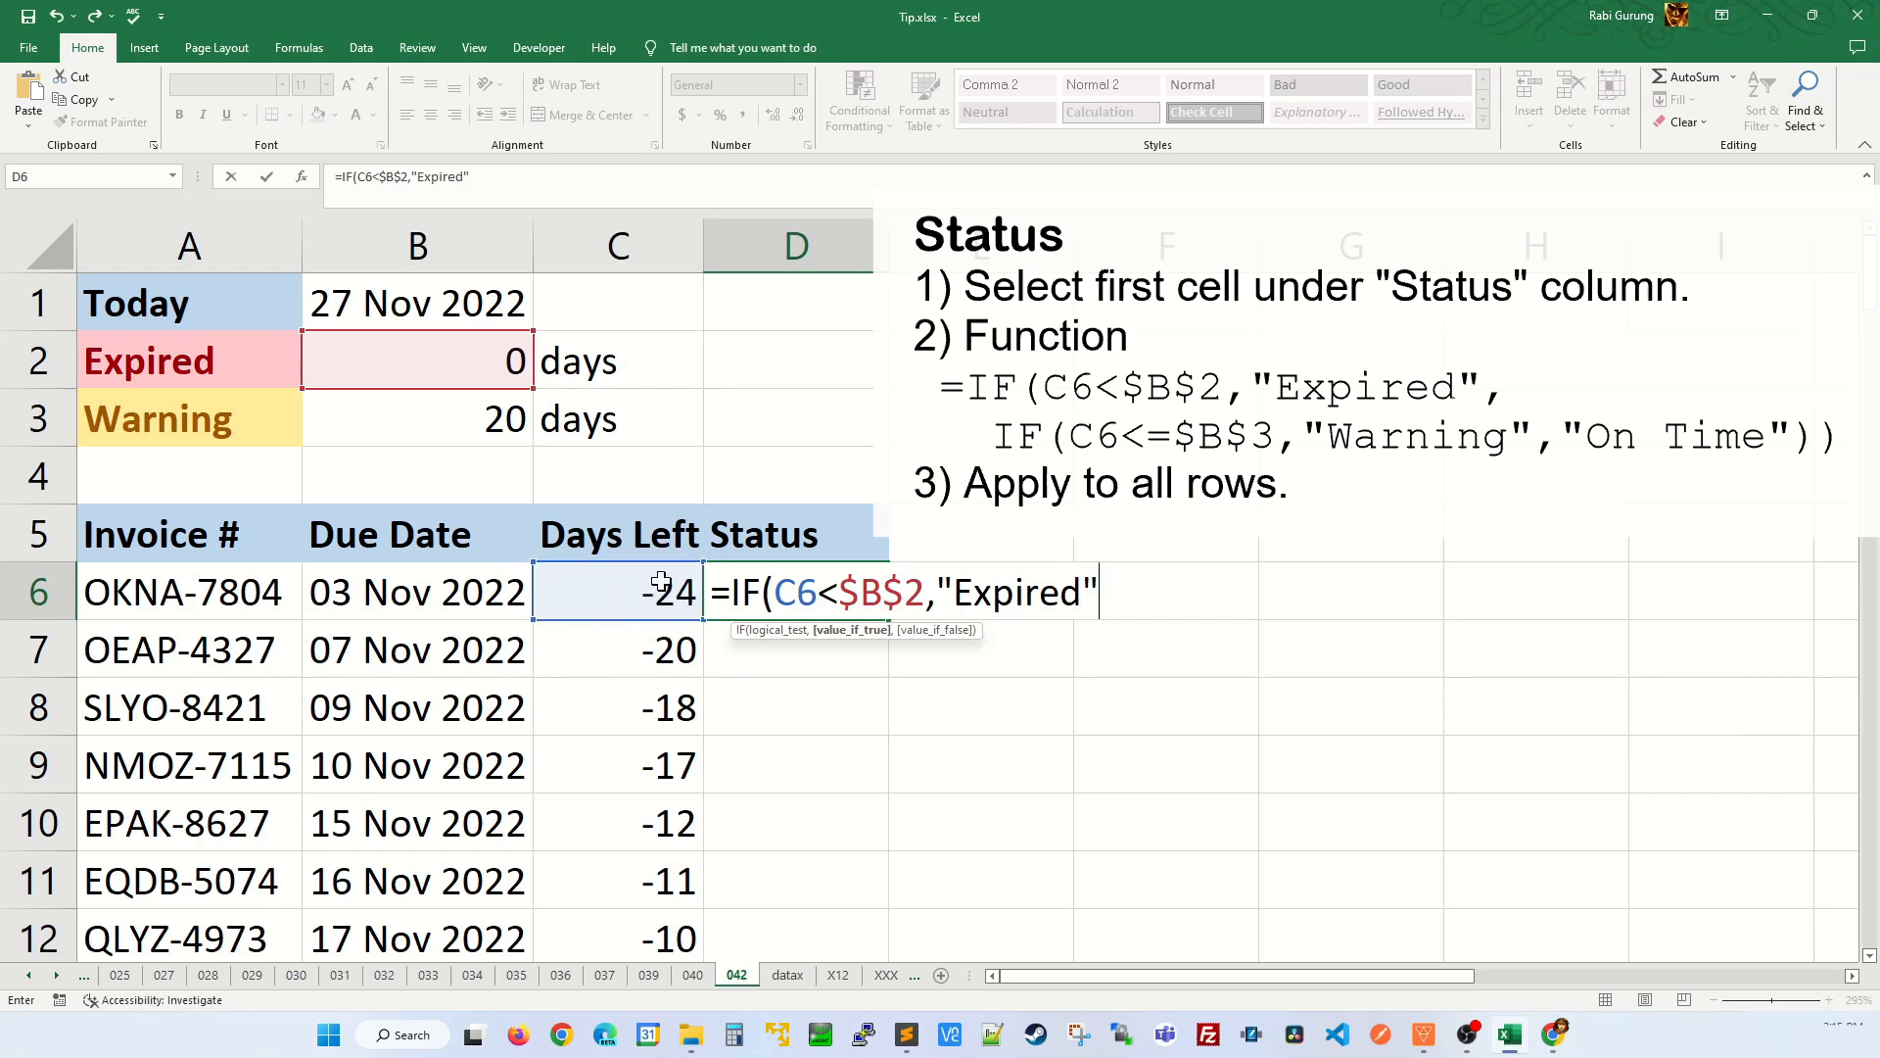
{"action": "mouse_move", "coordinate": [727, 457]}
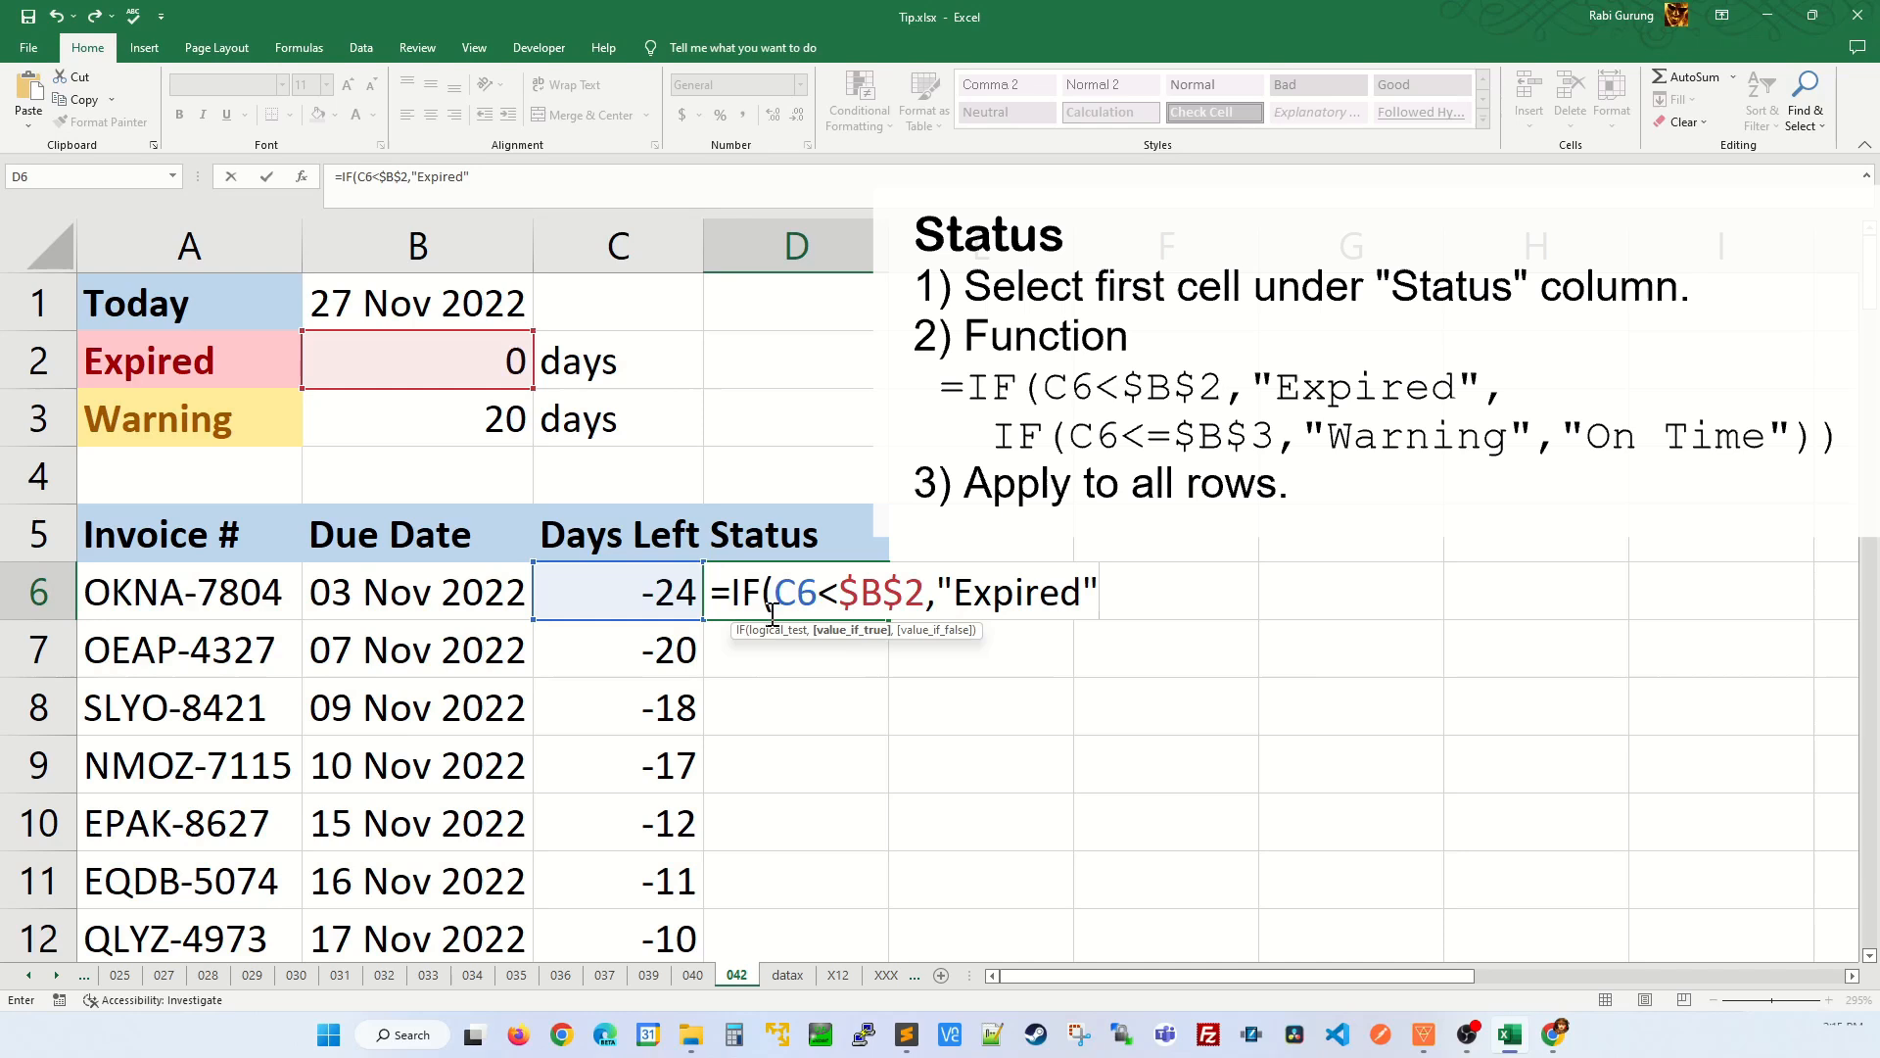
{"action": "mouse_move", "coordinate": [1181, 609]}
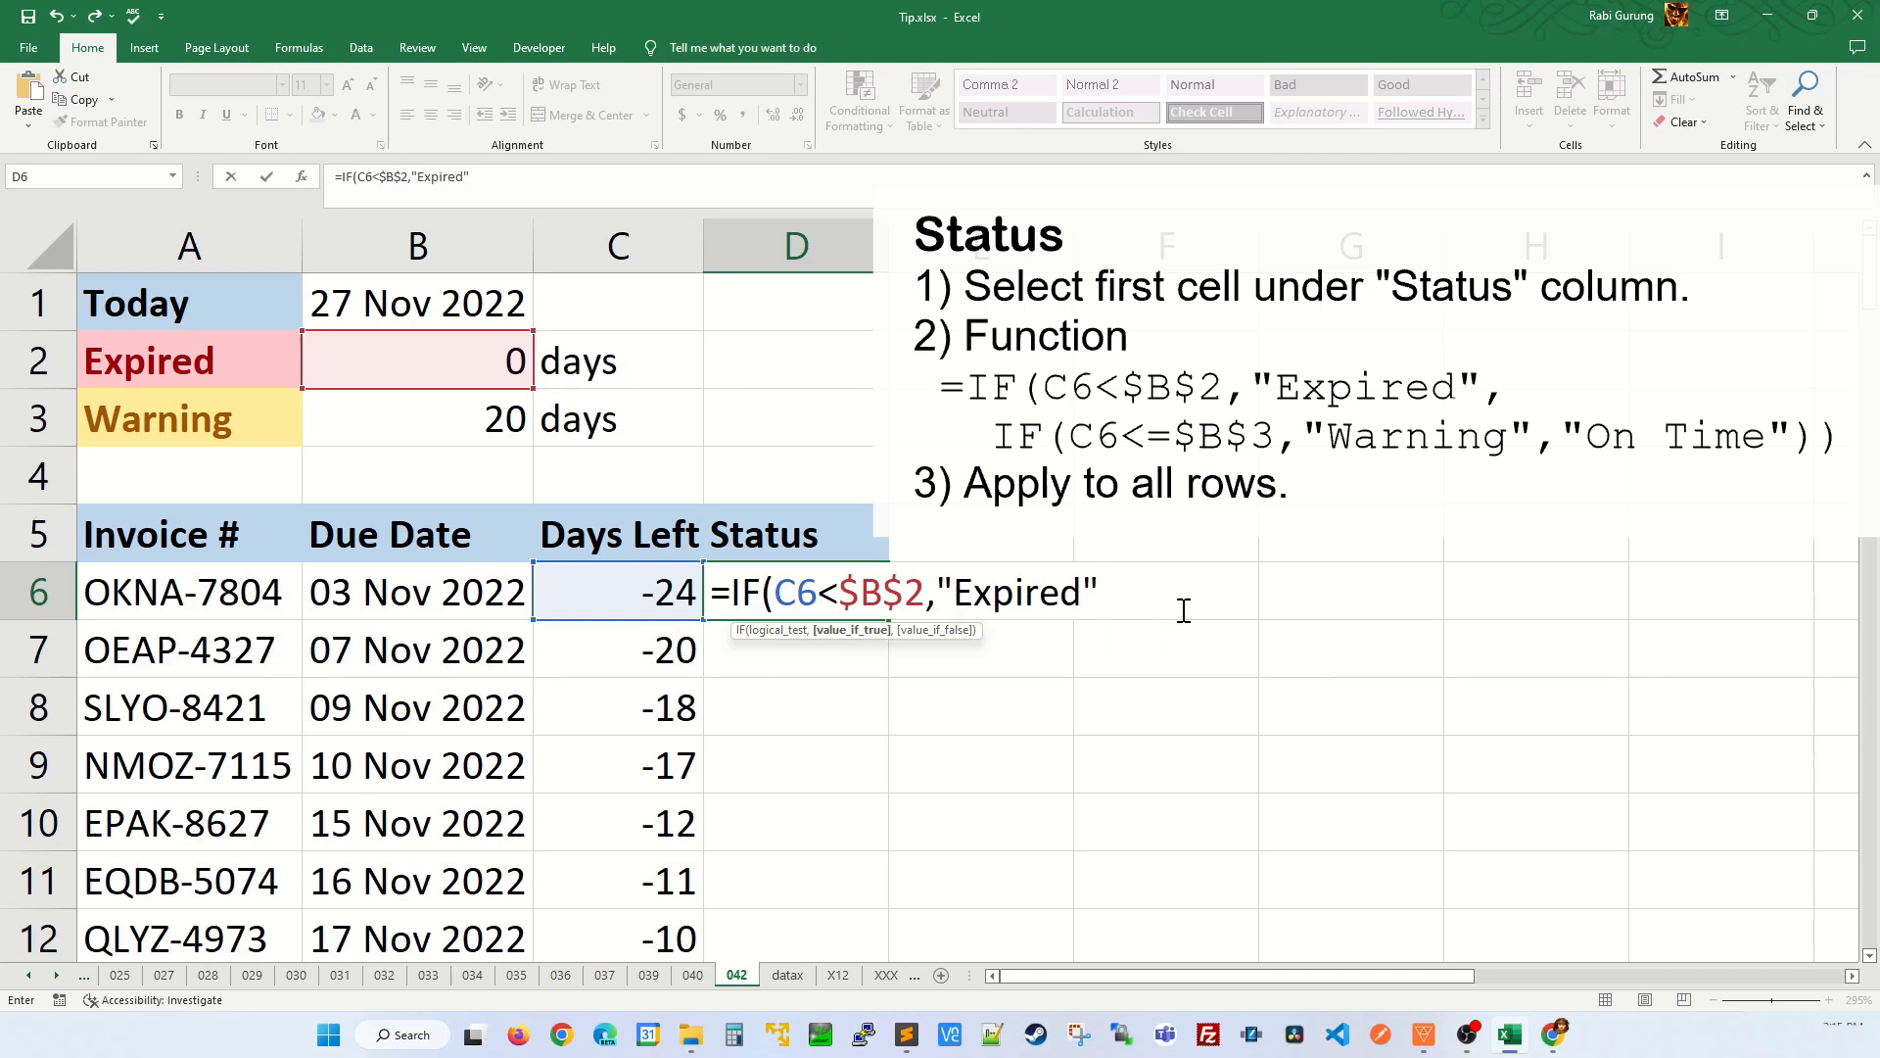
Step: Finish D6's nested IF: "Warning" when C6 is at most $B$3, otherwise "On Time"
{"action": "type", "text": ", IF("}
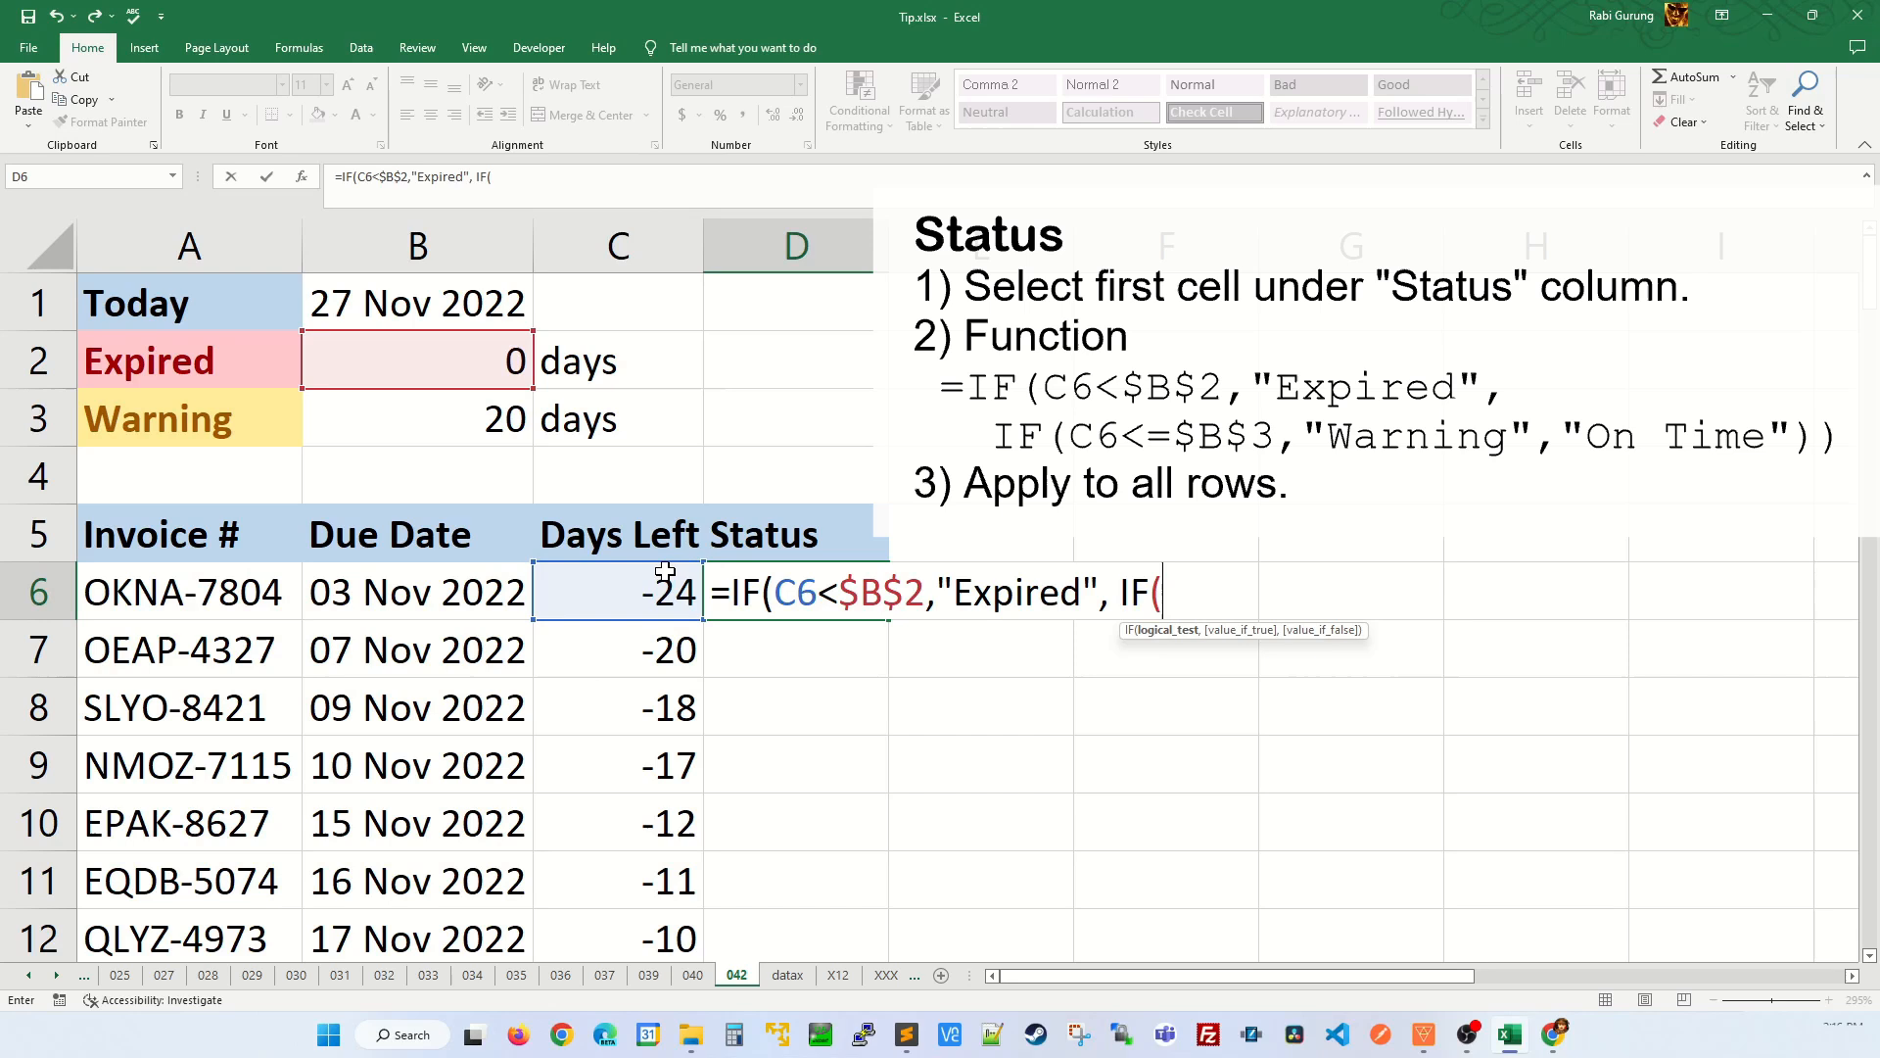
{"action": "left_click", "coordinate": [618, 591]}
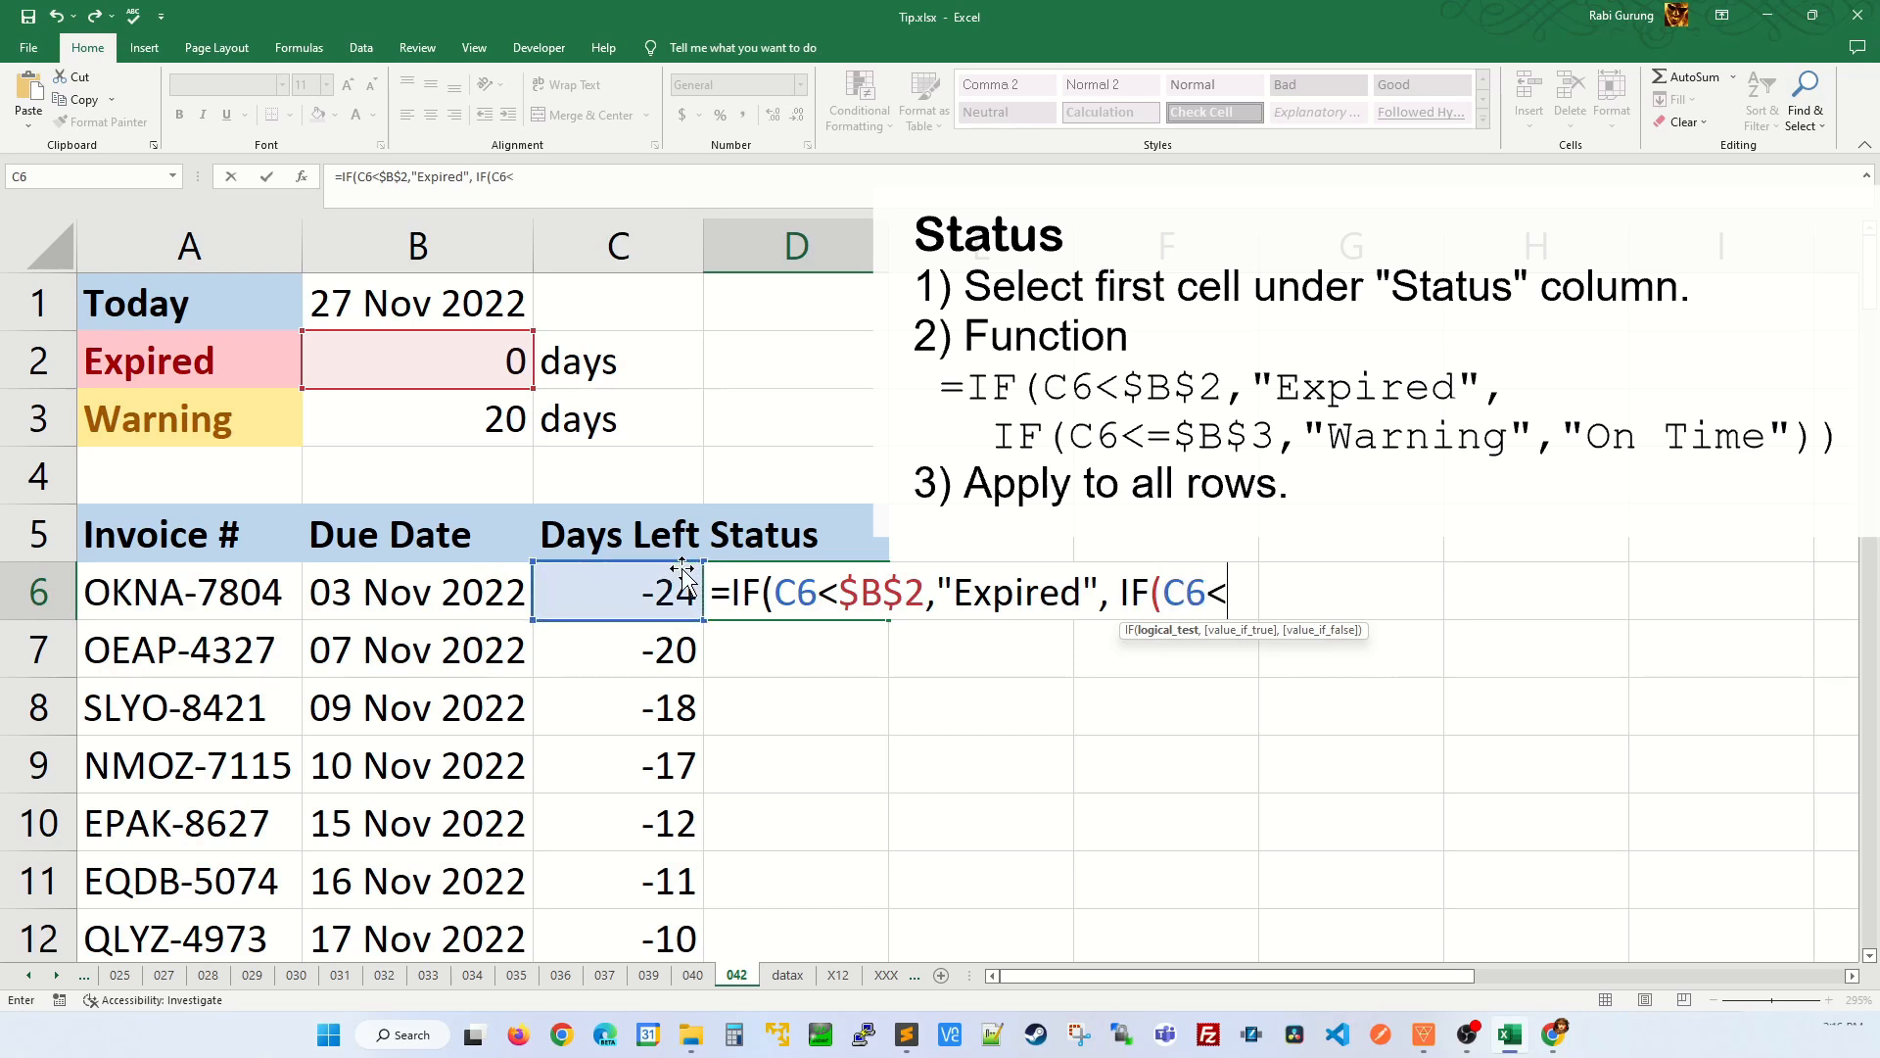
{"action": "type", "text": "="}
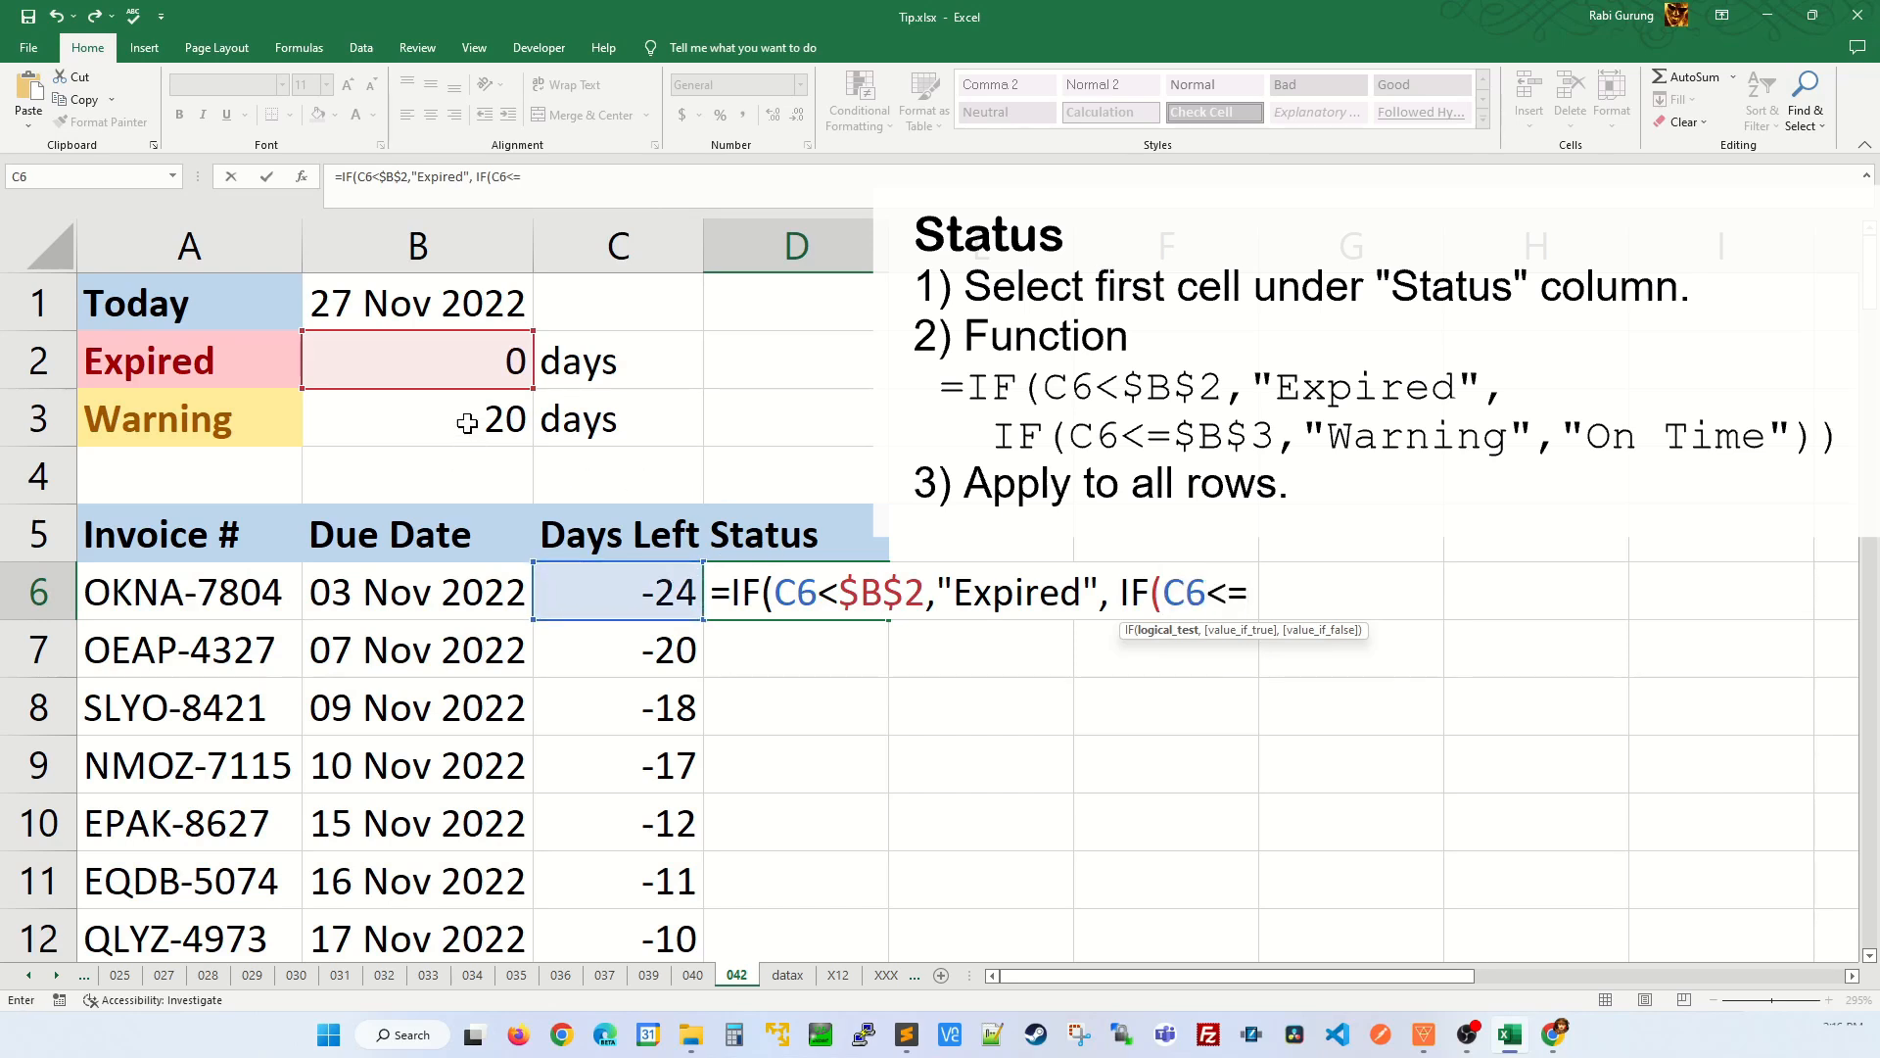
{"action": "left_click", "coordinate": [416, 418]}
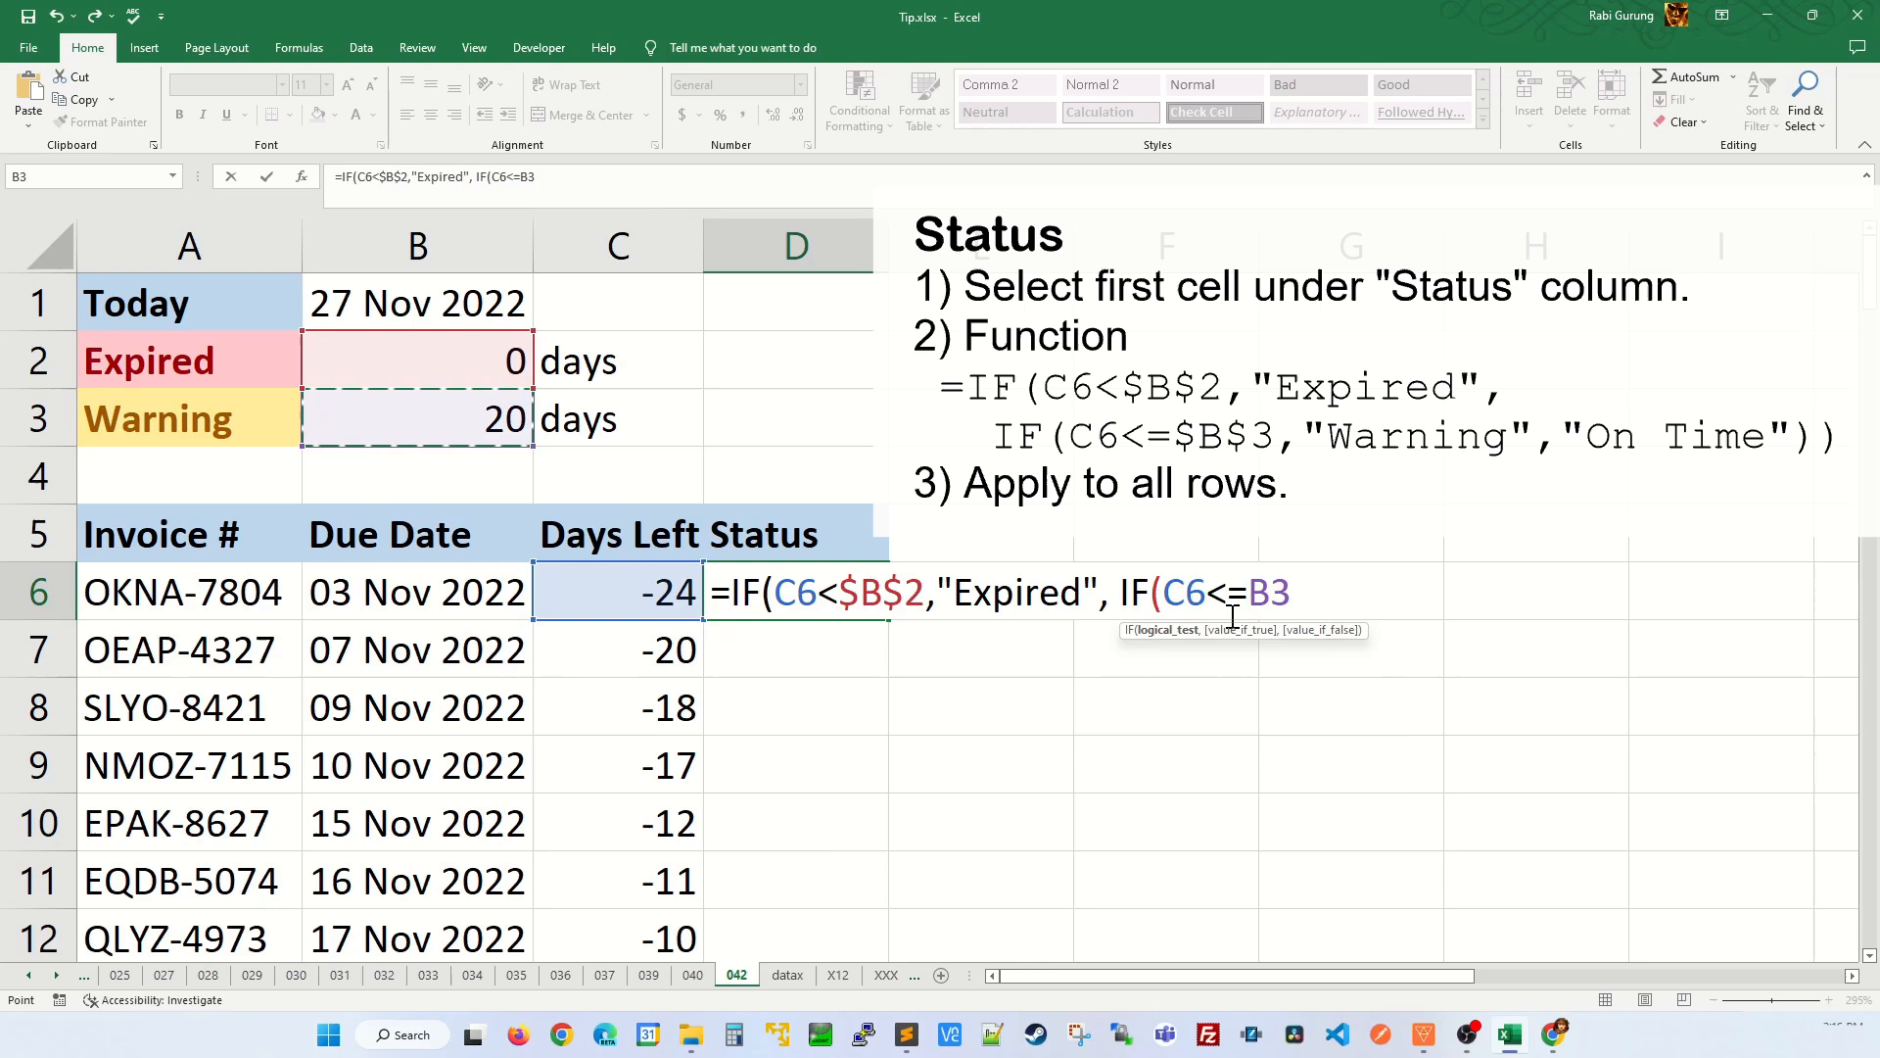
{"action": "key", "text": "f4"}
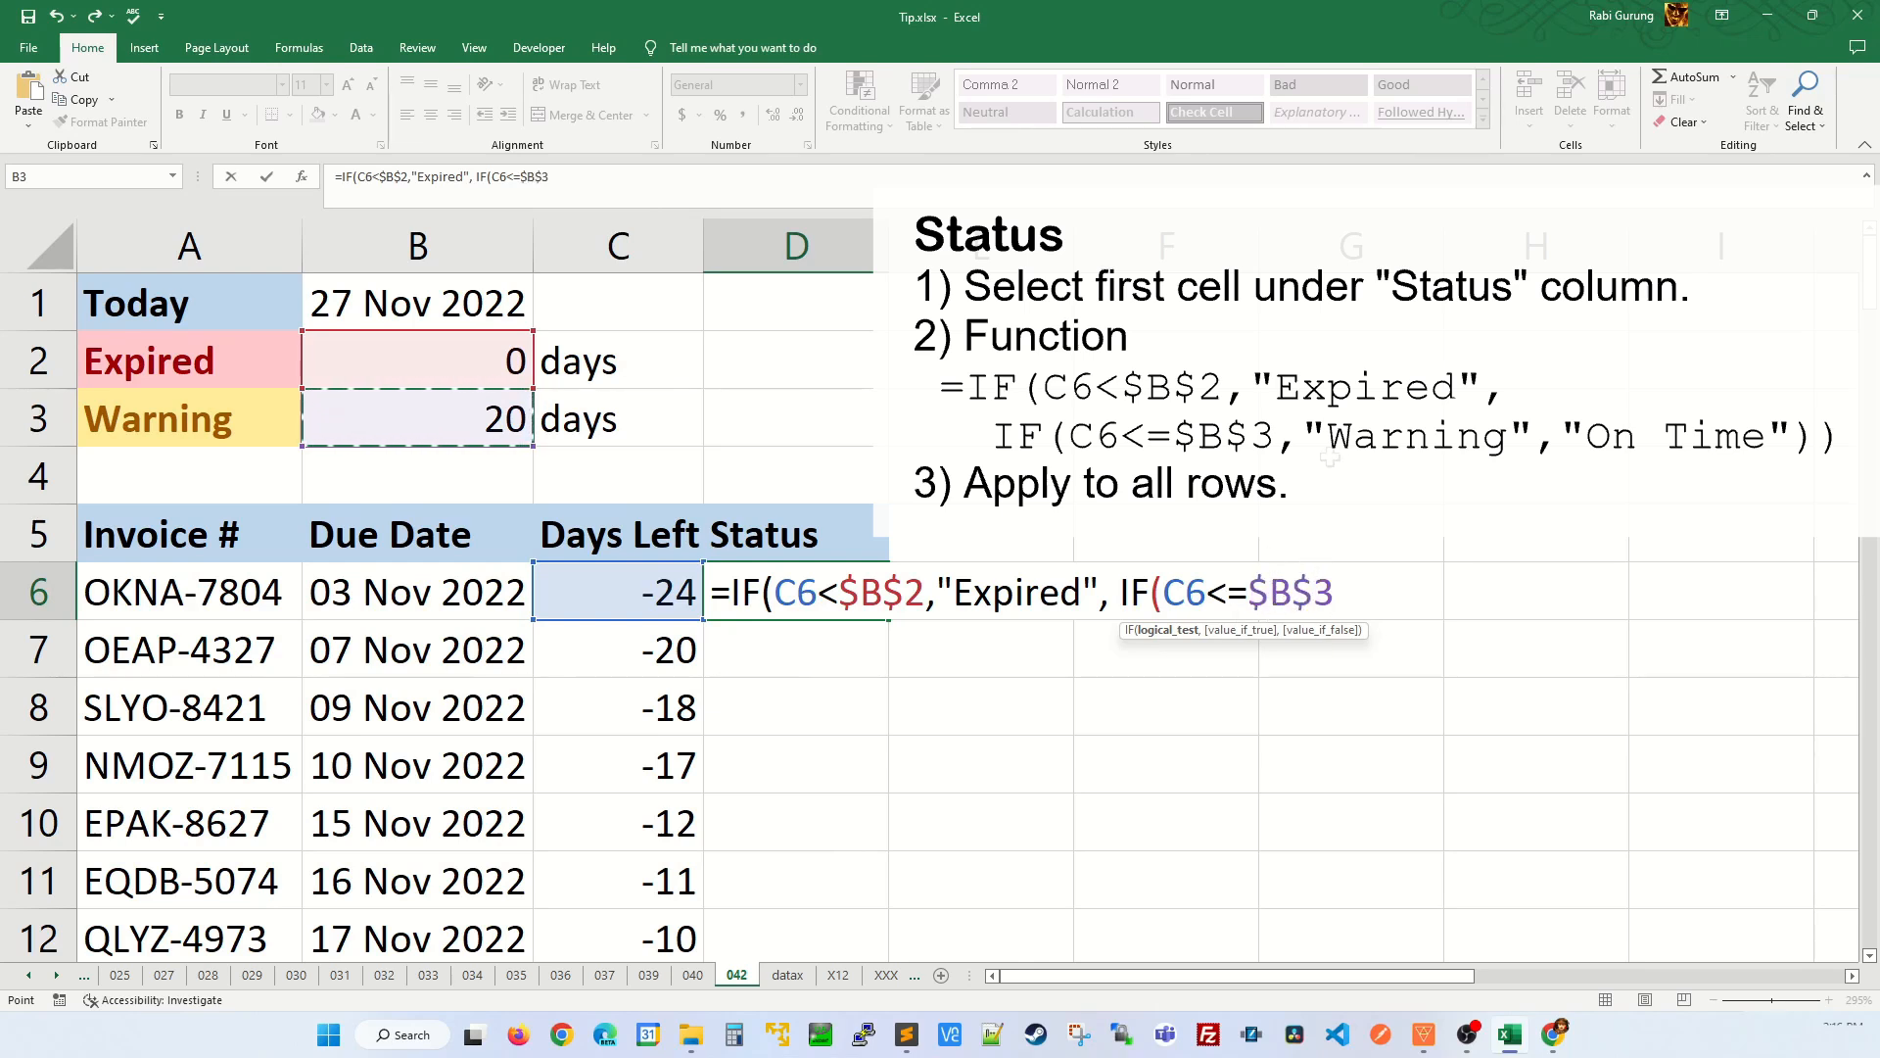
{"action": "type", "text": ","}
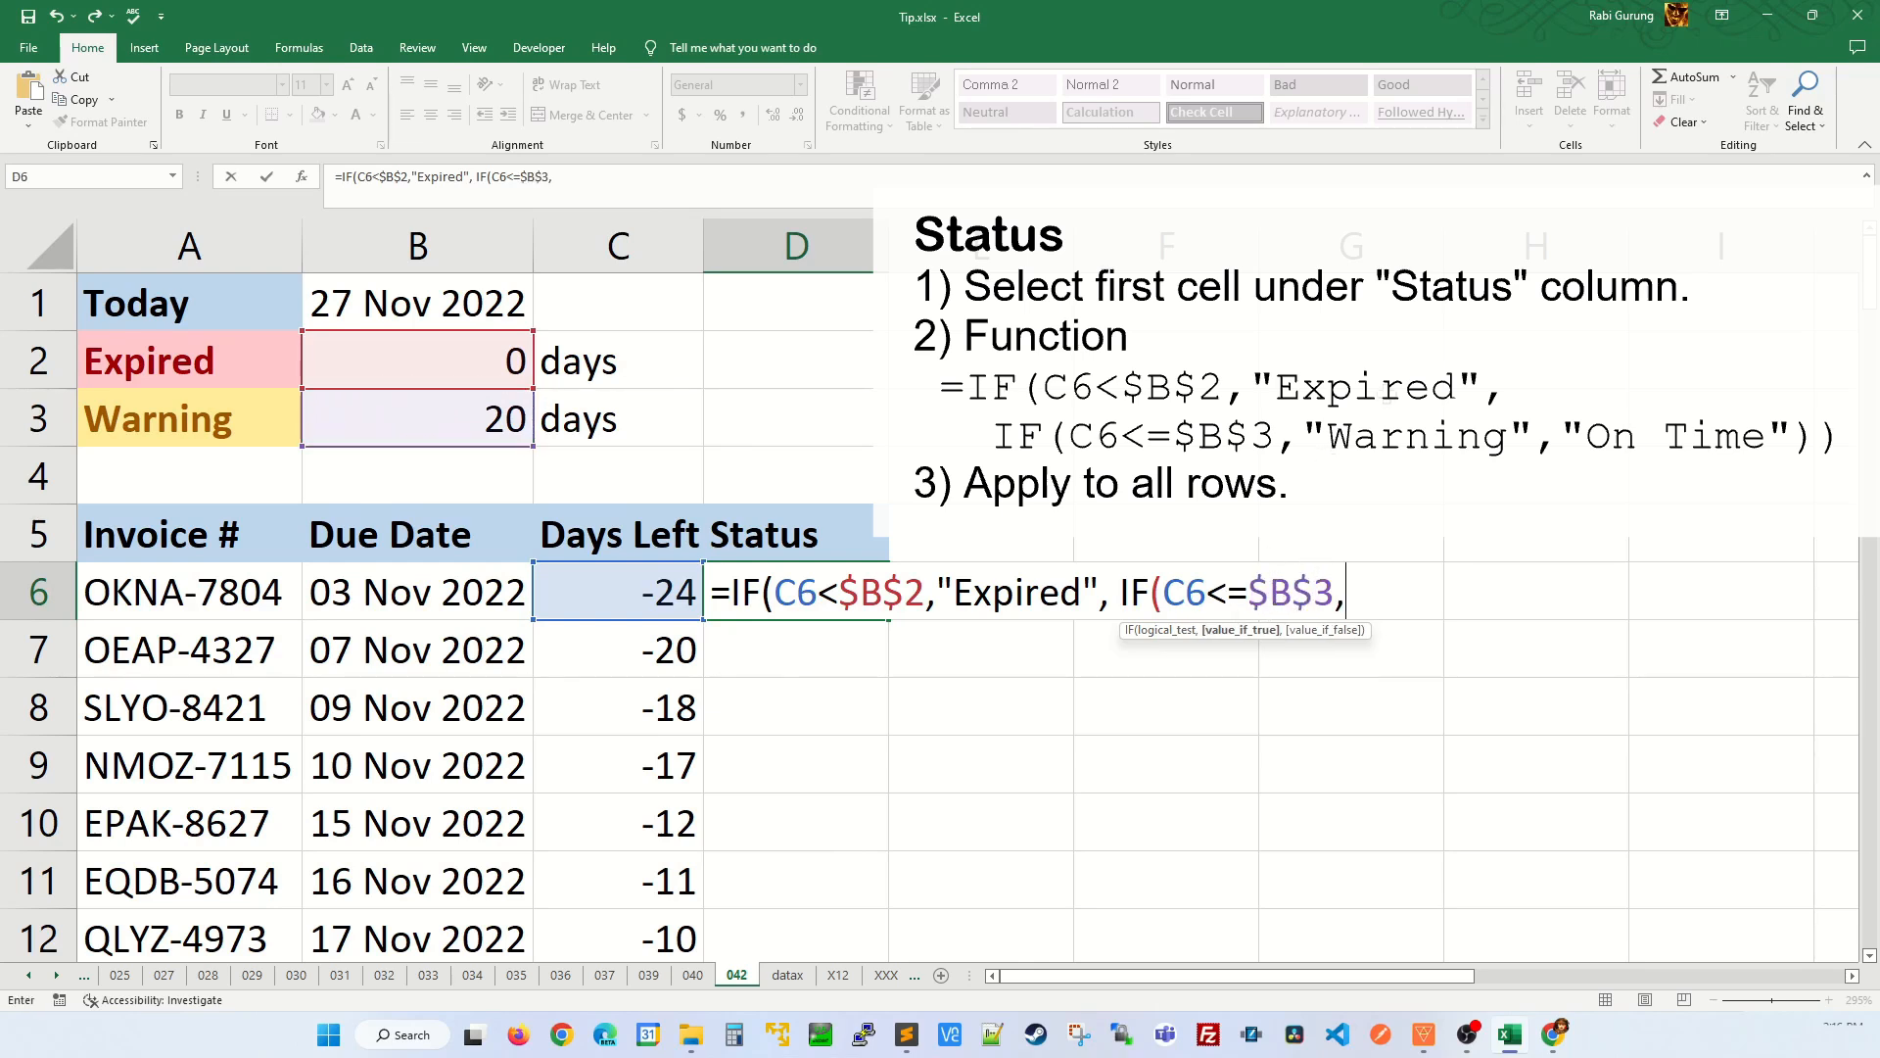
{"action": "type", "text": "\"Warning"}
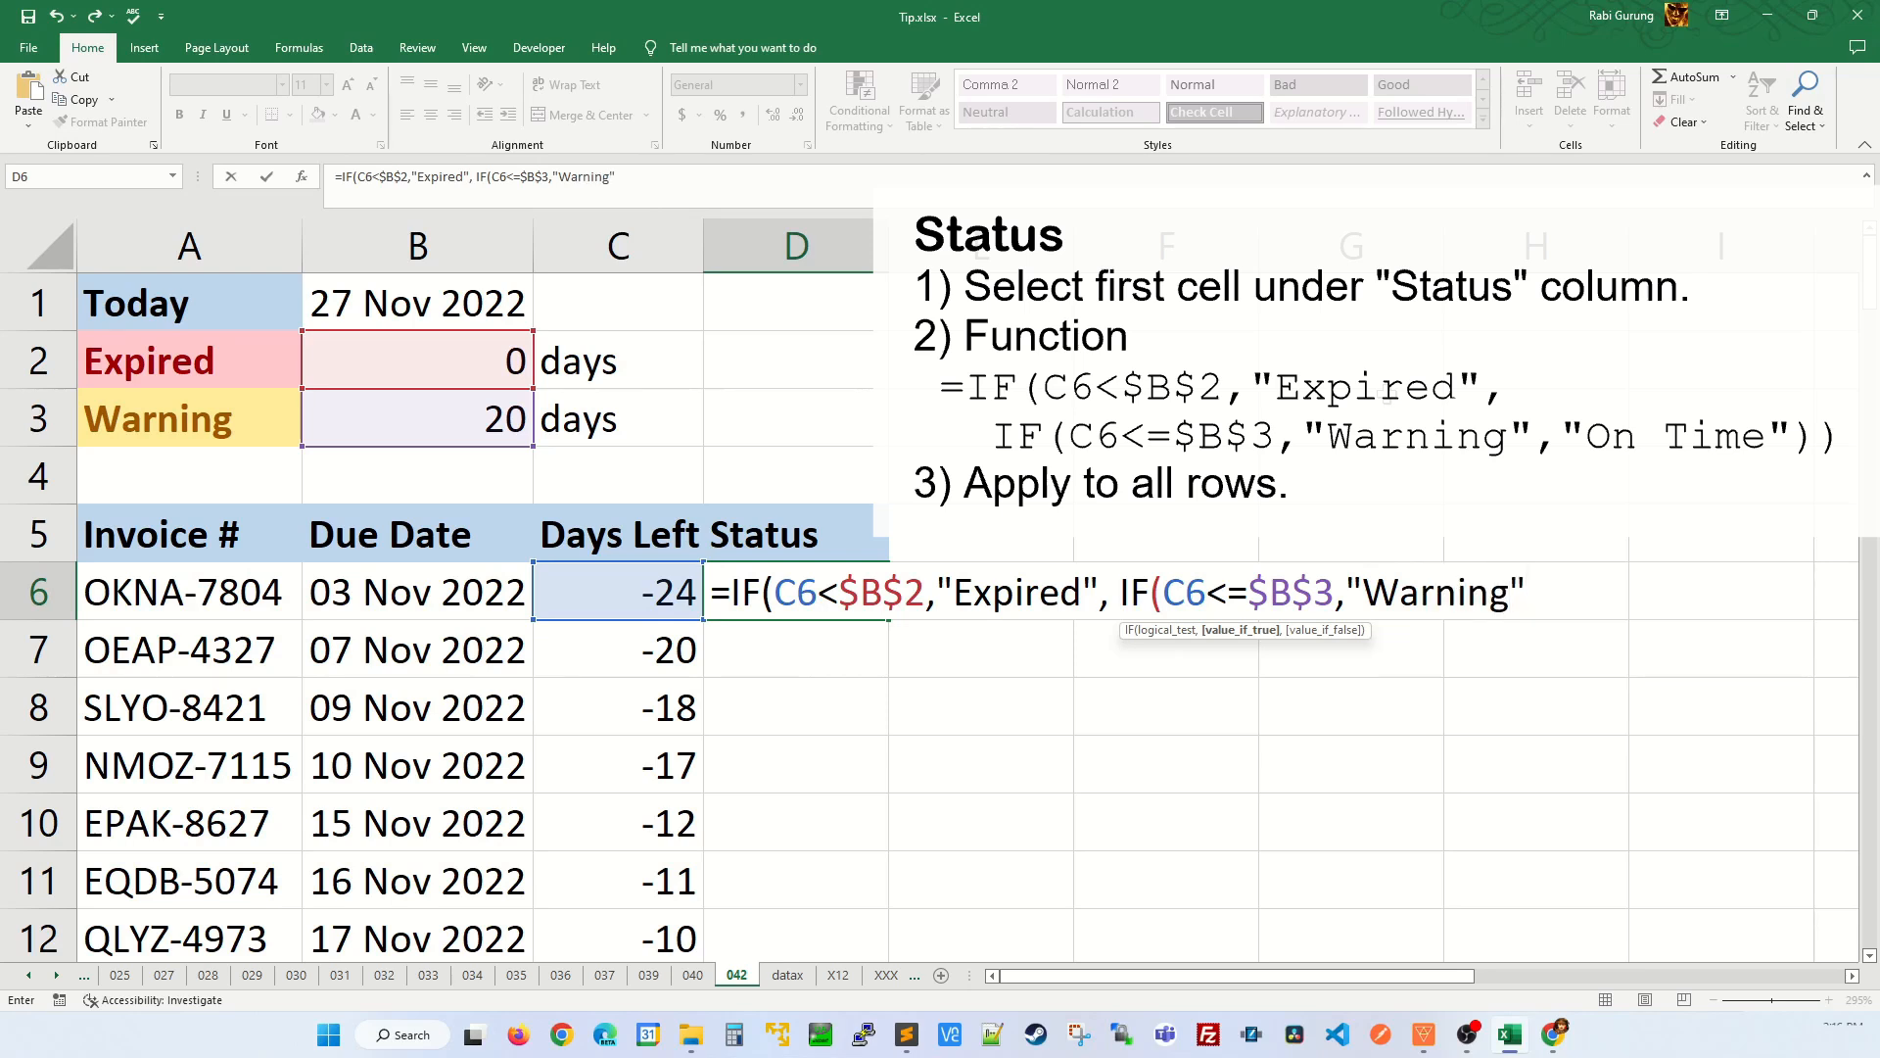
{"action": "type", "text": ",\""}
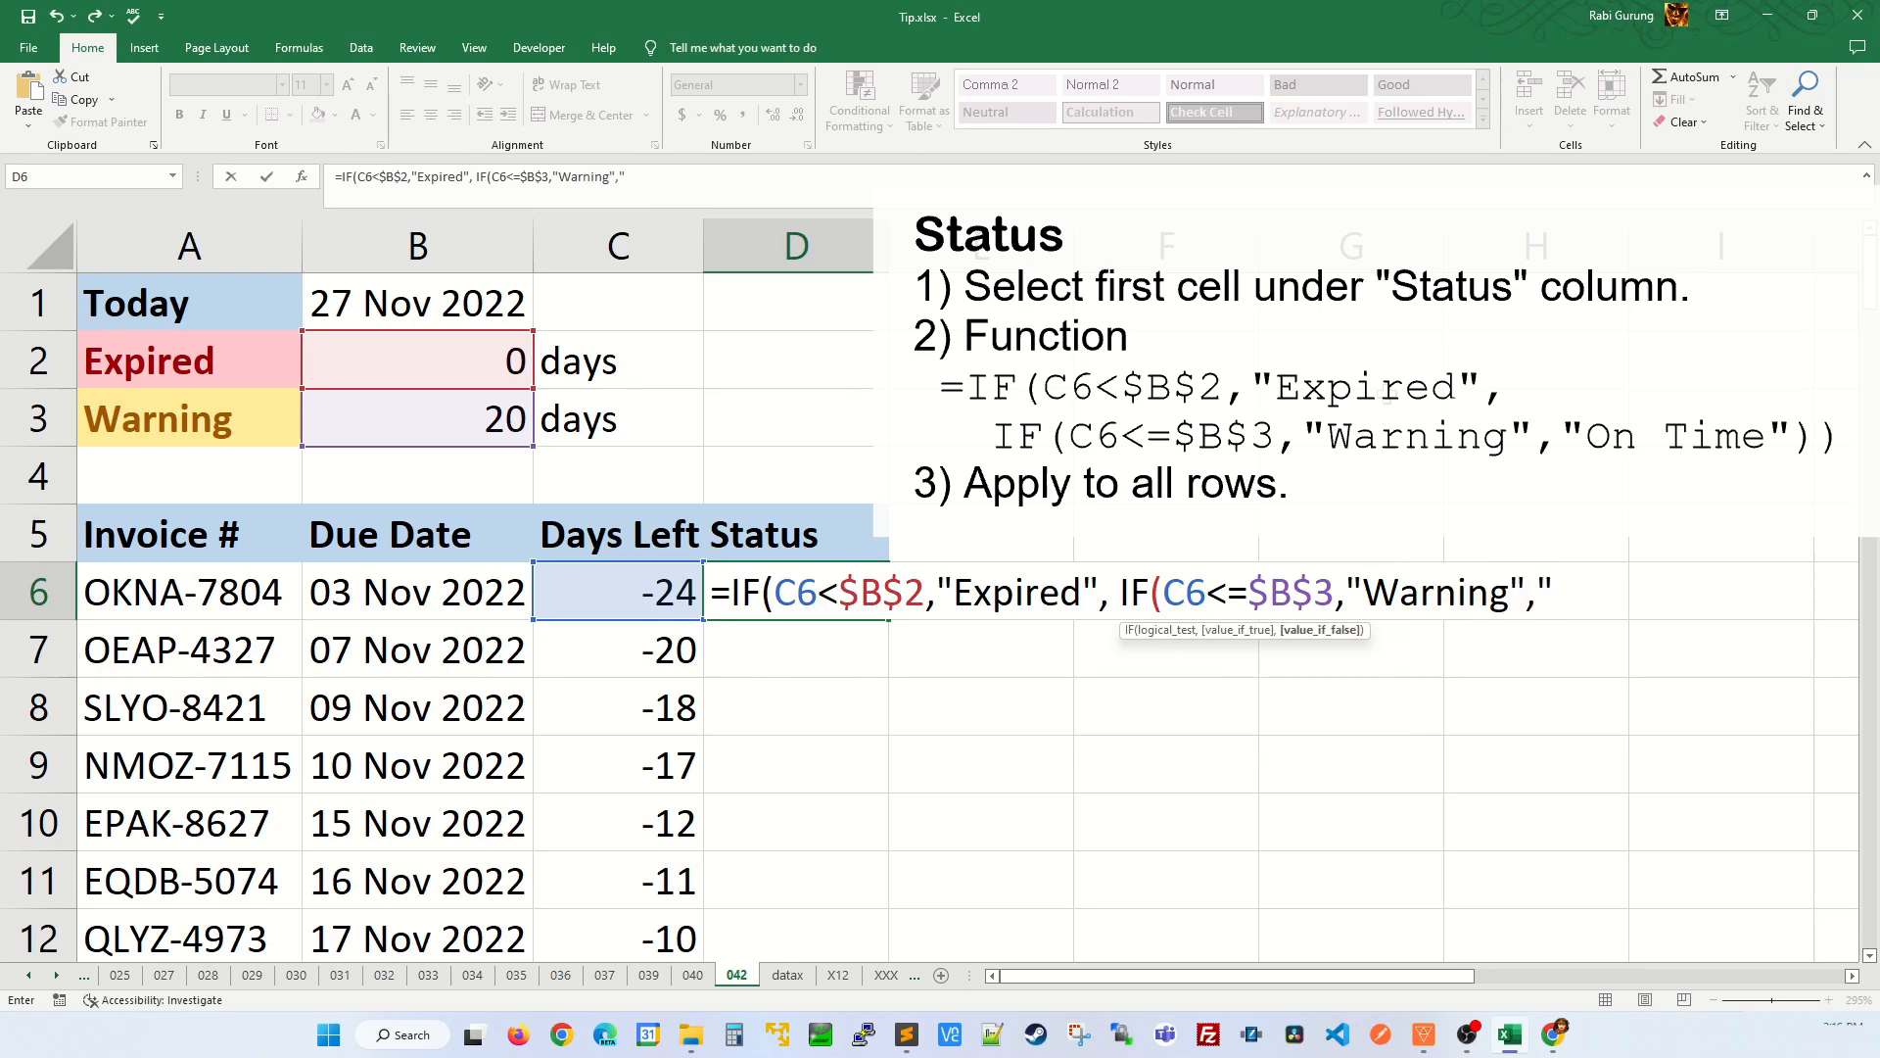
{"action": "type", "text": "On Time"}
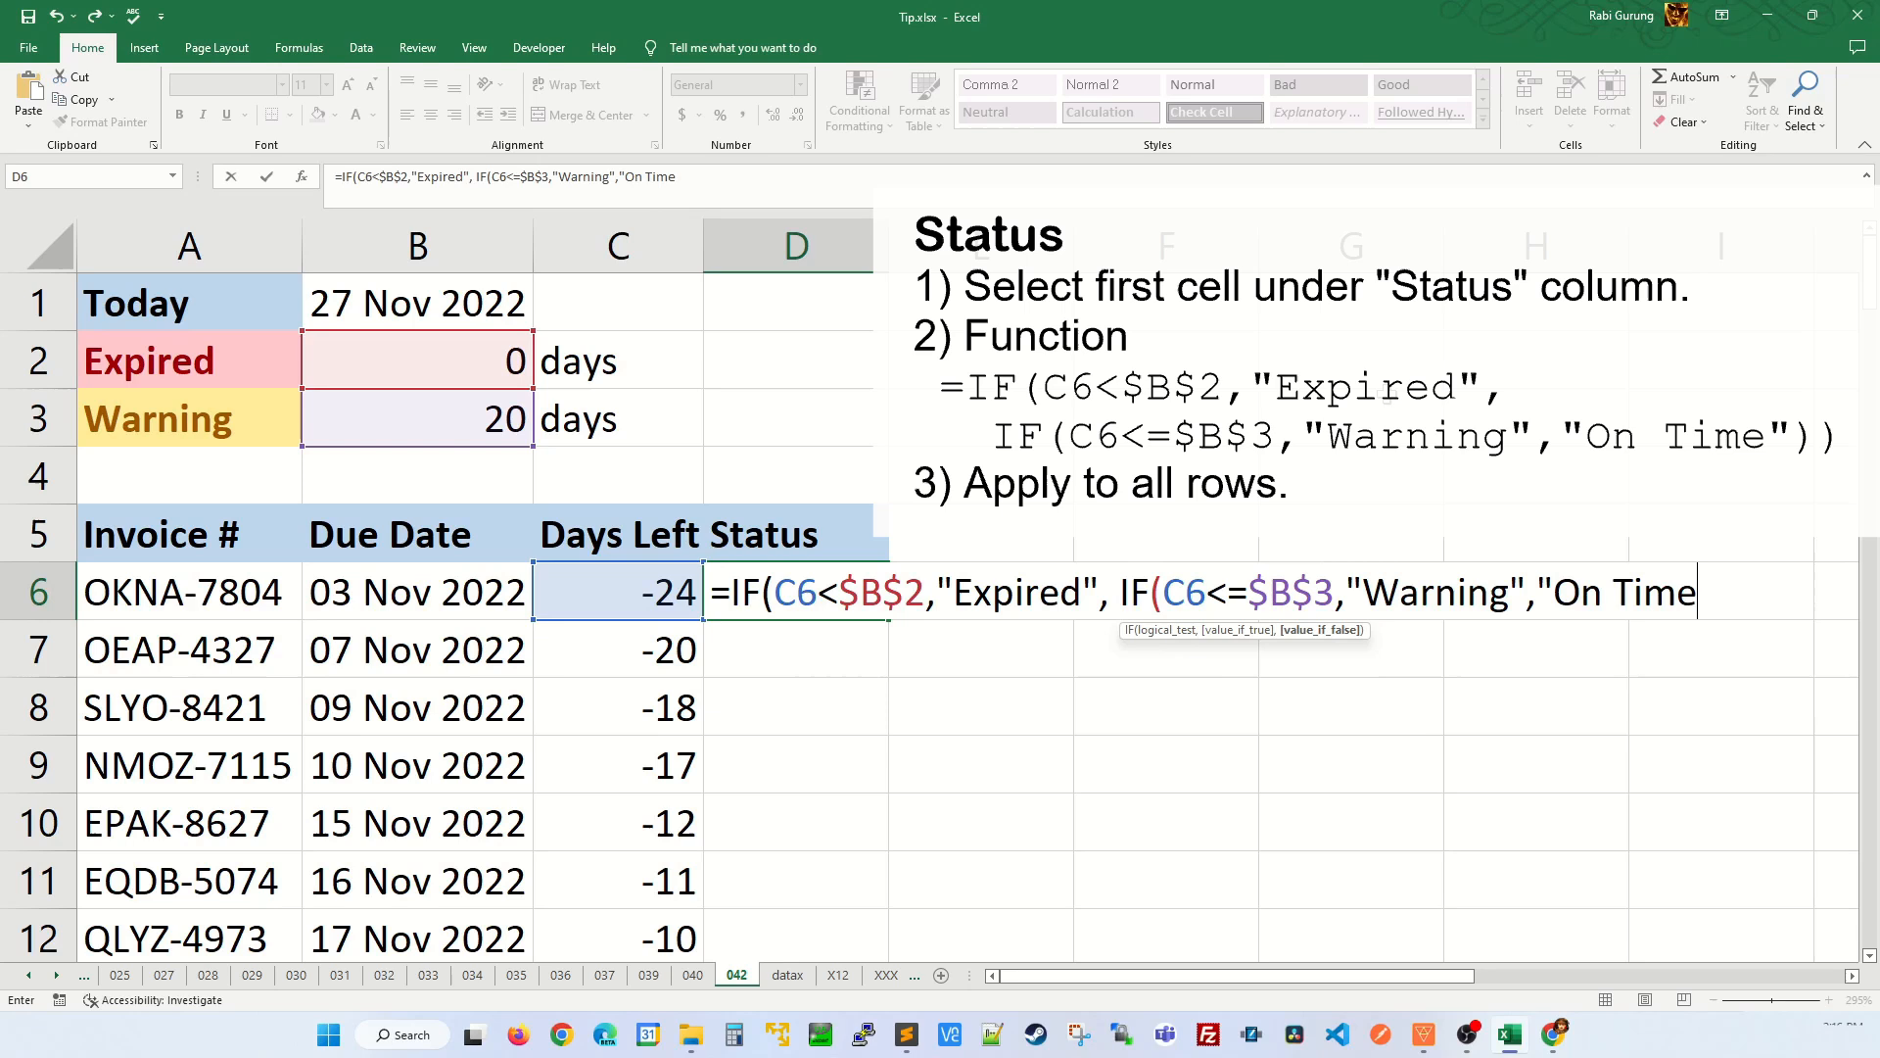
{"action": "type", "text": "\"))"}
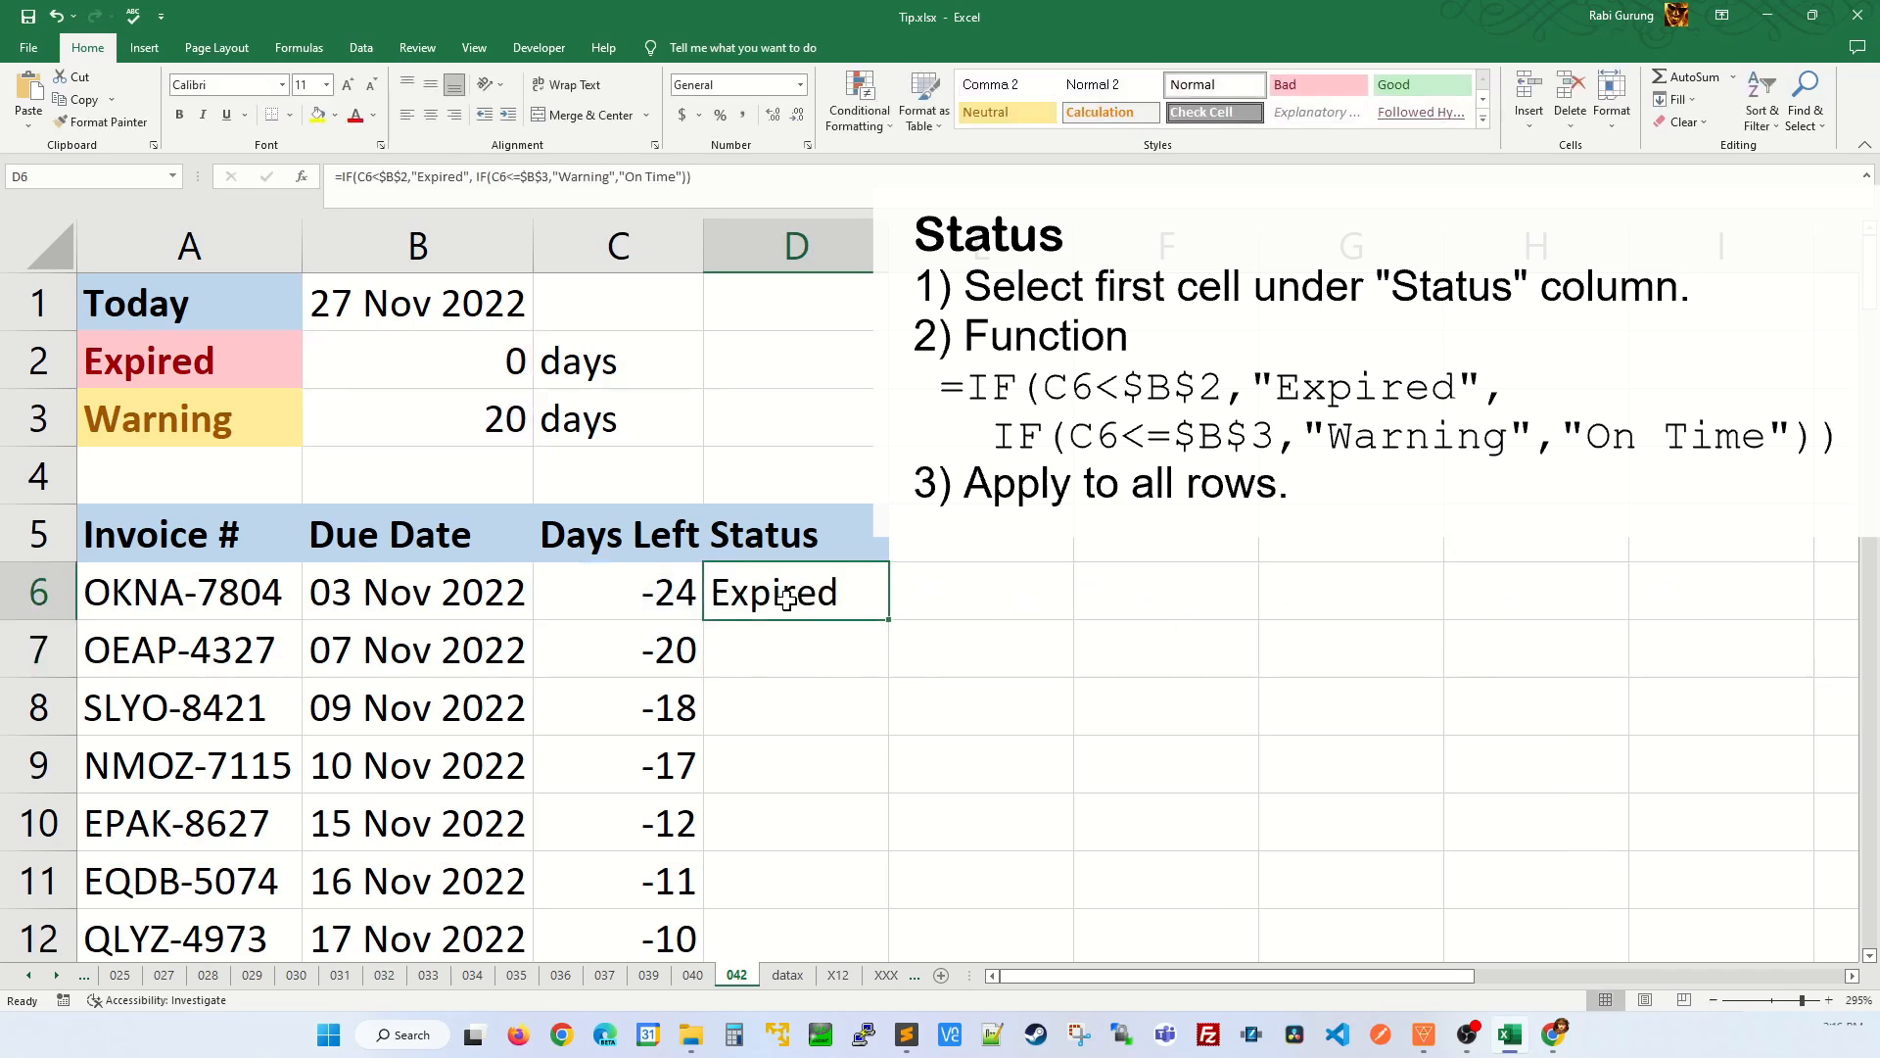
Step: Copy the D6 Status formula down through the last invoice row
{"action": "left_click", "coordinate": [618, 592]}
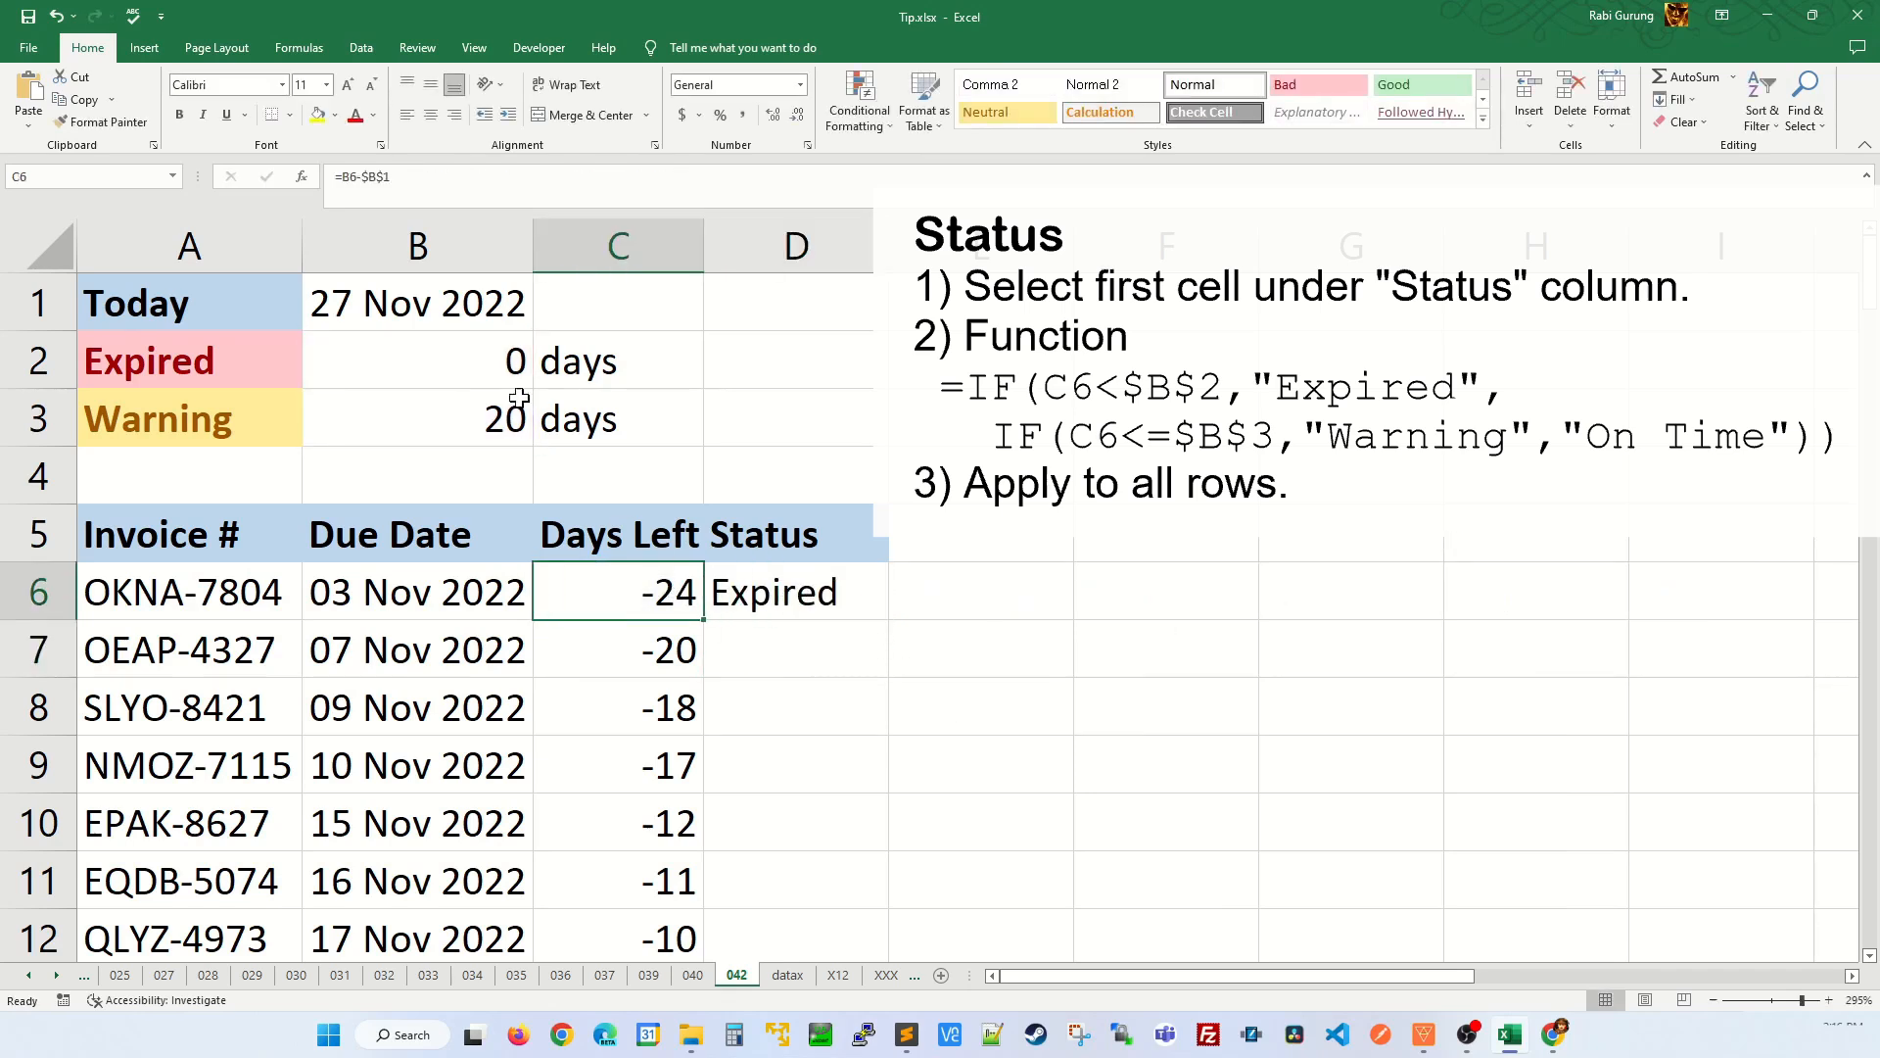
{"action": "scroll", "scroll_direction": "down", "scroll_amount": 3}
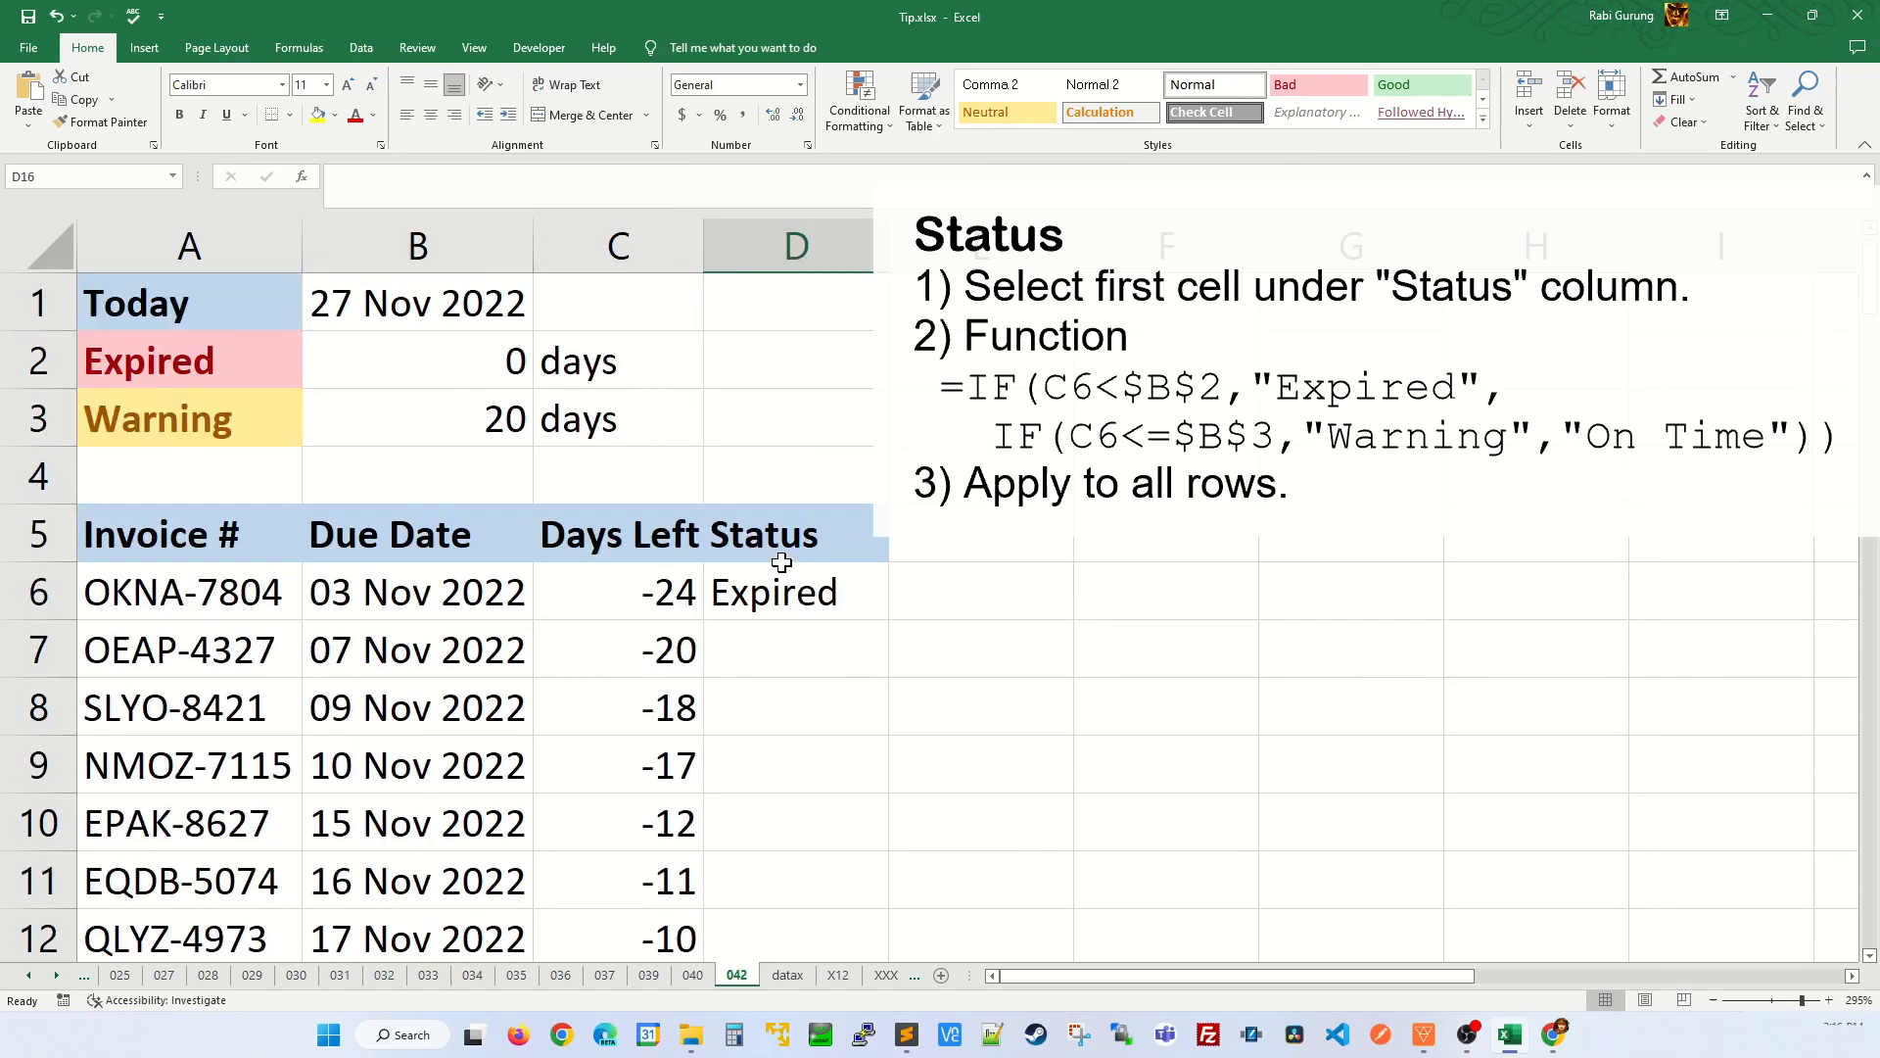
{"action": "left_click", "coordinate": [796, 591]}
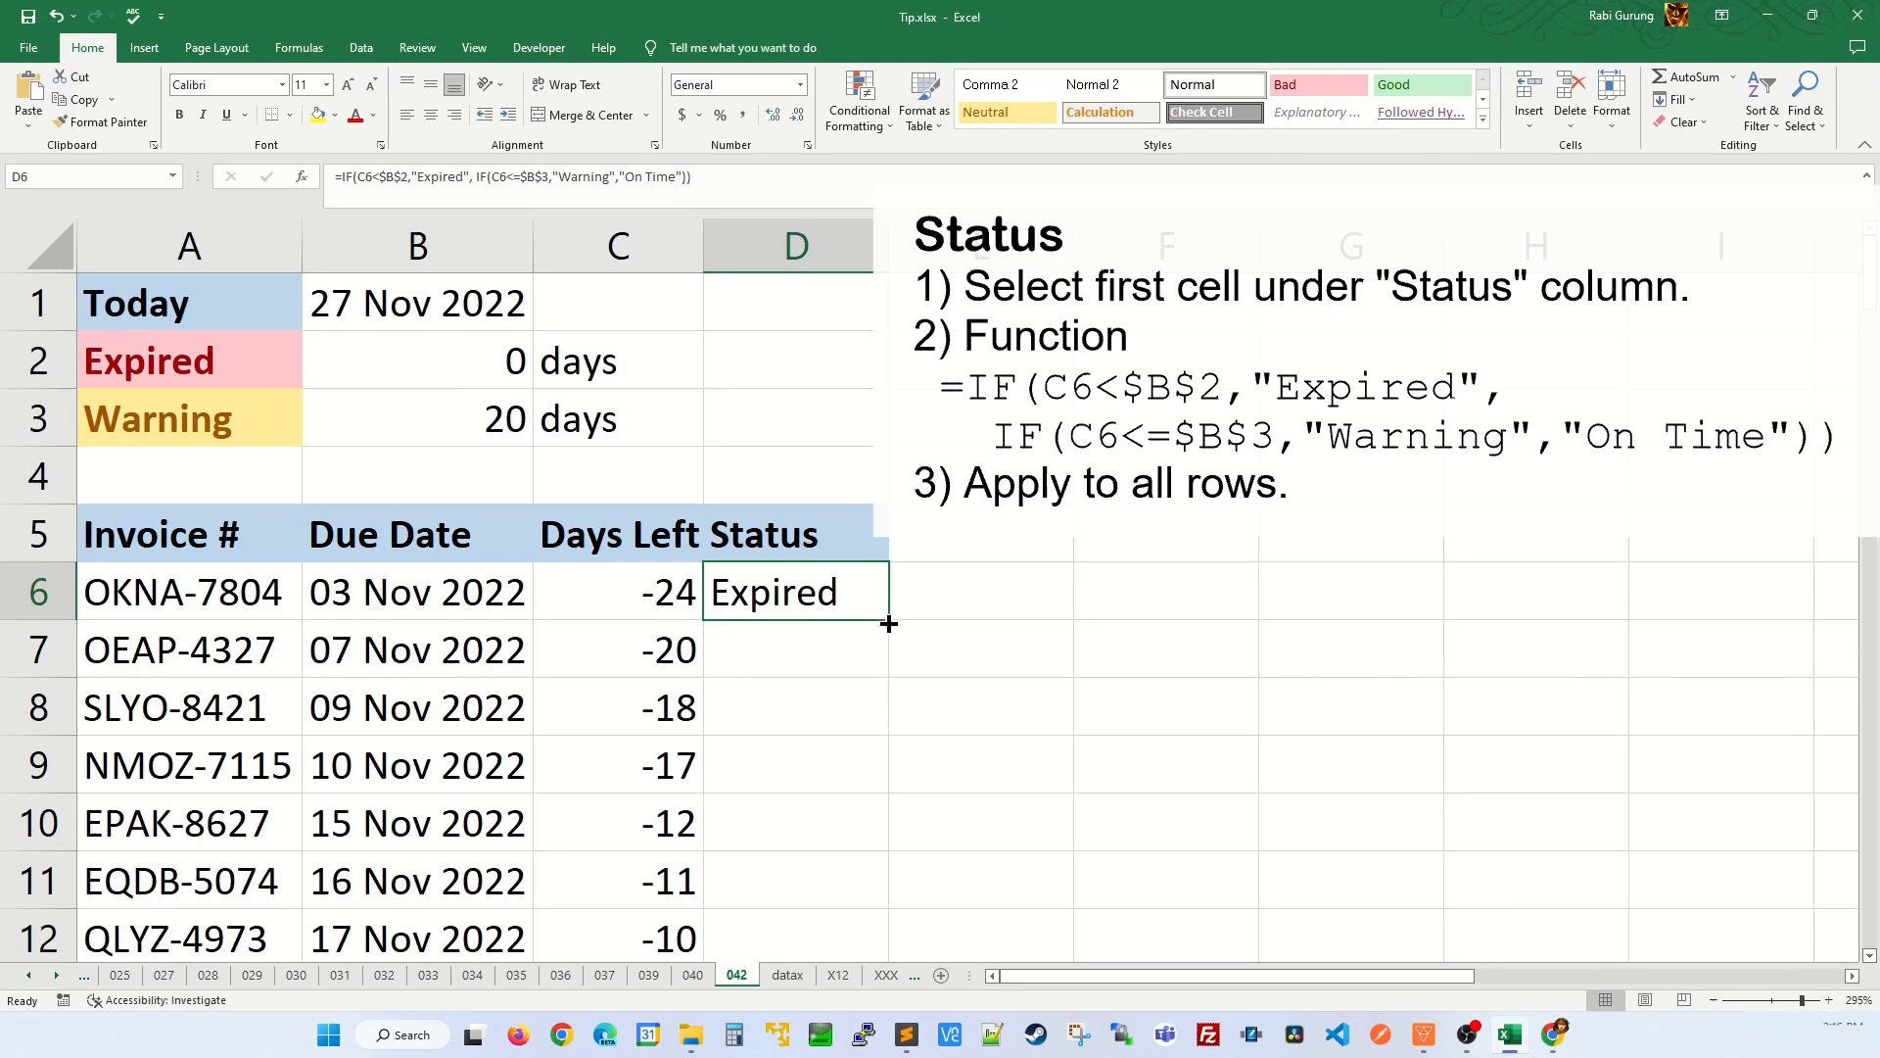
{"action": "left_click_drag", "start_coordinate": [887, 623], "coordinate": [887, 939]}
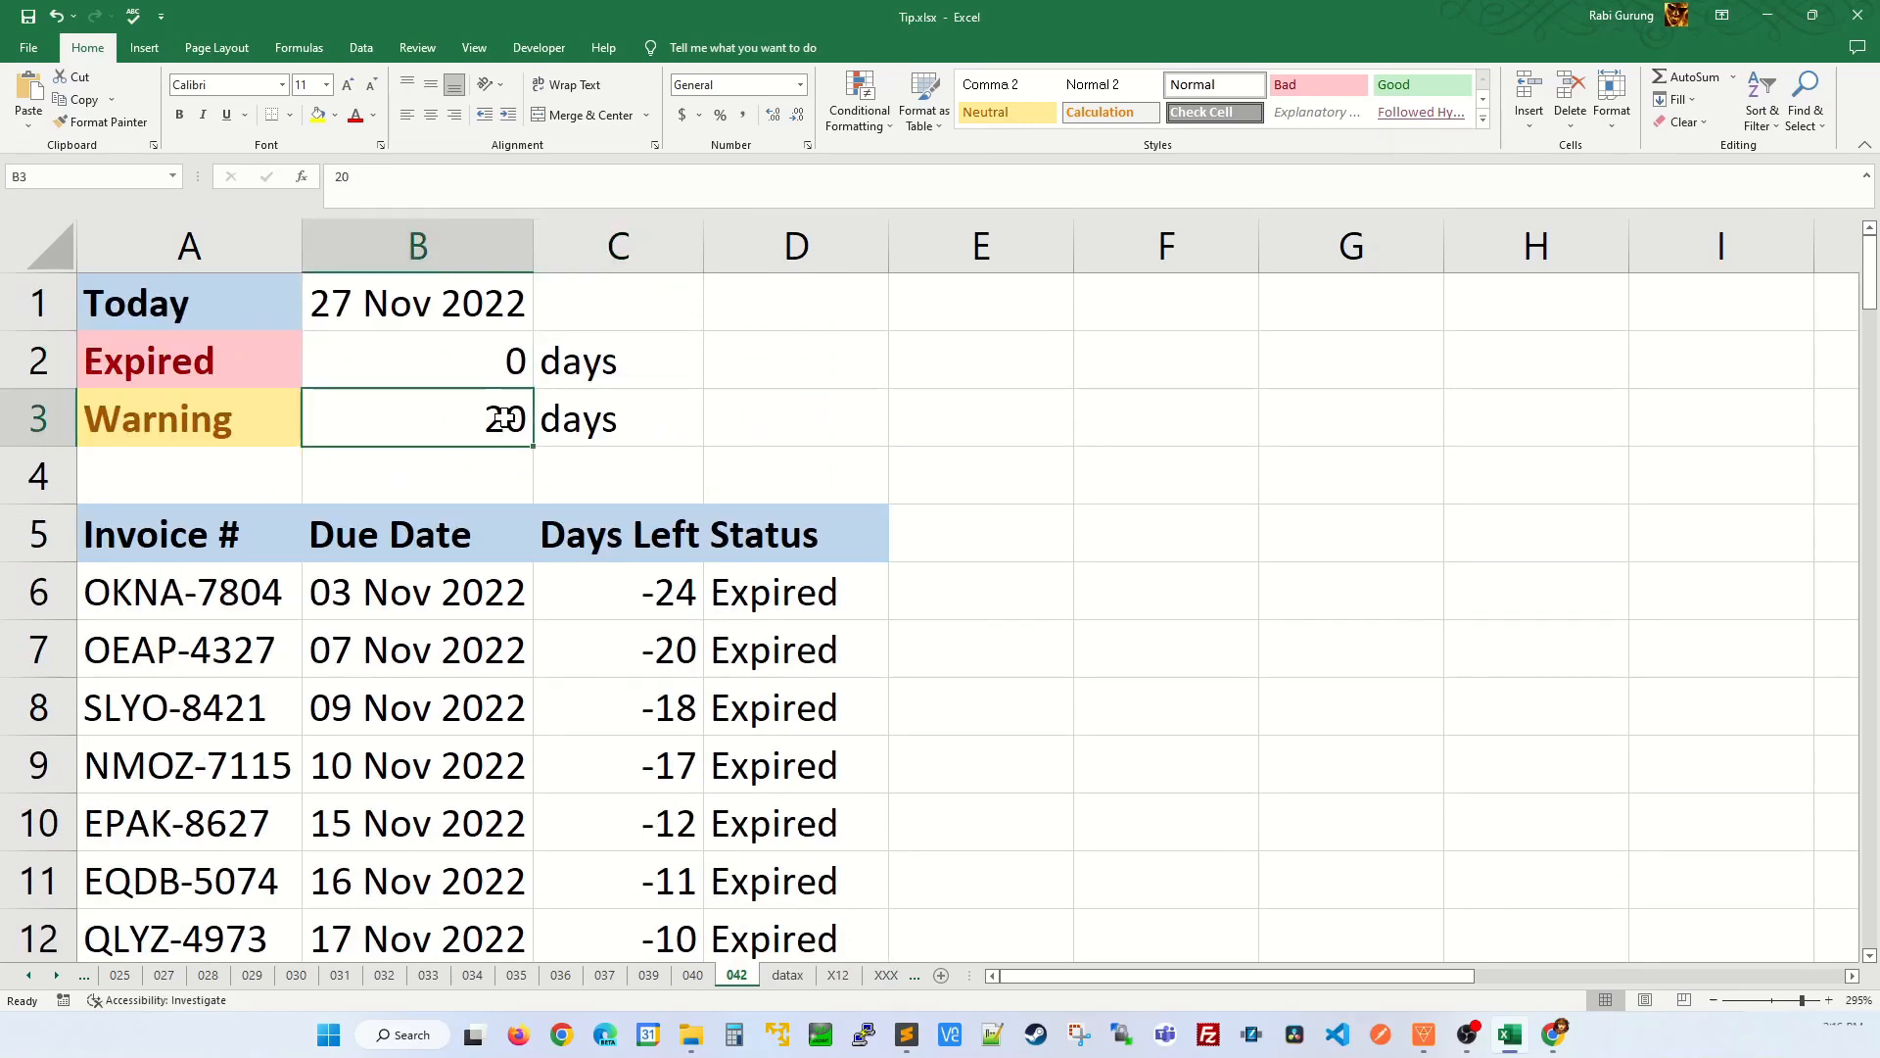
Step: Review the Expired and Warning threshold labels, then reselect the first Status cell D6
{"action": "scroll", "scroll_direction": "down", "scroll_amount": 3}
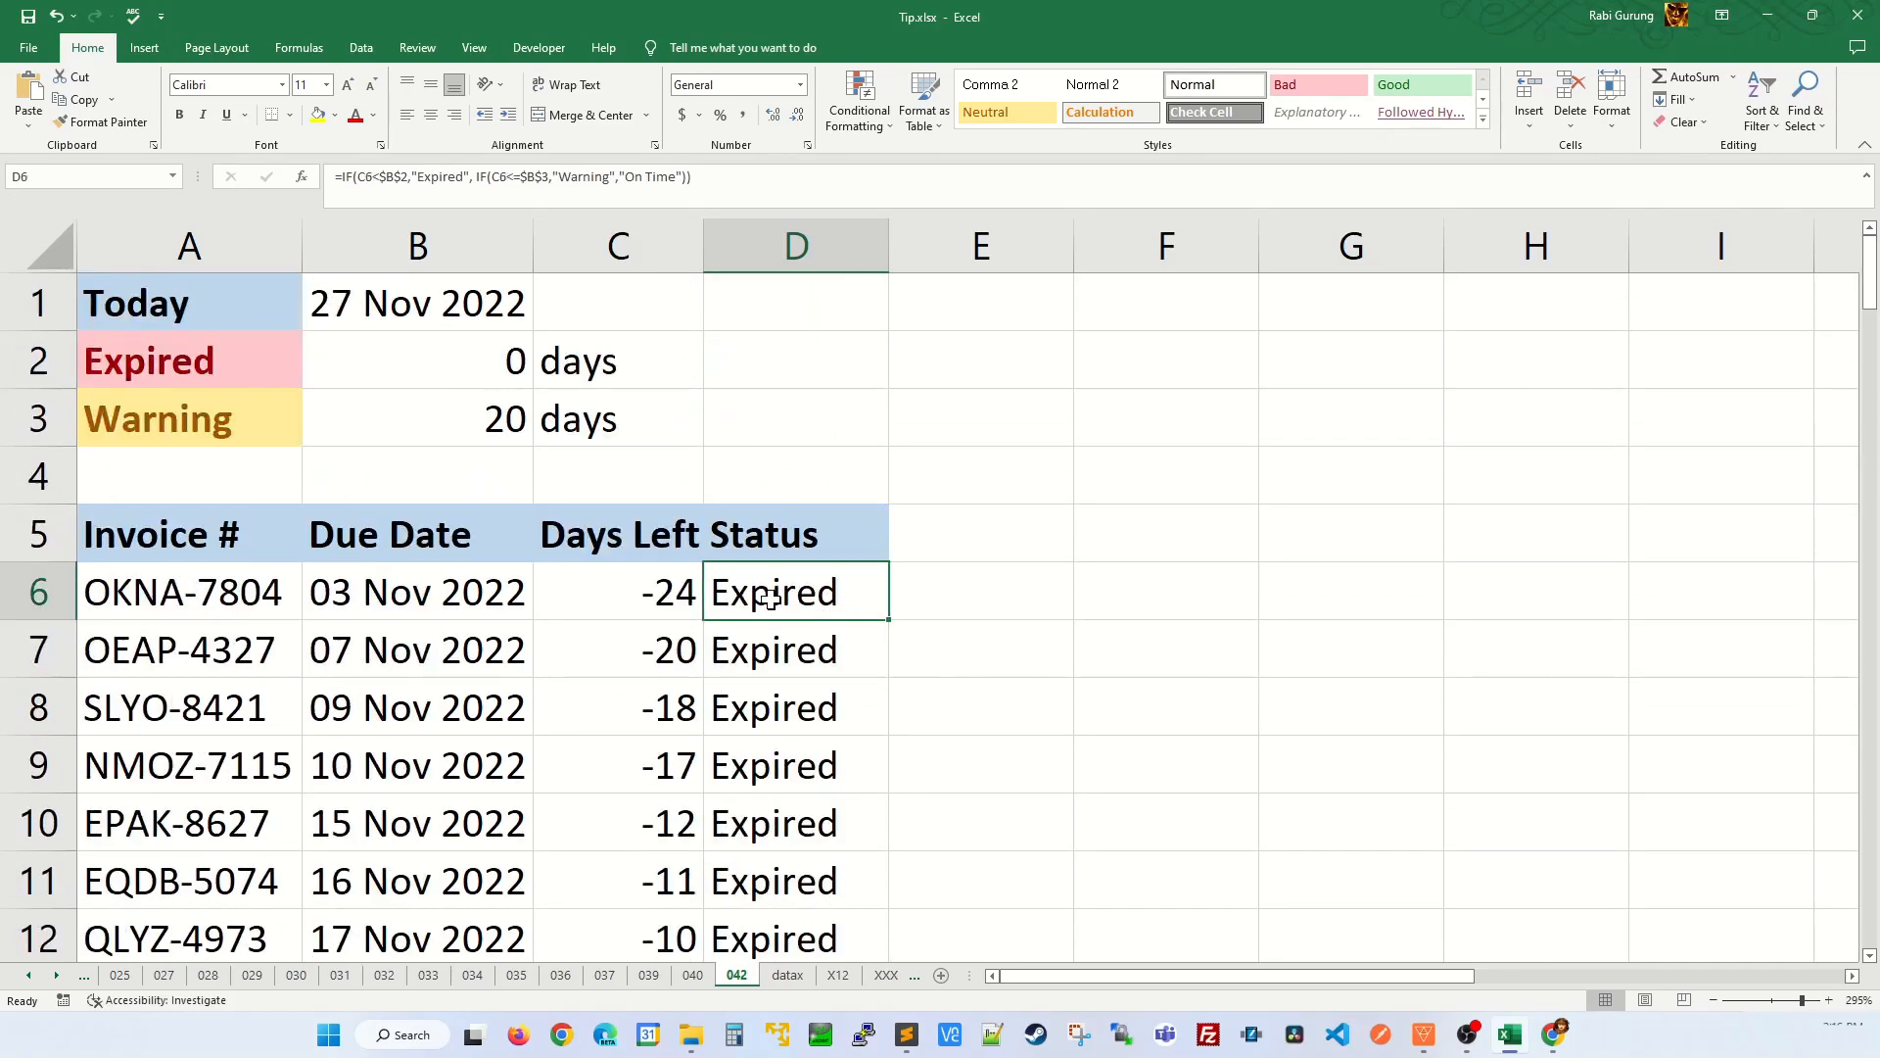
{"action": "left_click", "coordinate": [188, 359]}
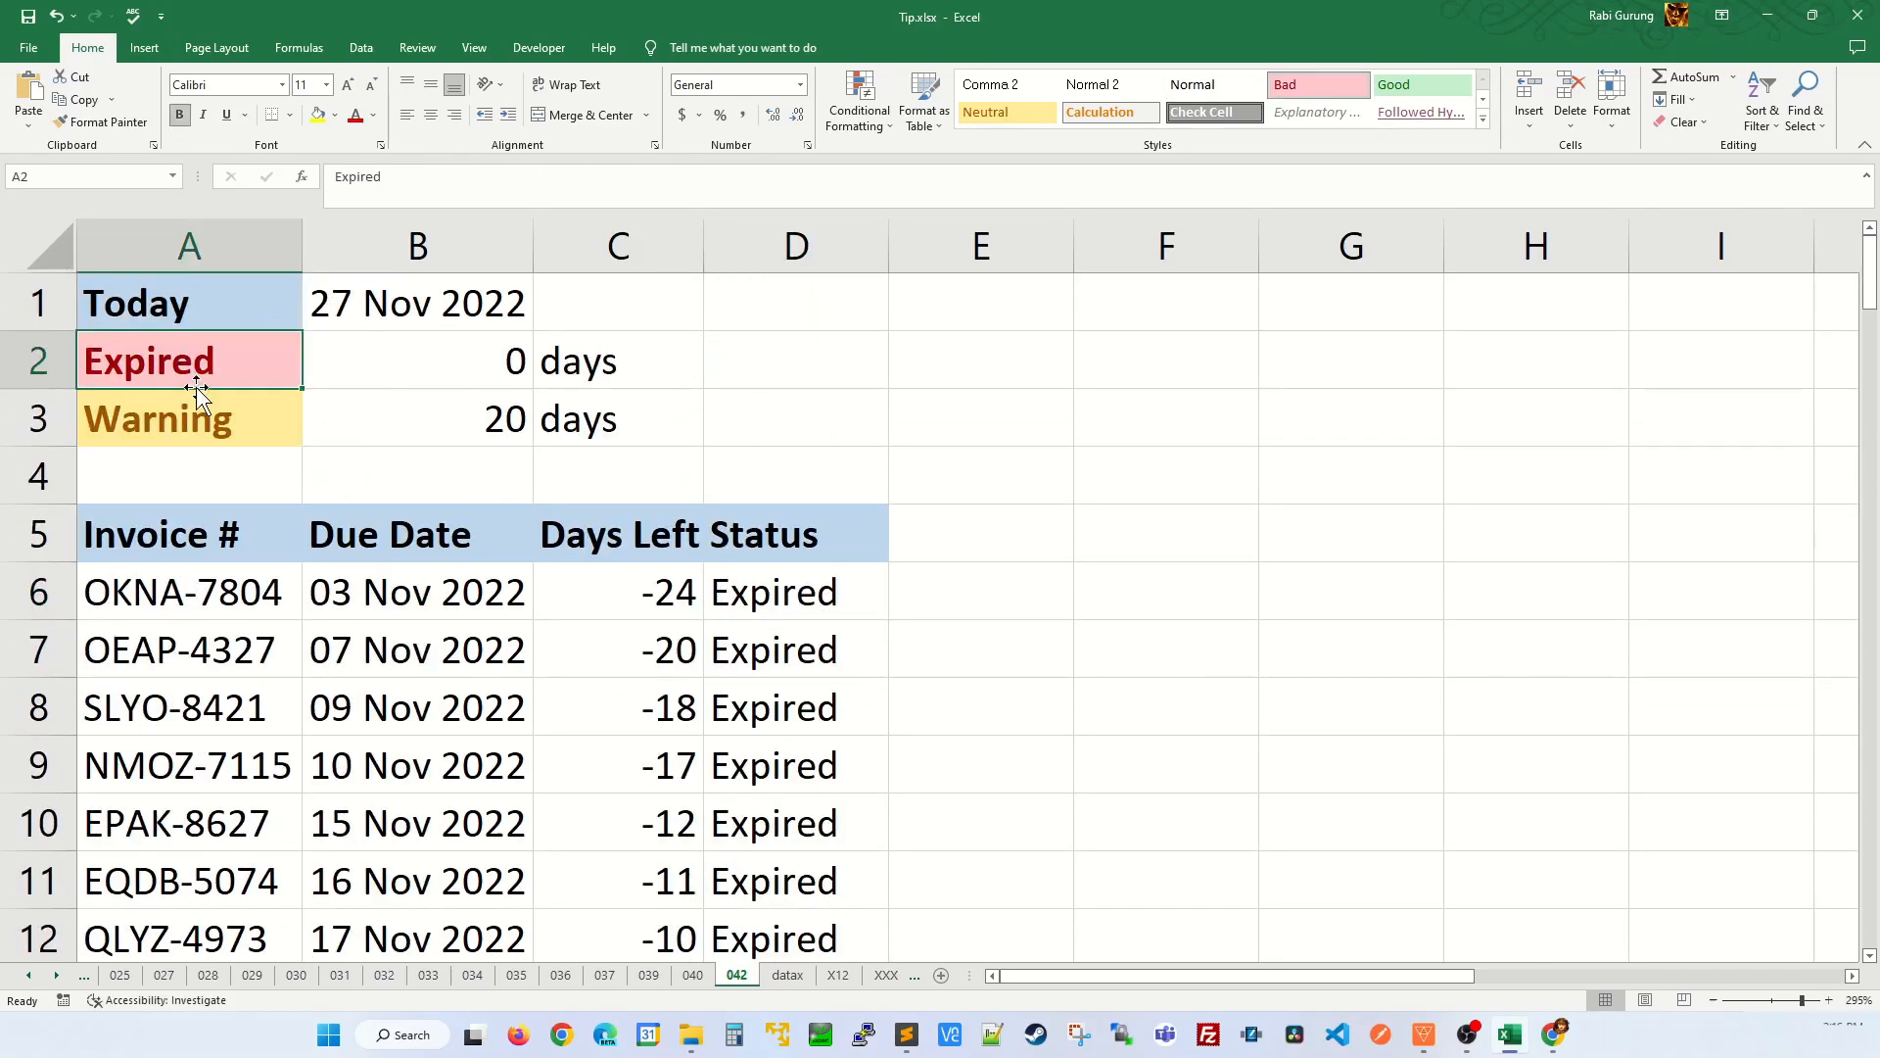
{"action": "left_click", "coordinate": [188, 418]}
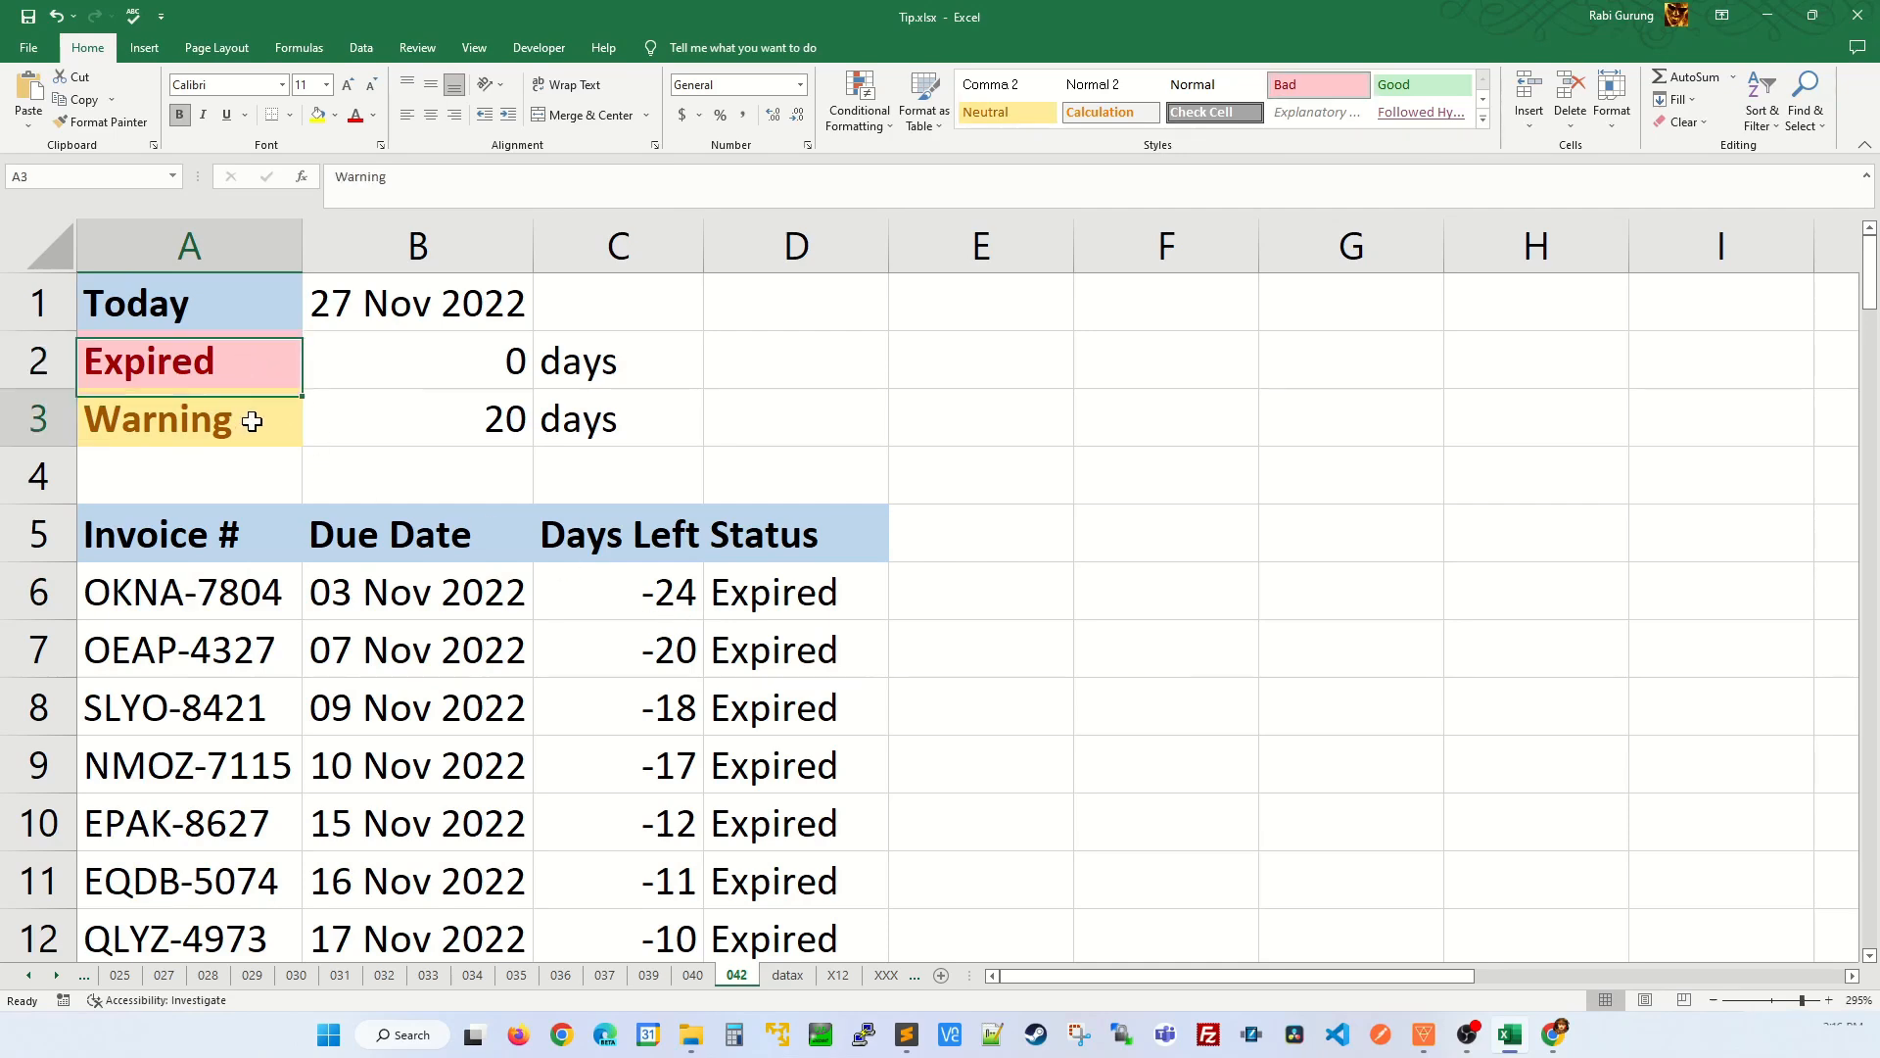
{"action": "left_click", "coordinate": [795, 592]}
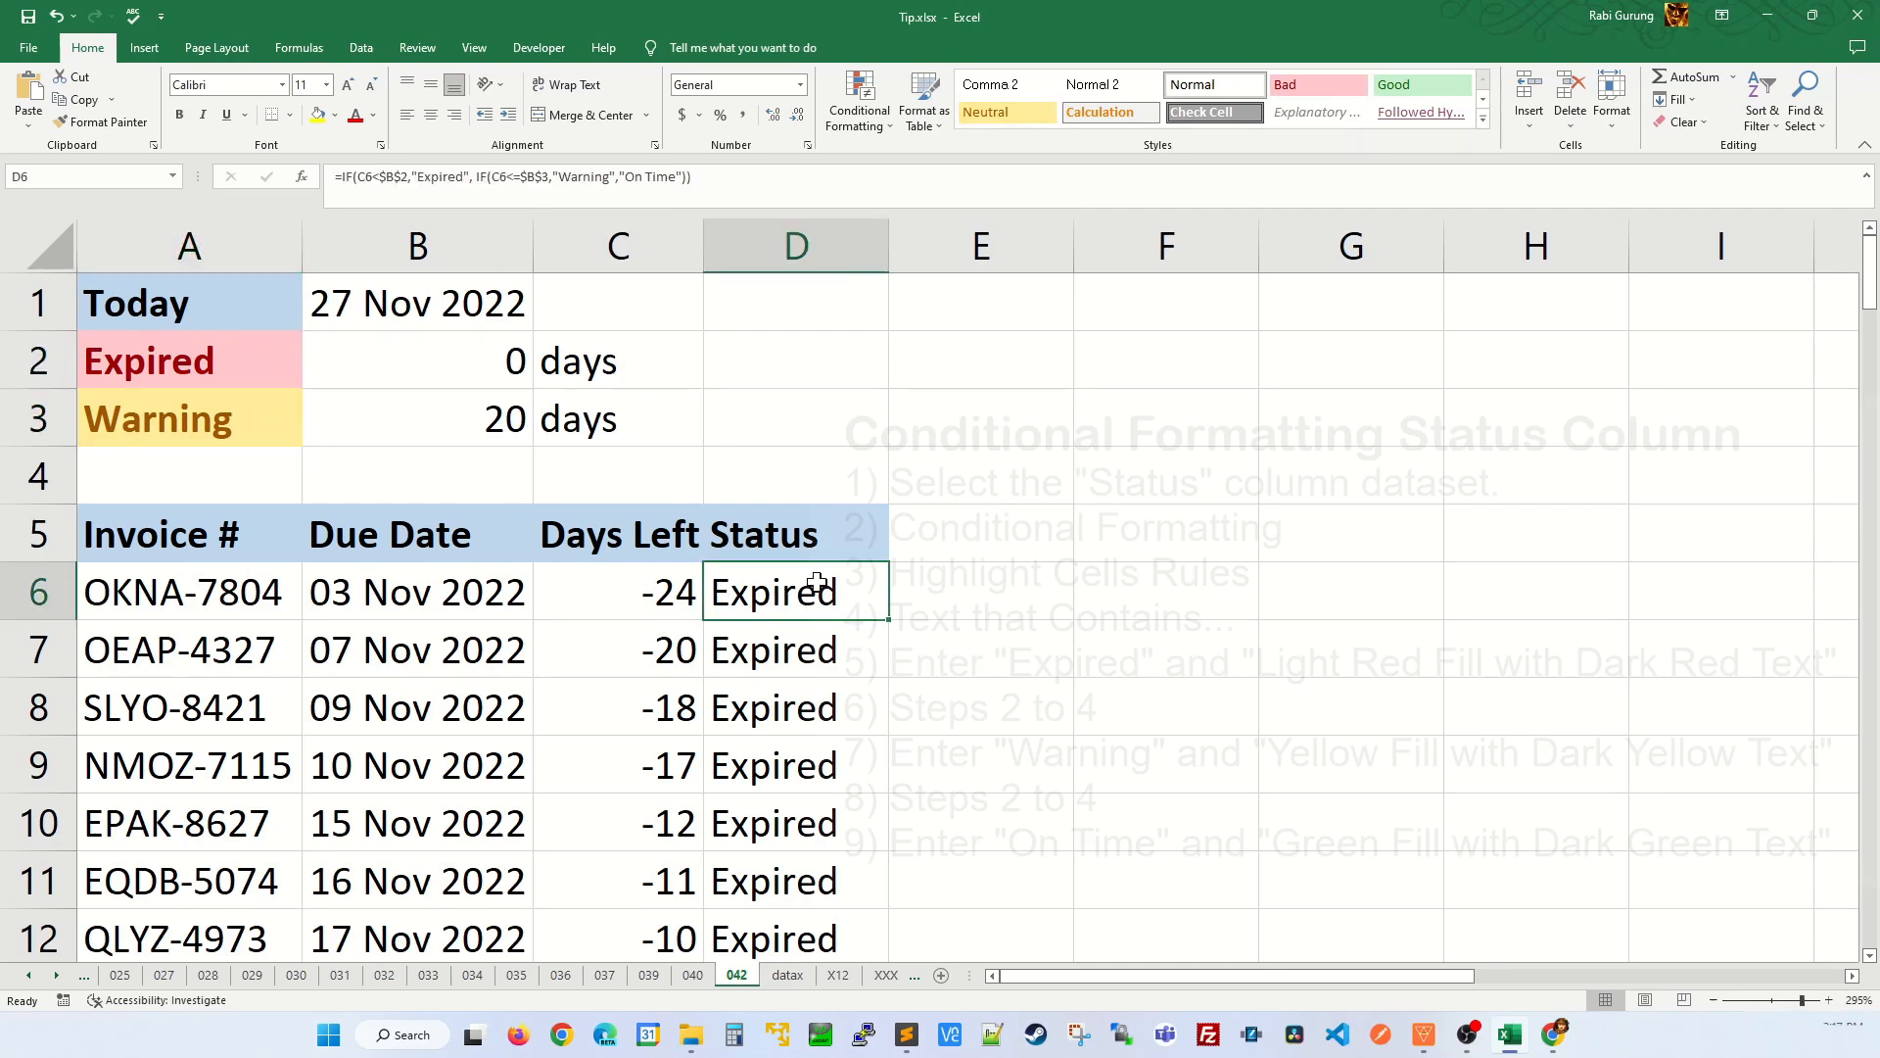
Step: Add a Text that Contains rule giving 'Expired' cells Light Red Fill with dark red text
{"action": "scroll", "scroll_direction": "down", "scroll_amount": 3}
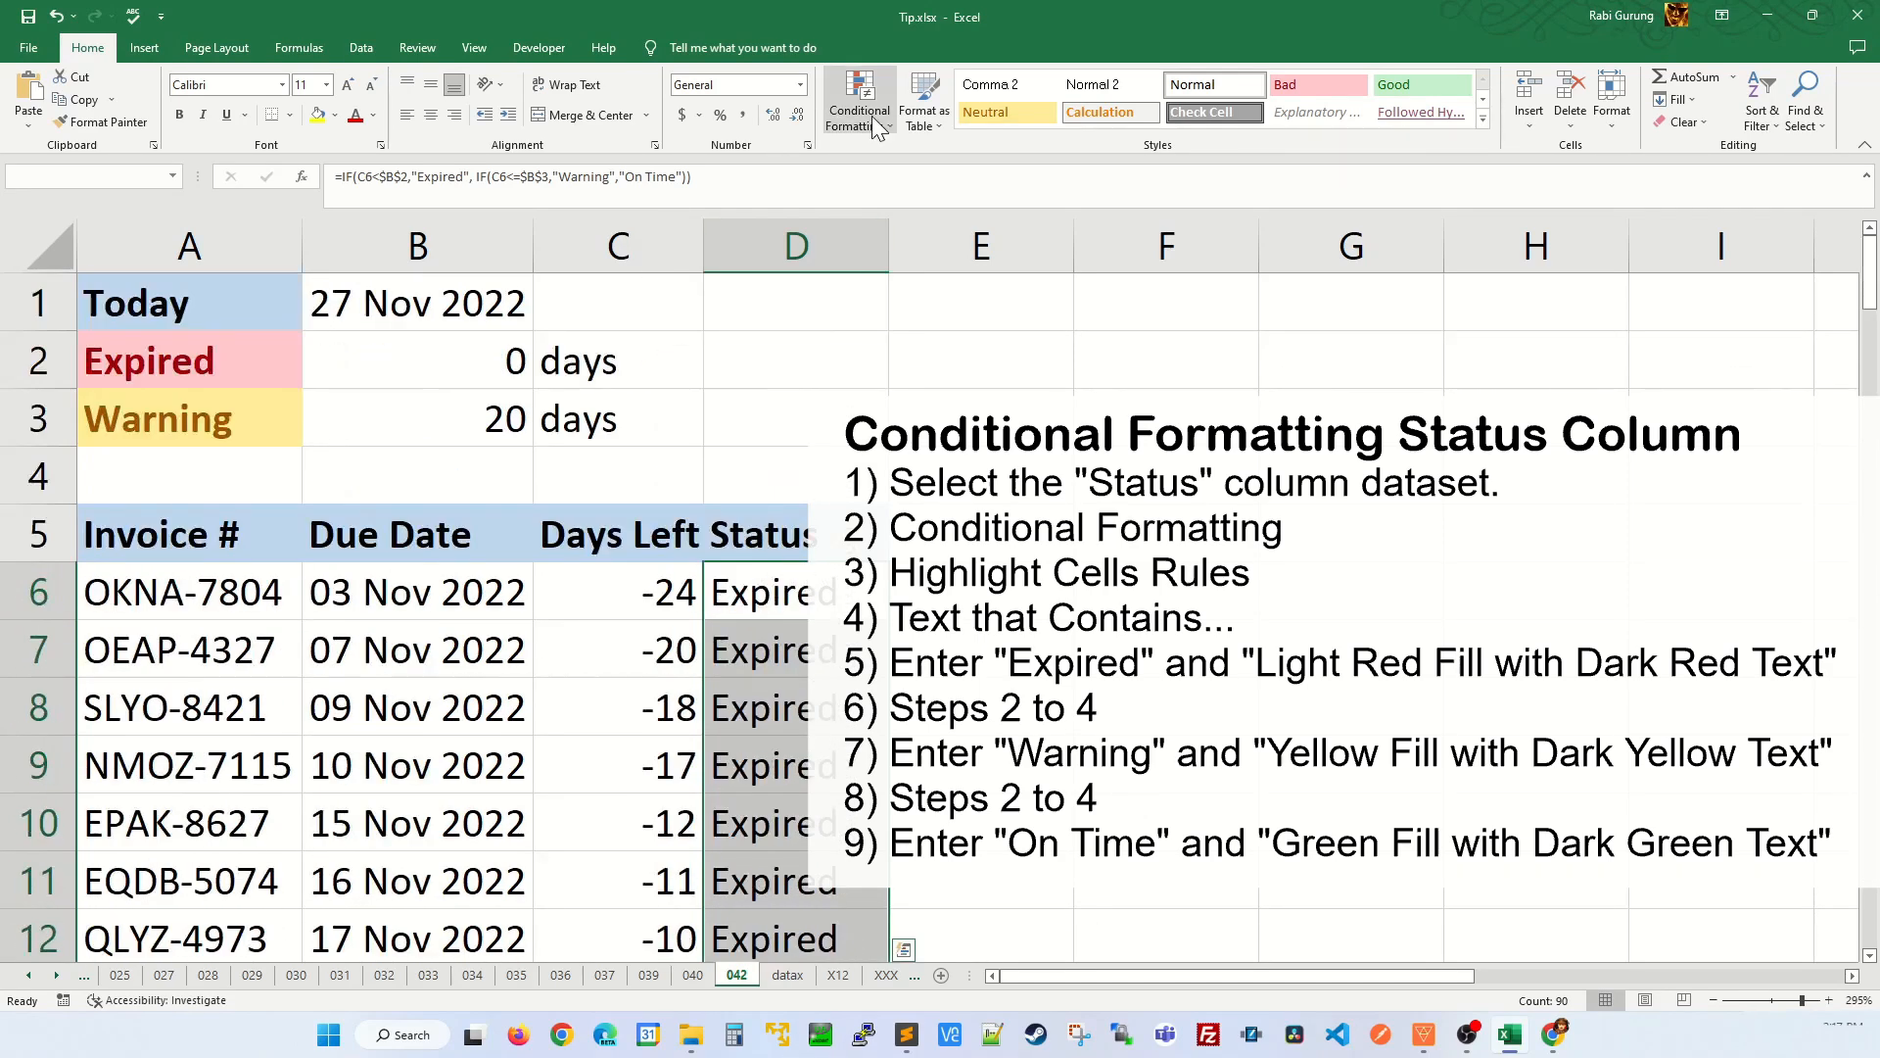
{"action": "left_click", "coordinate": [858, 102]}
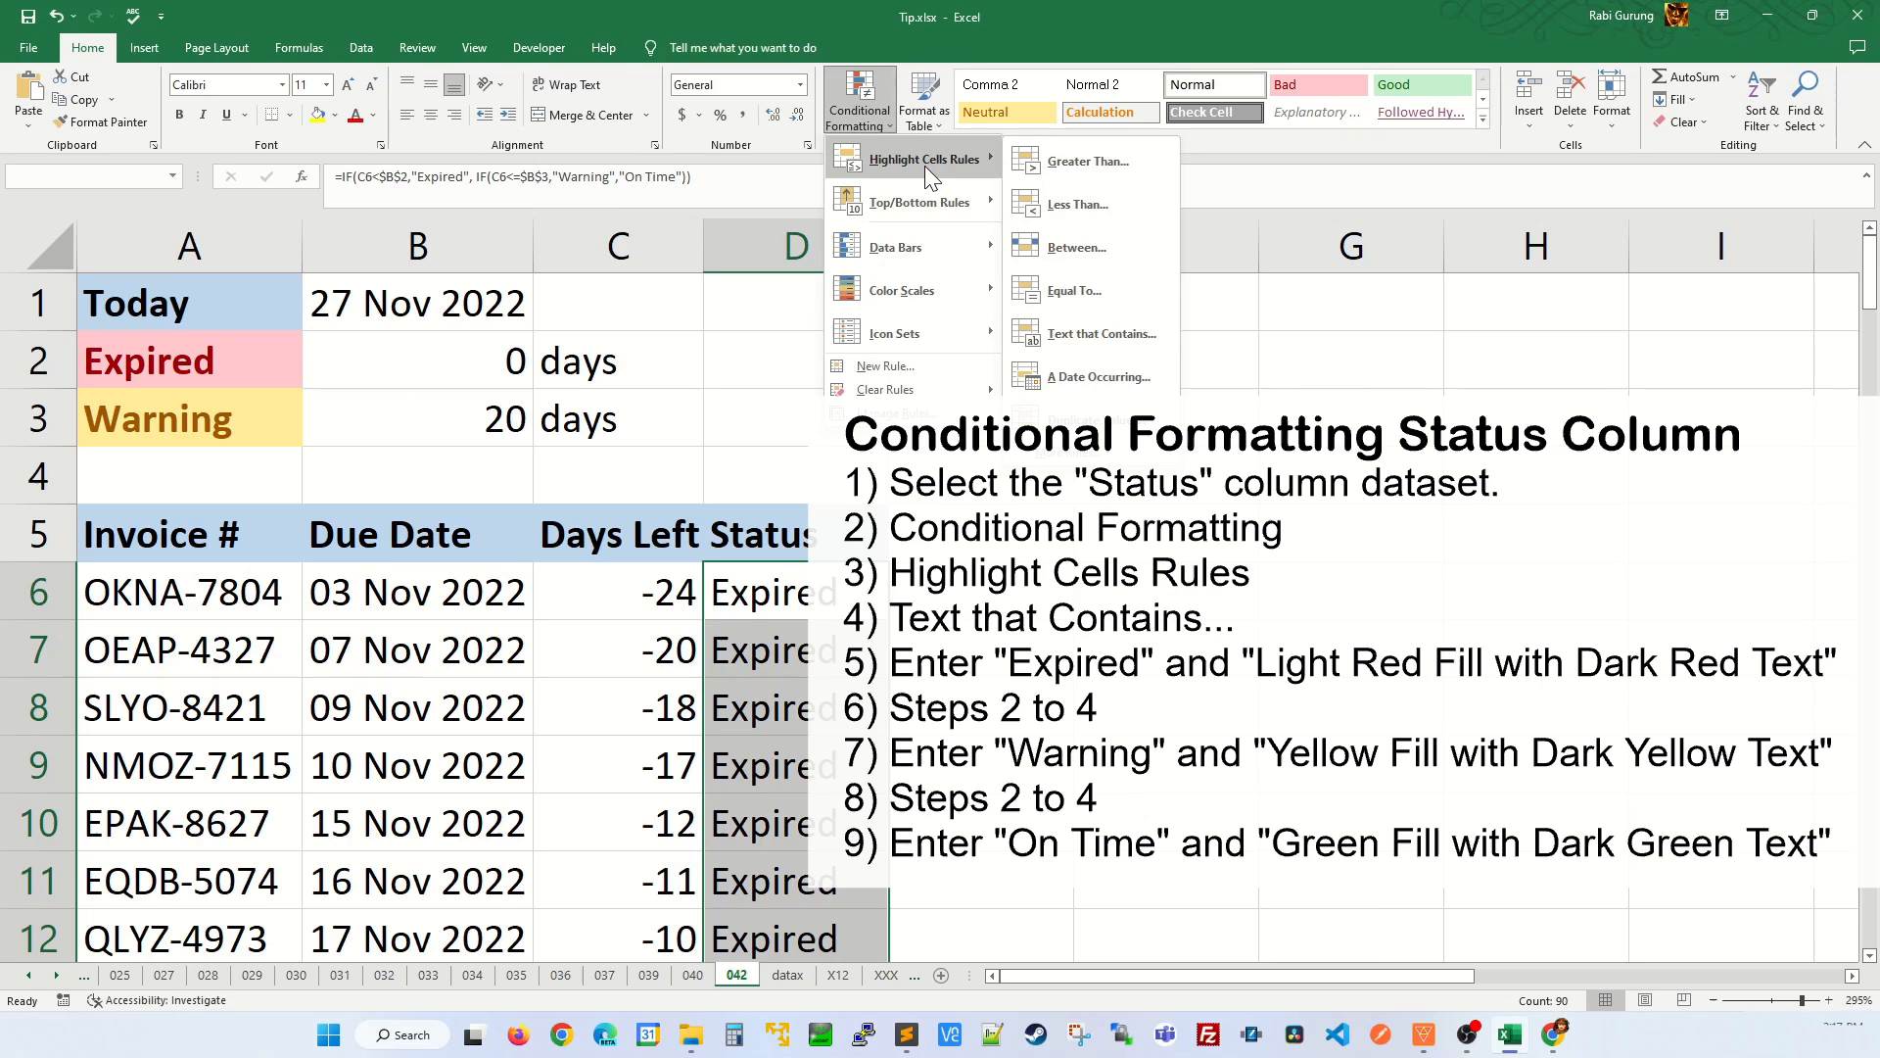
{"action": "mouse_move", "coordinate": [1100, 333]}
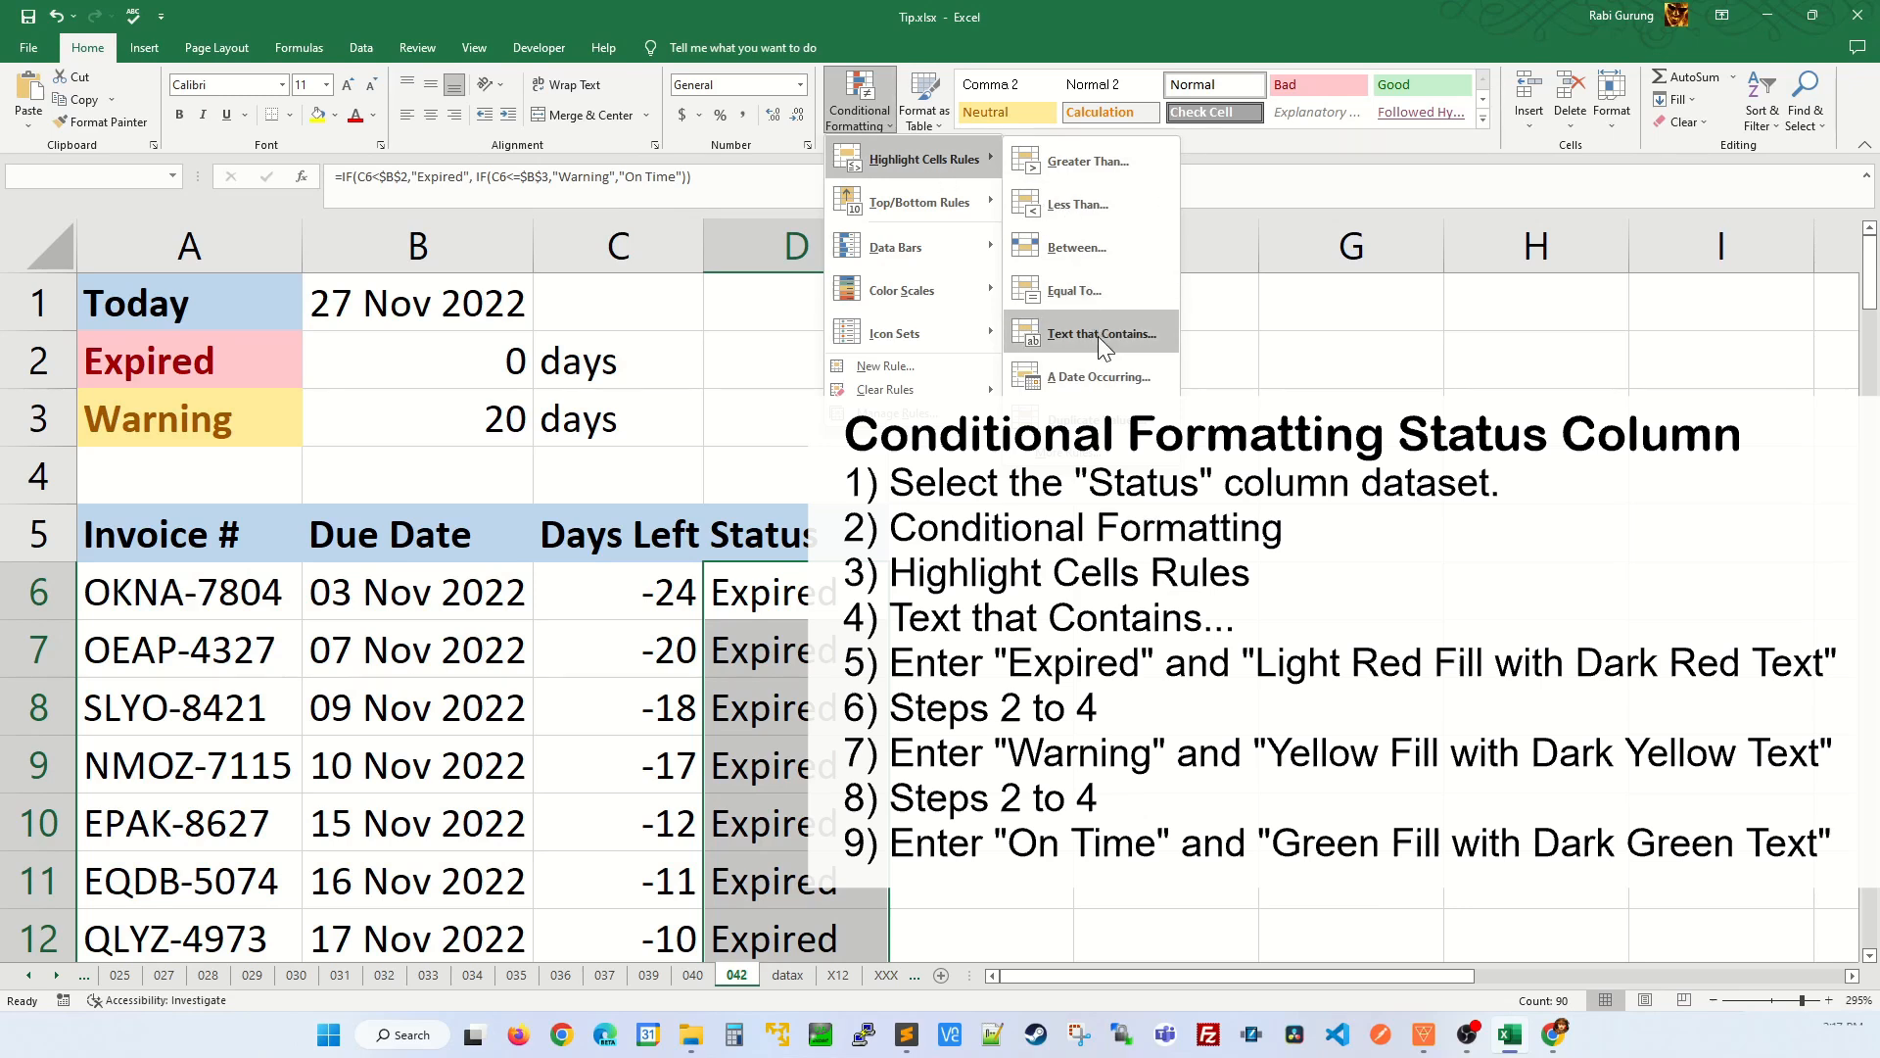
{"action": "left_click", "coordinate": [1101, 333]}
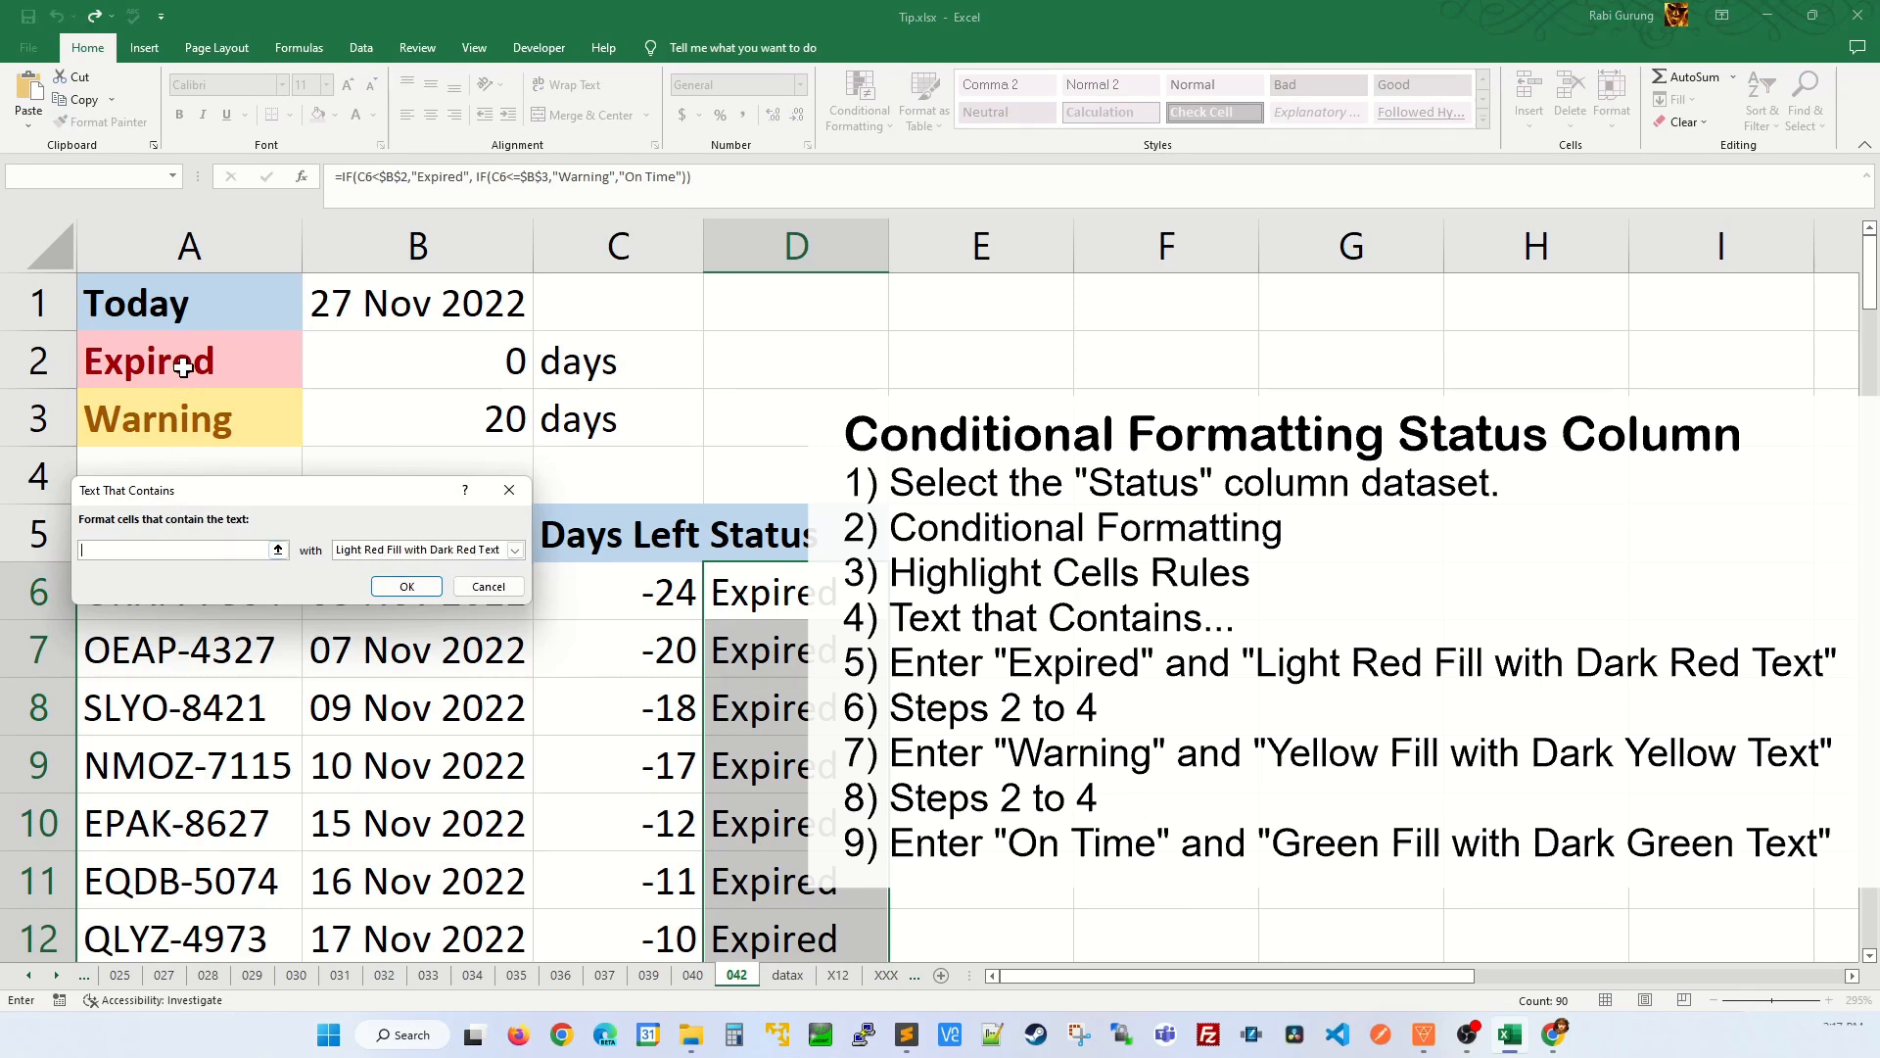
{"action": "type", "text": "Expired"}
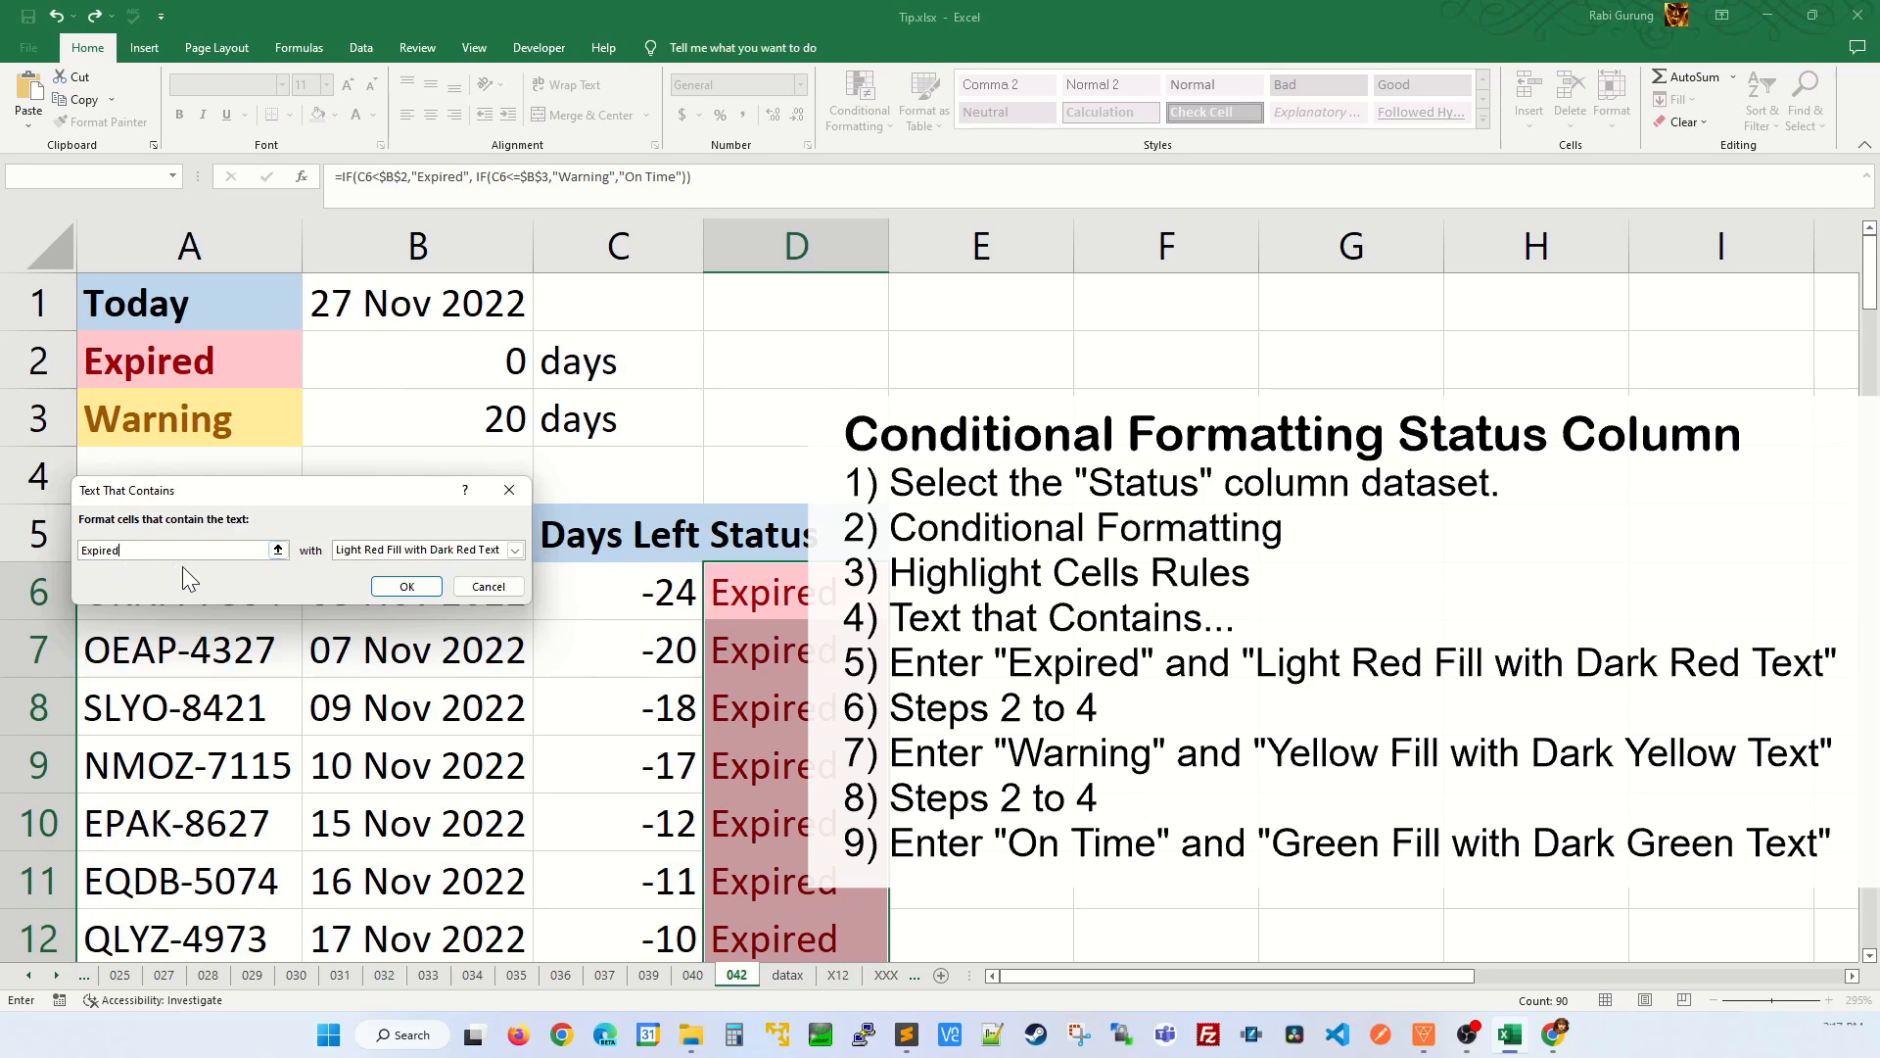
{"action": "left_click", "coordinate": [405, 587]}
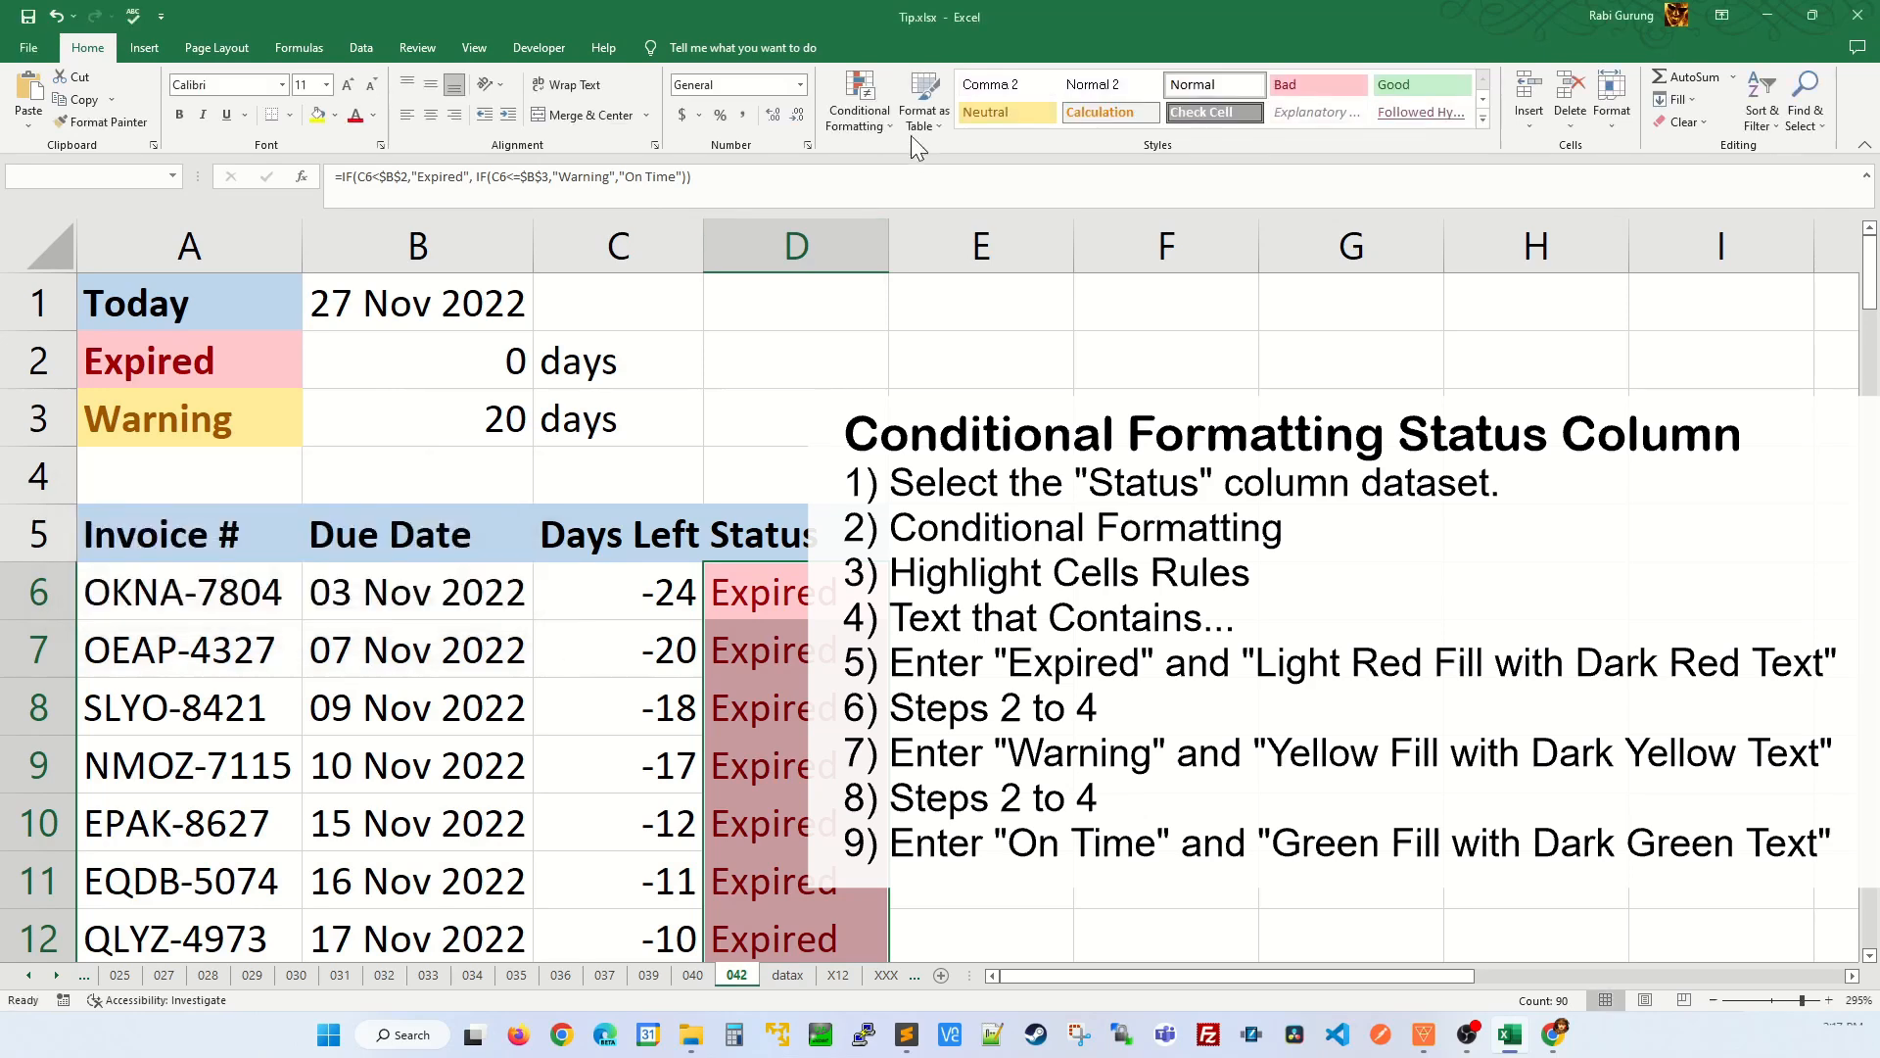
Step: Add a Text that Contains rule giving 'Warning' cells yellow fill with dark yellow text
{"action": "scroll", "scroll_direction": "down", "scroll_amount": 3}
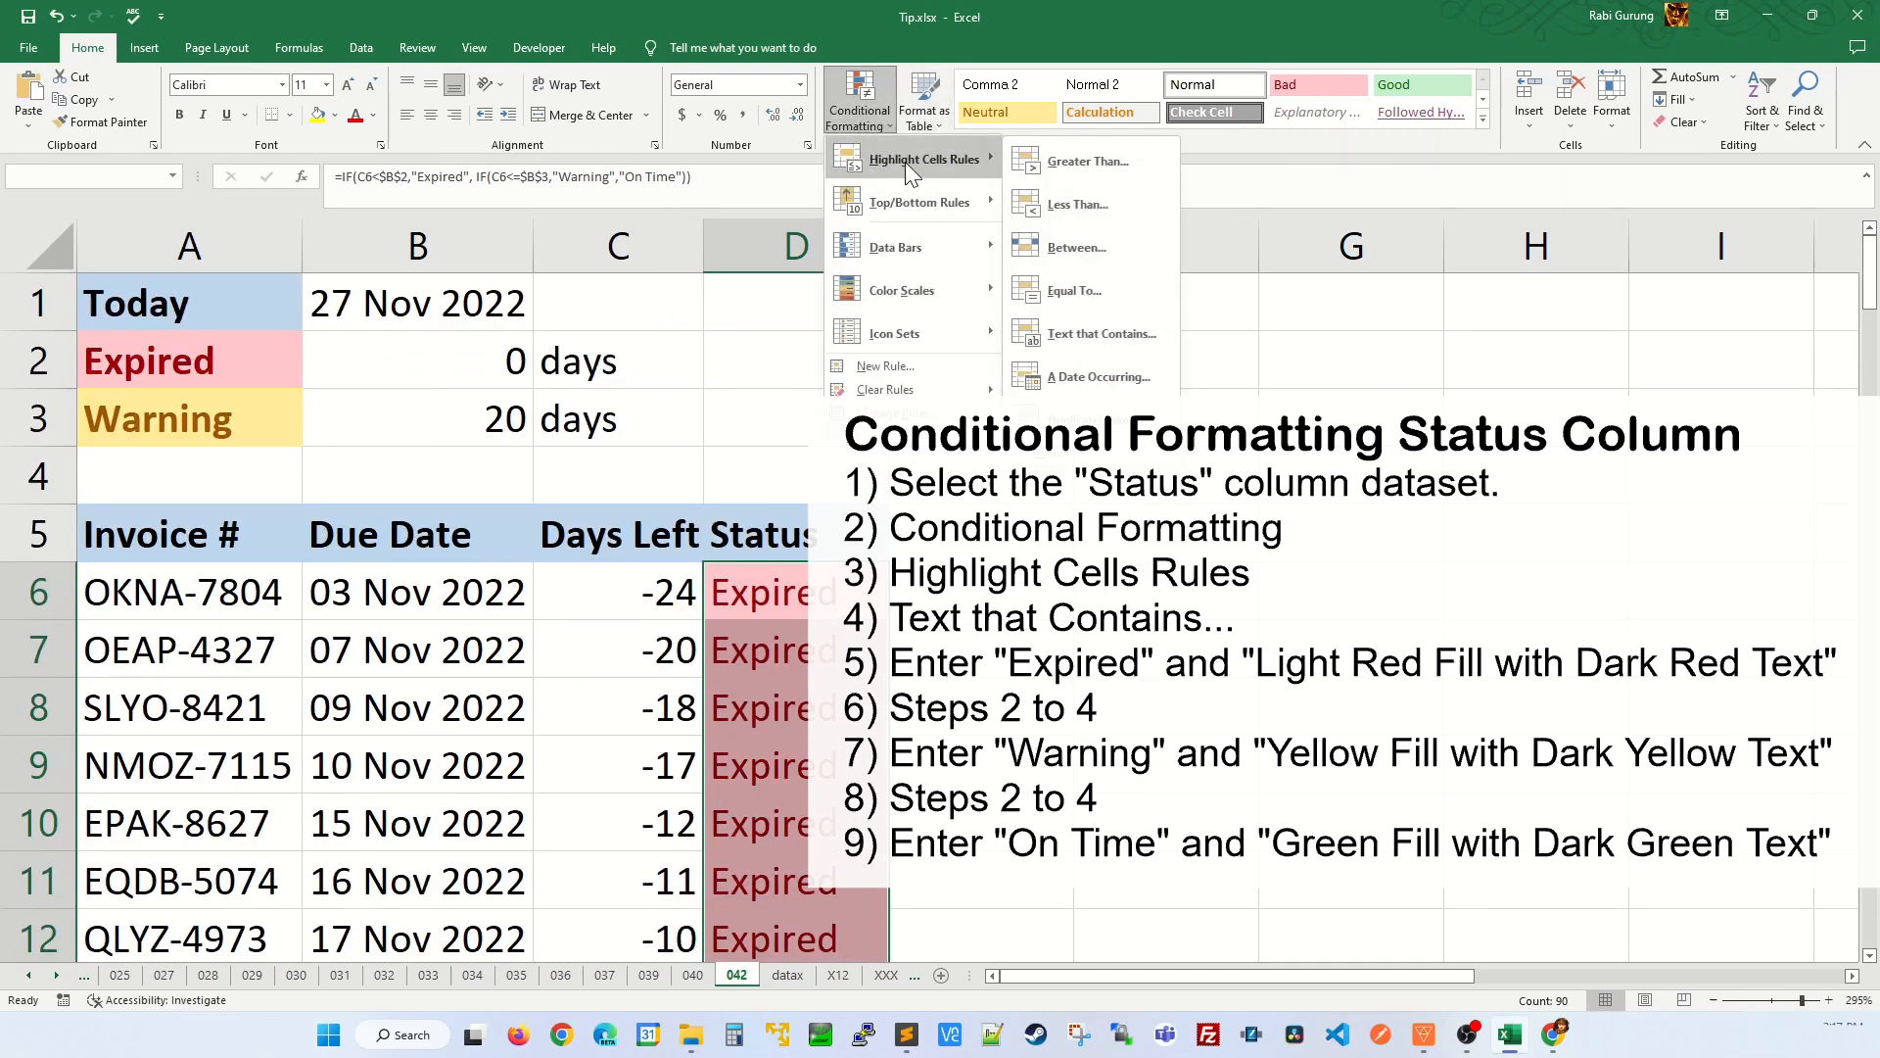
{"action": "left_click", "coordinate": [1100, 333]}
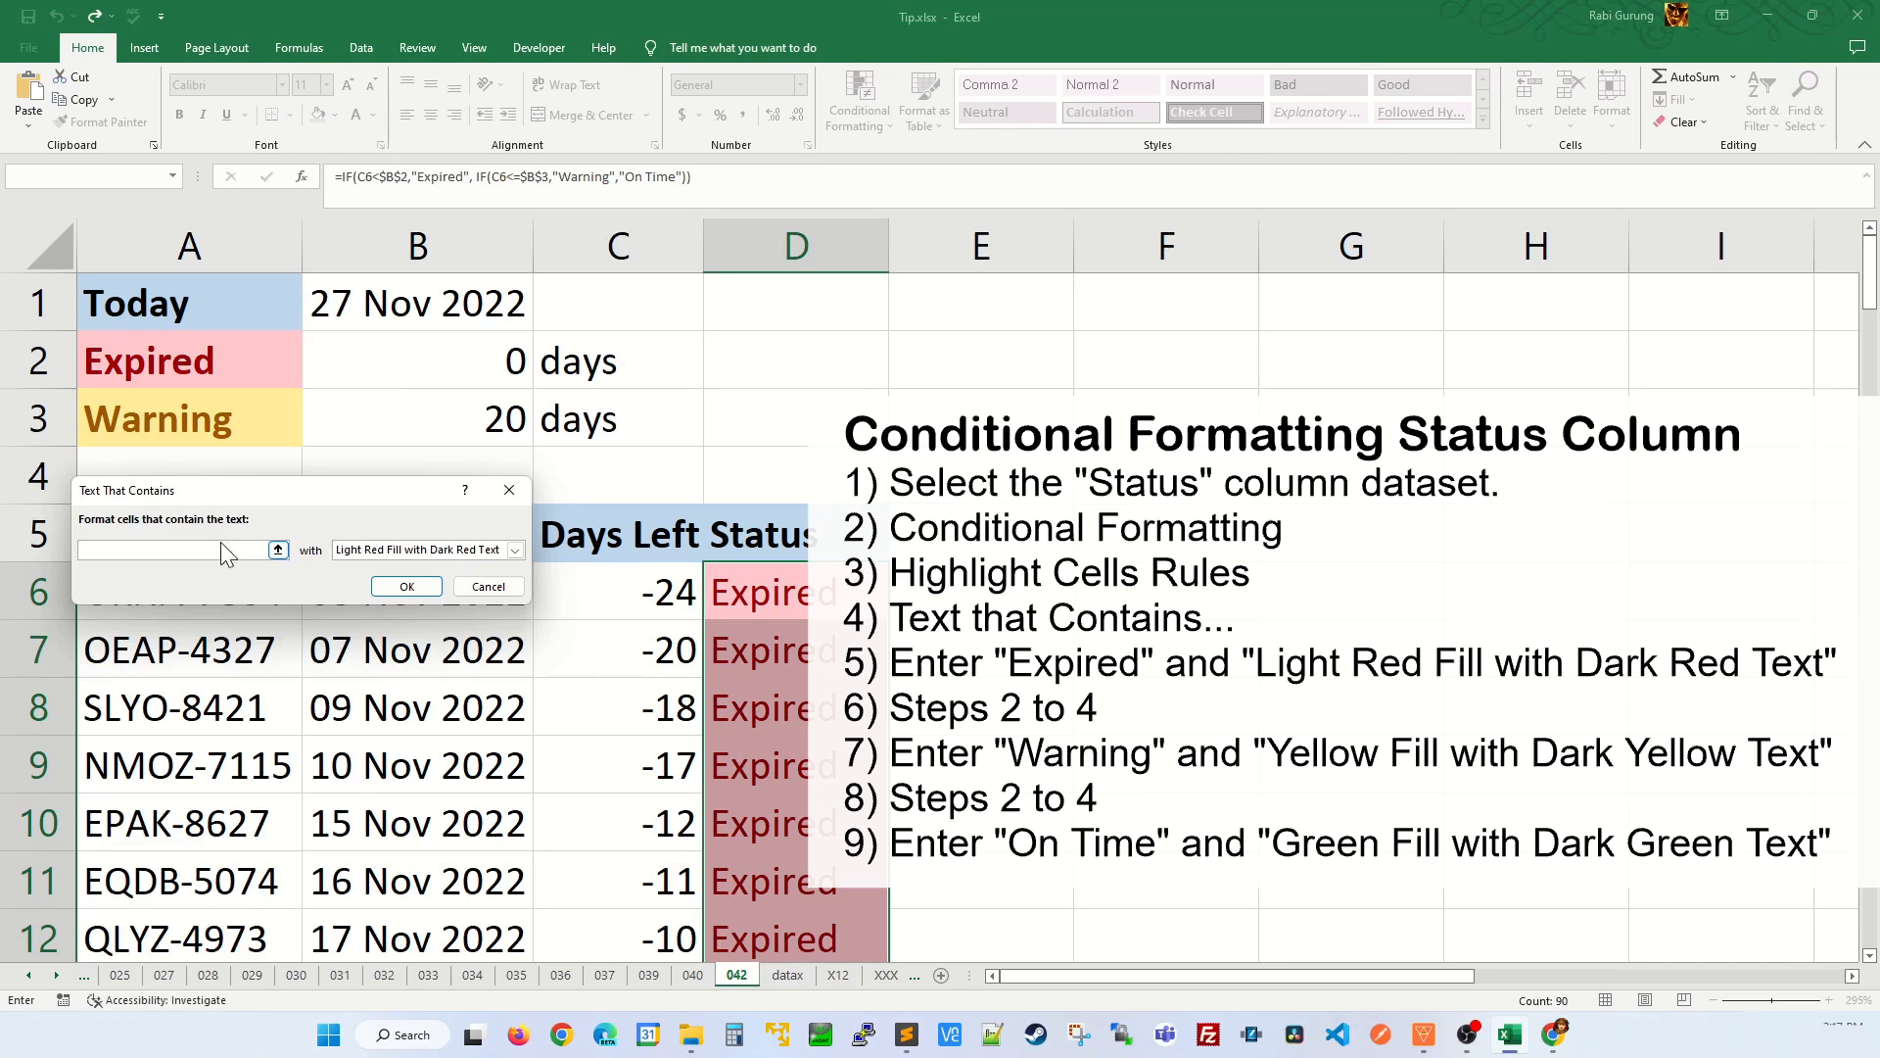
{"action": "type", "text": "Warning"}
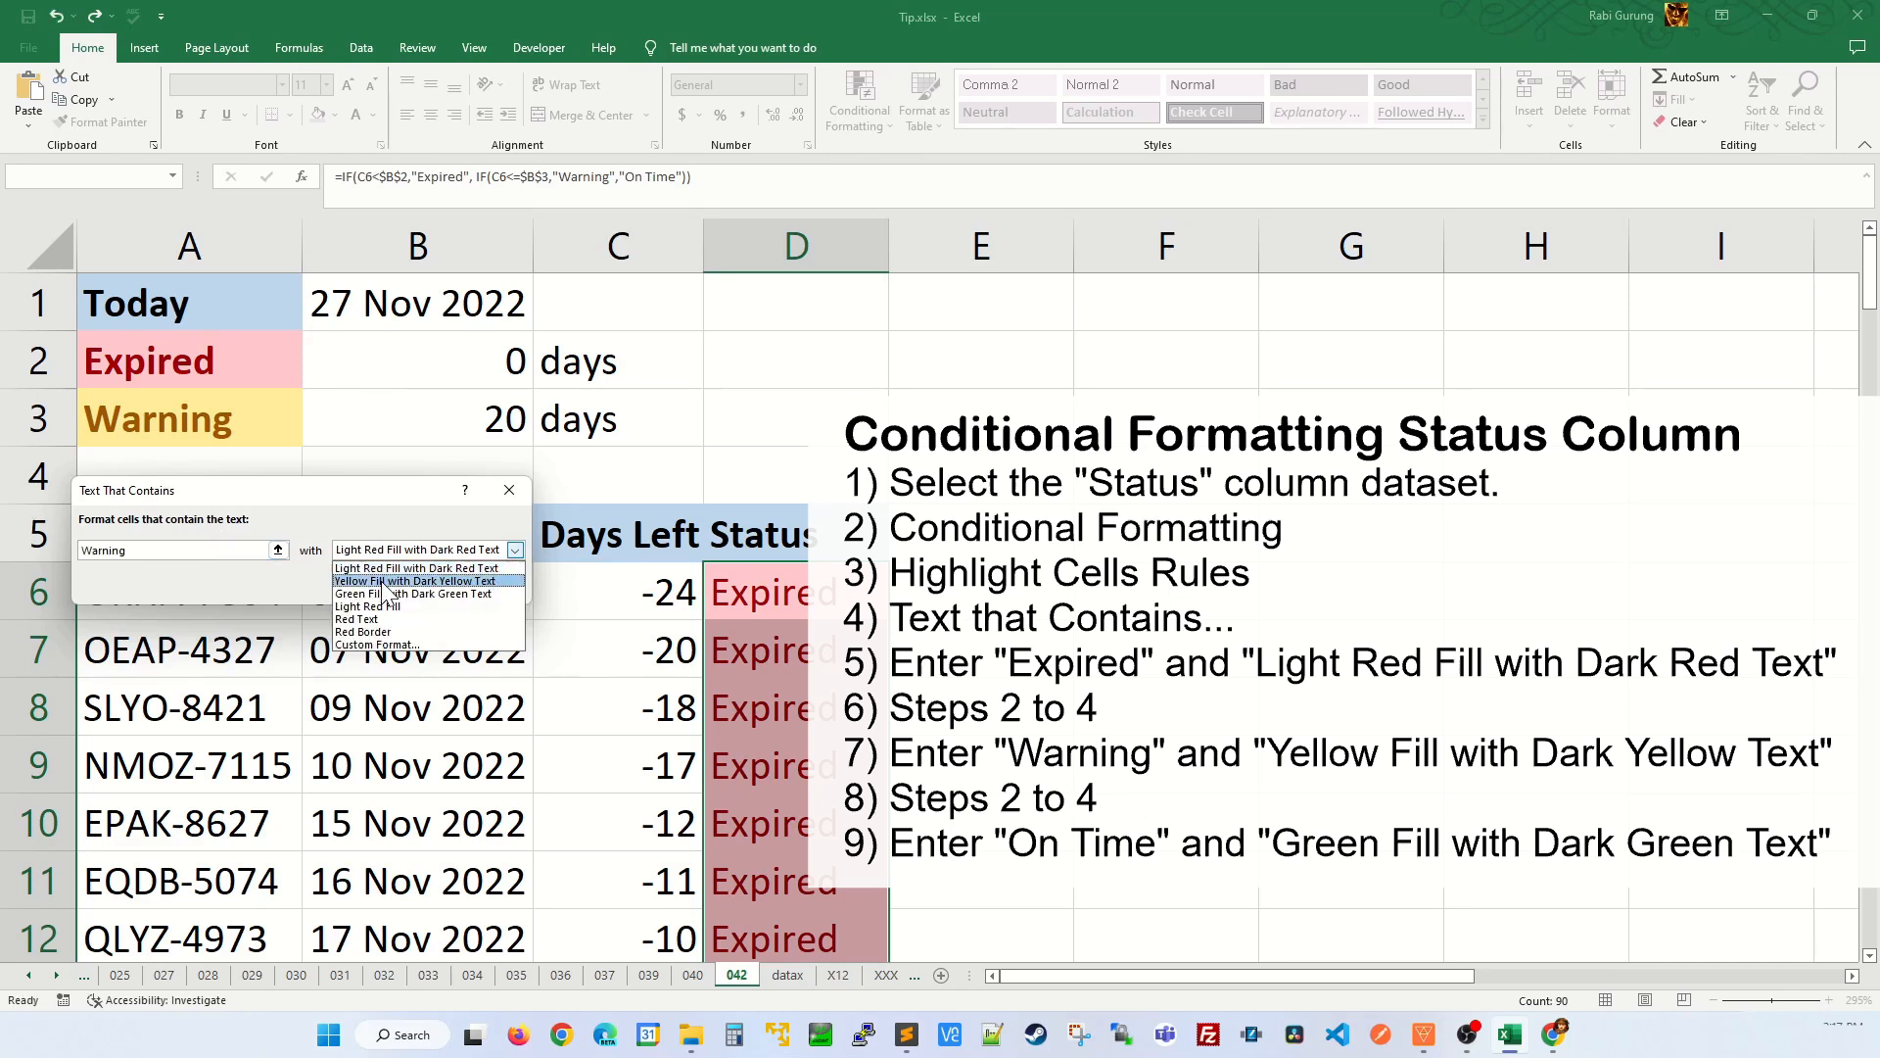
{"action": "left_click", "coordinate": [416, 580]}
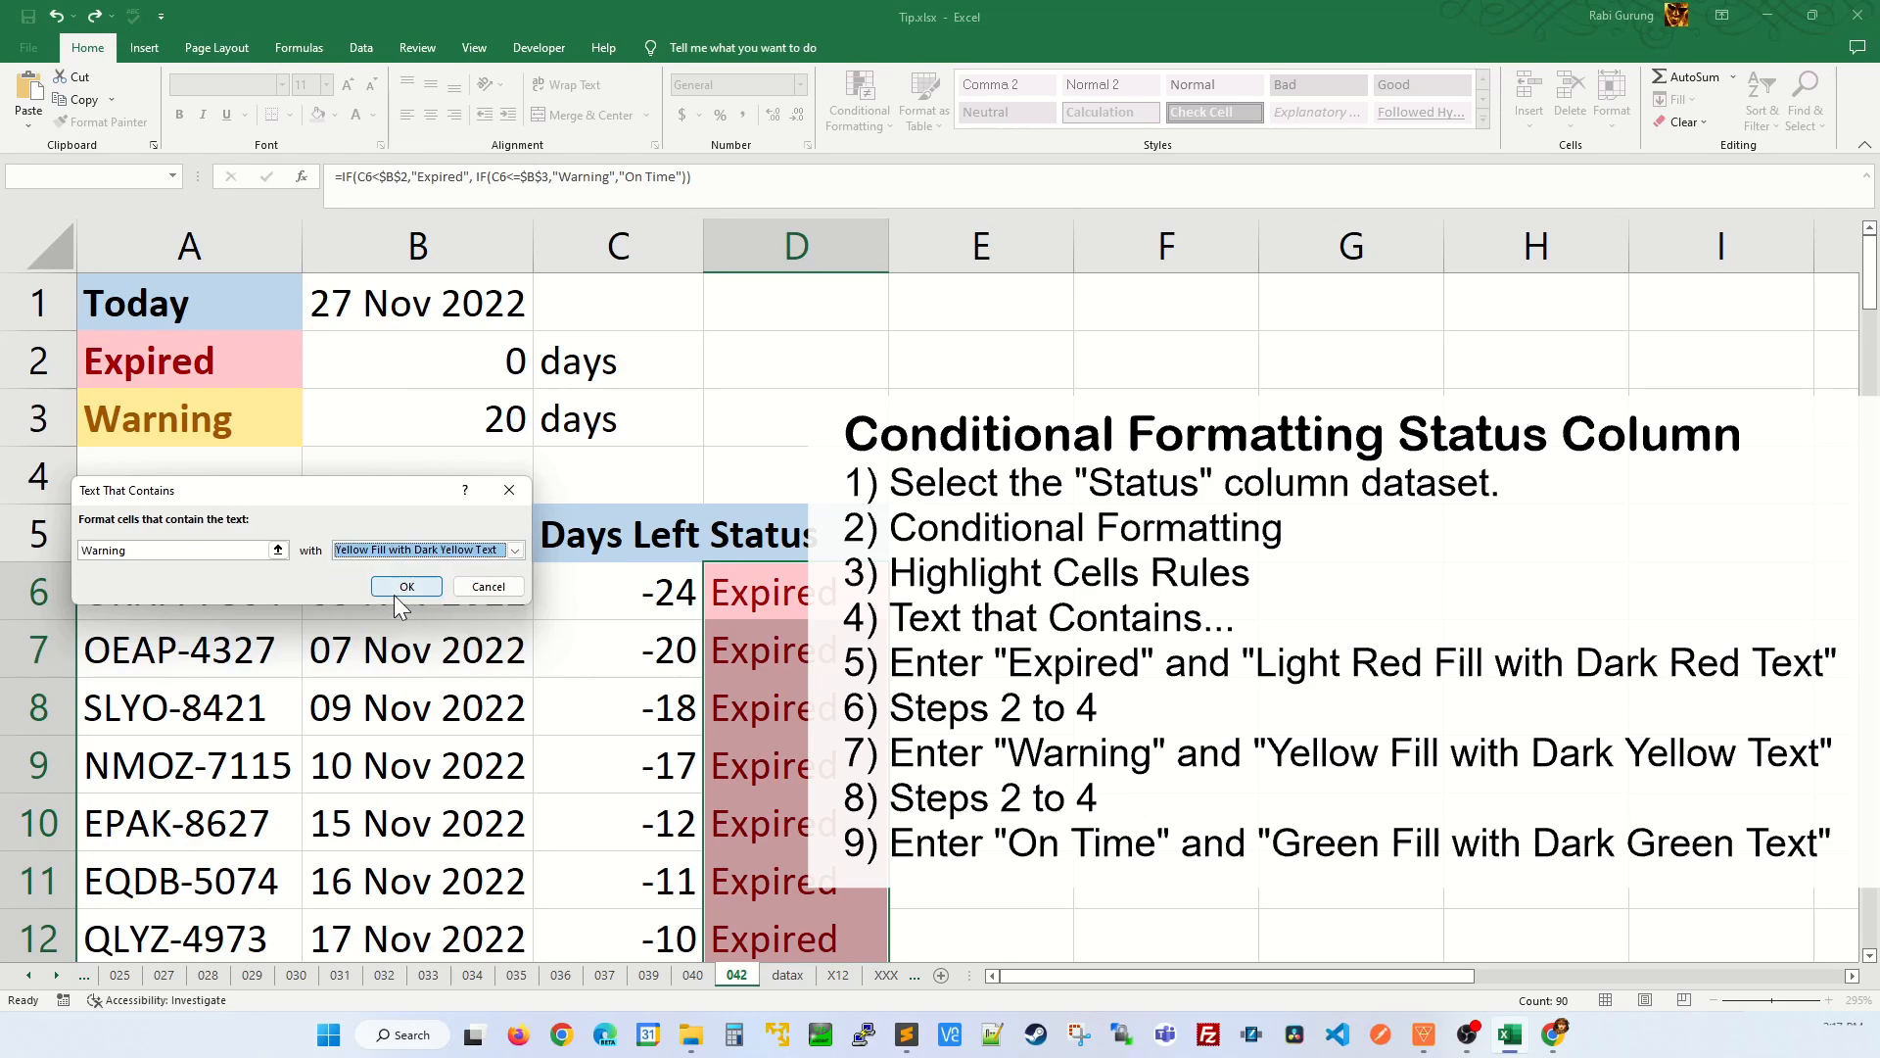
{"action": "left_click", "coordinate": [406, 587]}
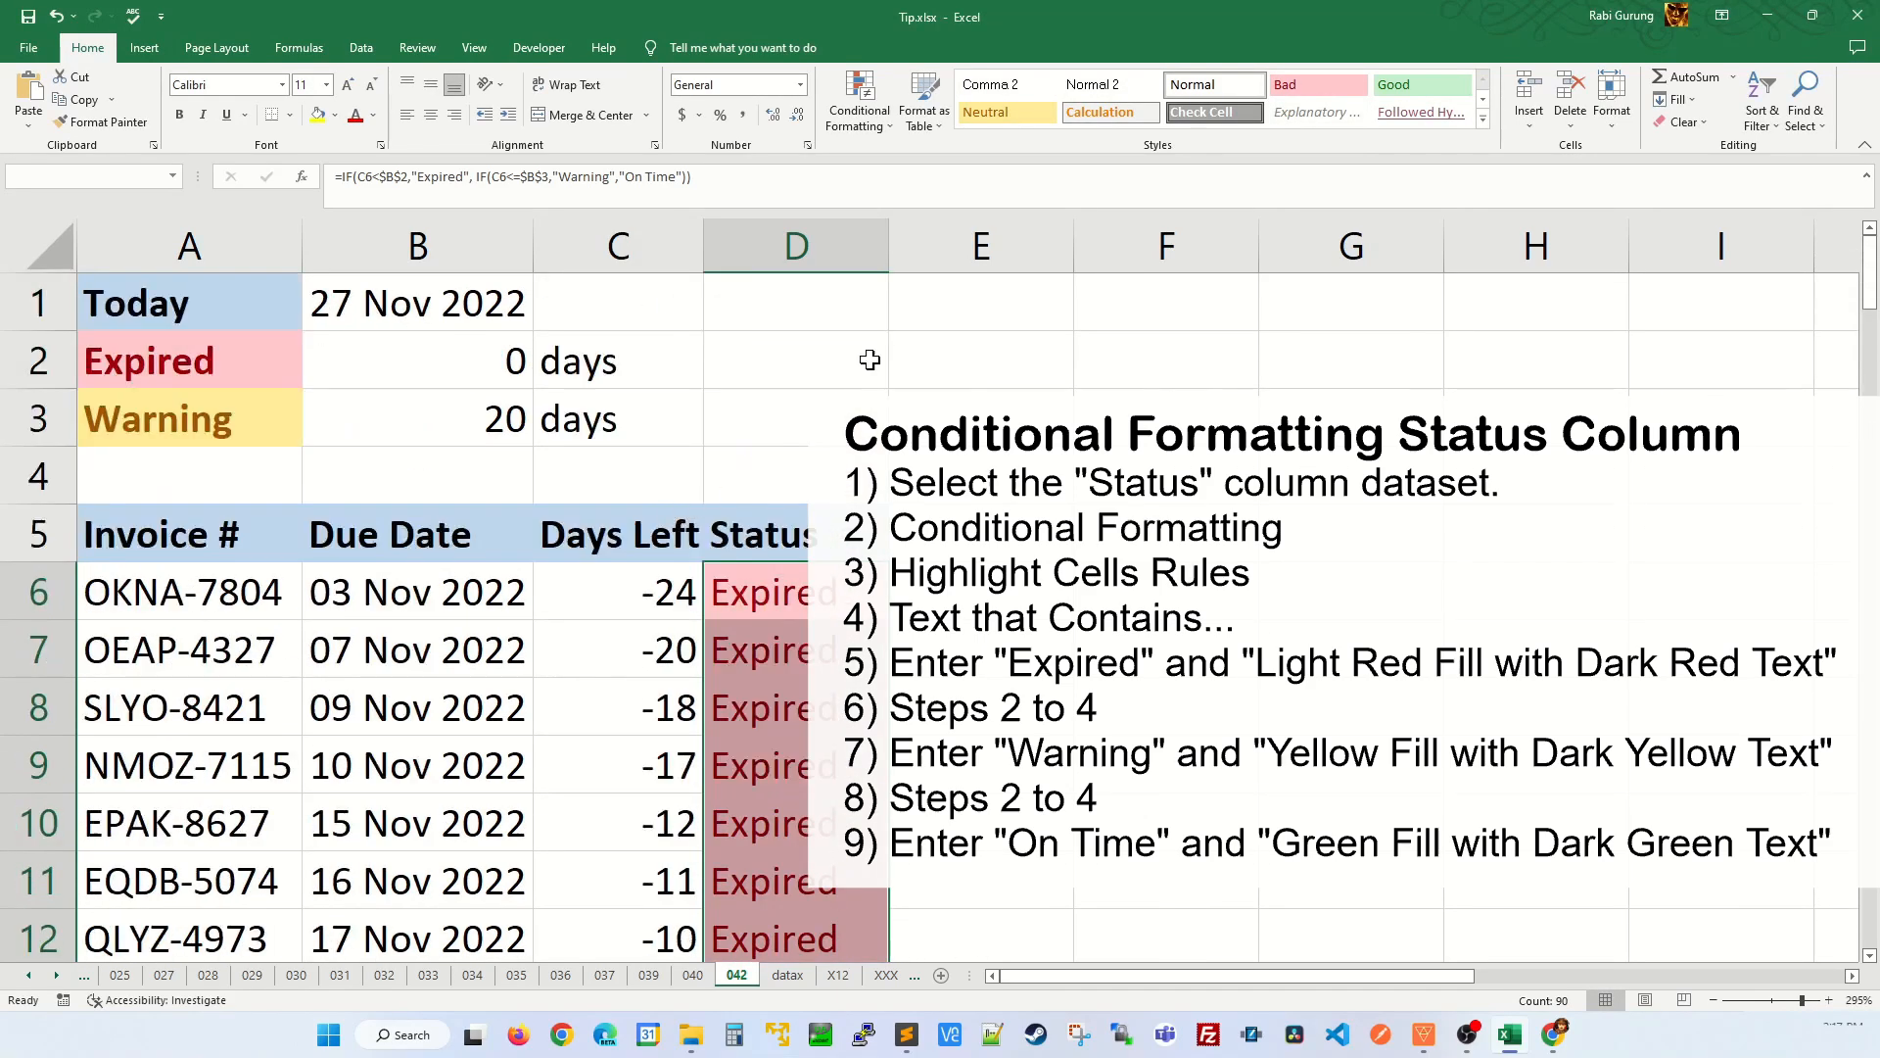
Step: Add a Text that Contains rule giving 'On Time' cells green fill with dark green text
{"action": "left_click", "coordinate": [859, 98]}
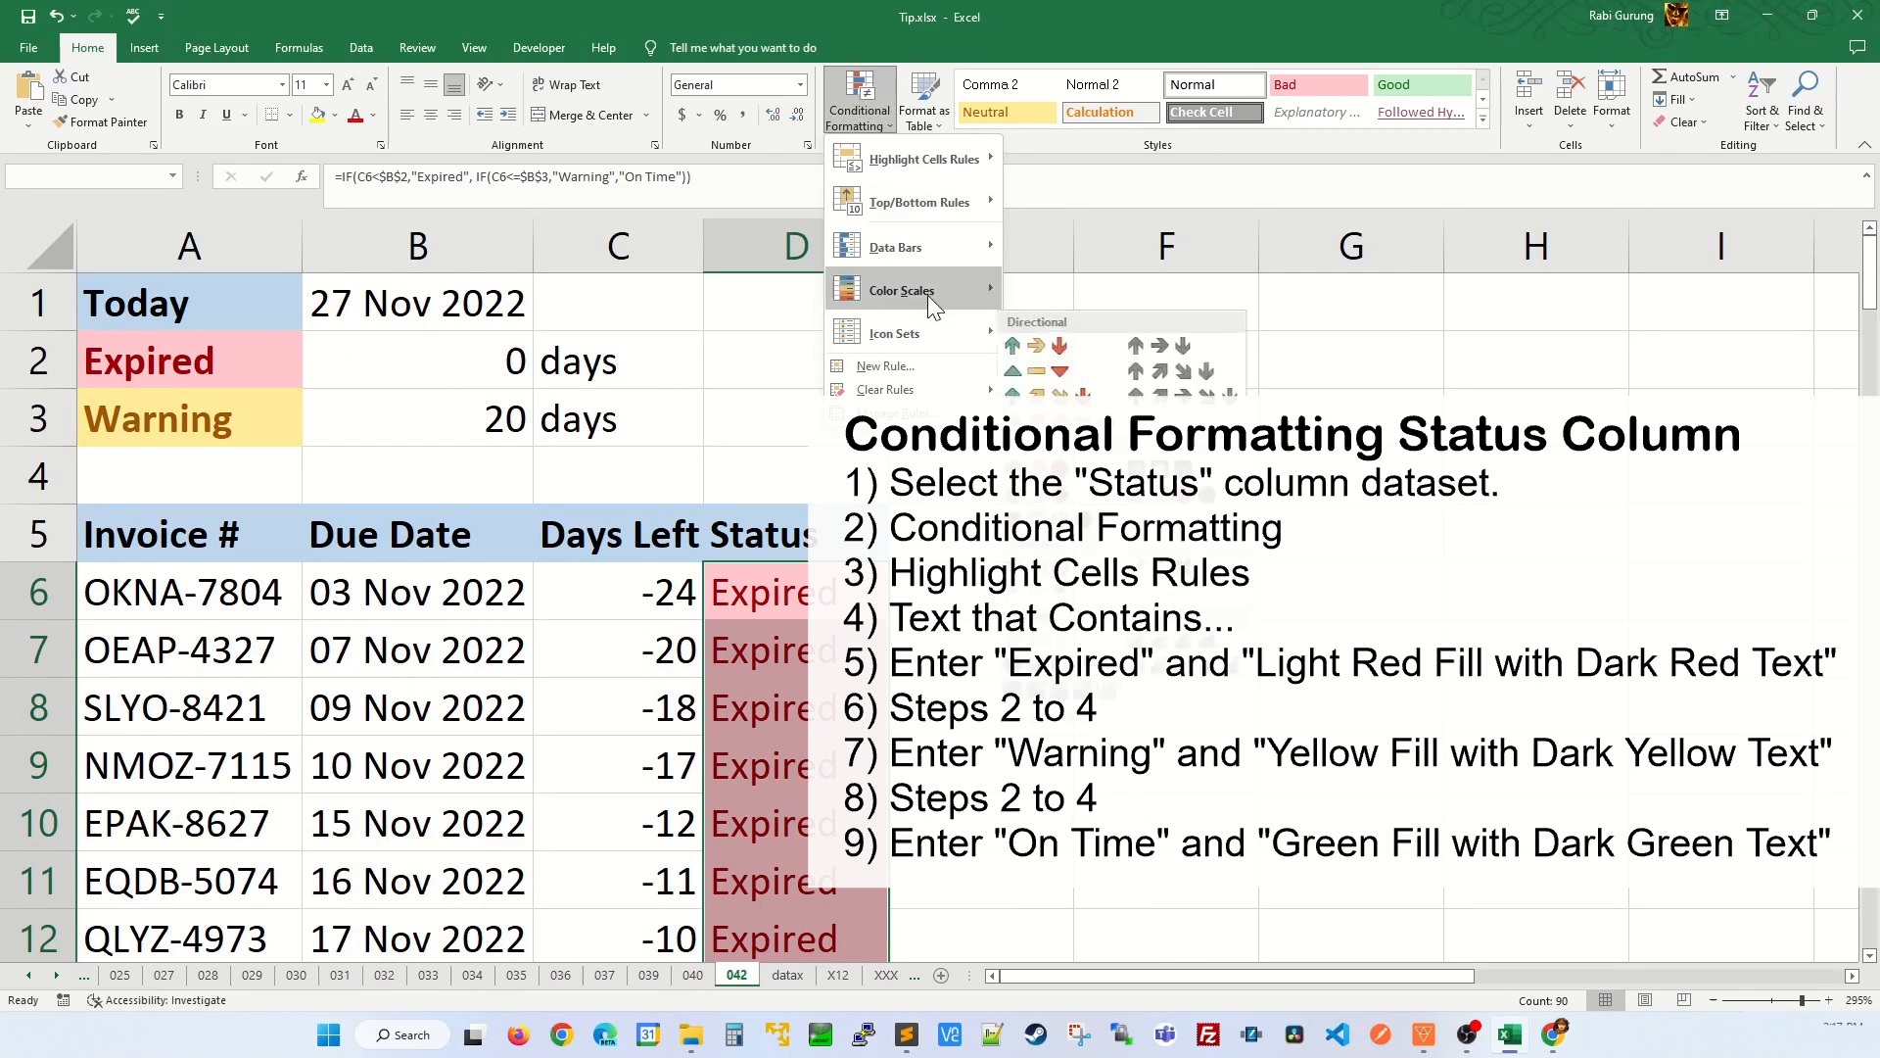
{"action": "mouse_move", "coordinate": [920, 159]}
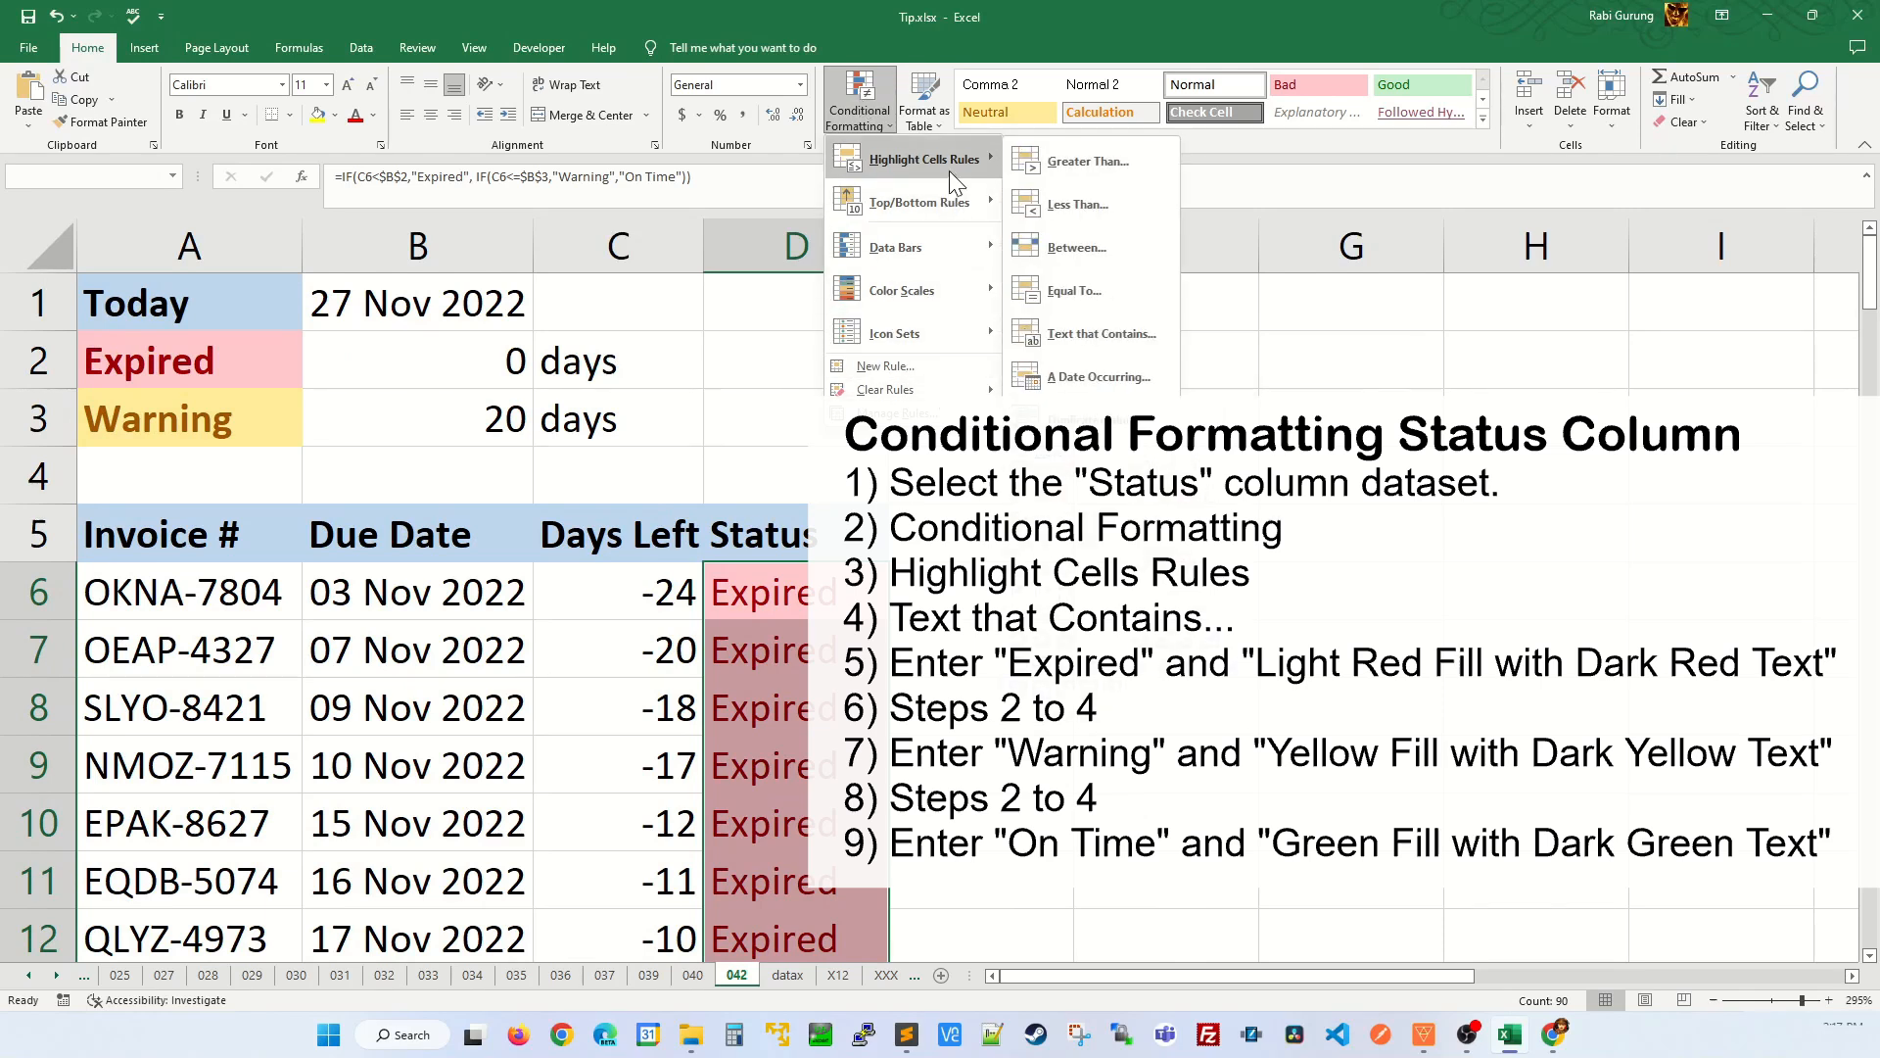
{"action": "mouse_move", "coordinate": [1091, 333]}
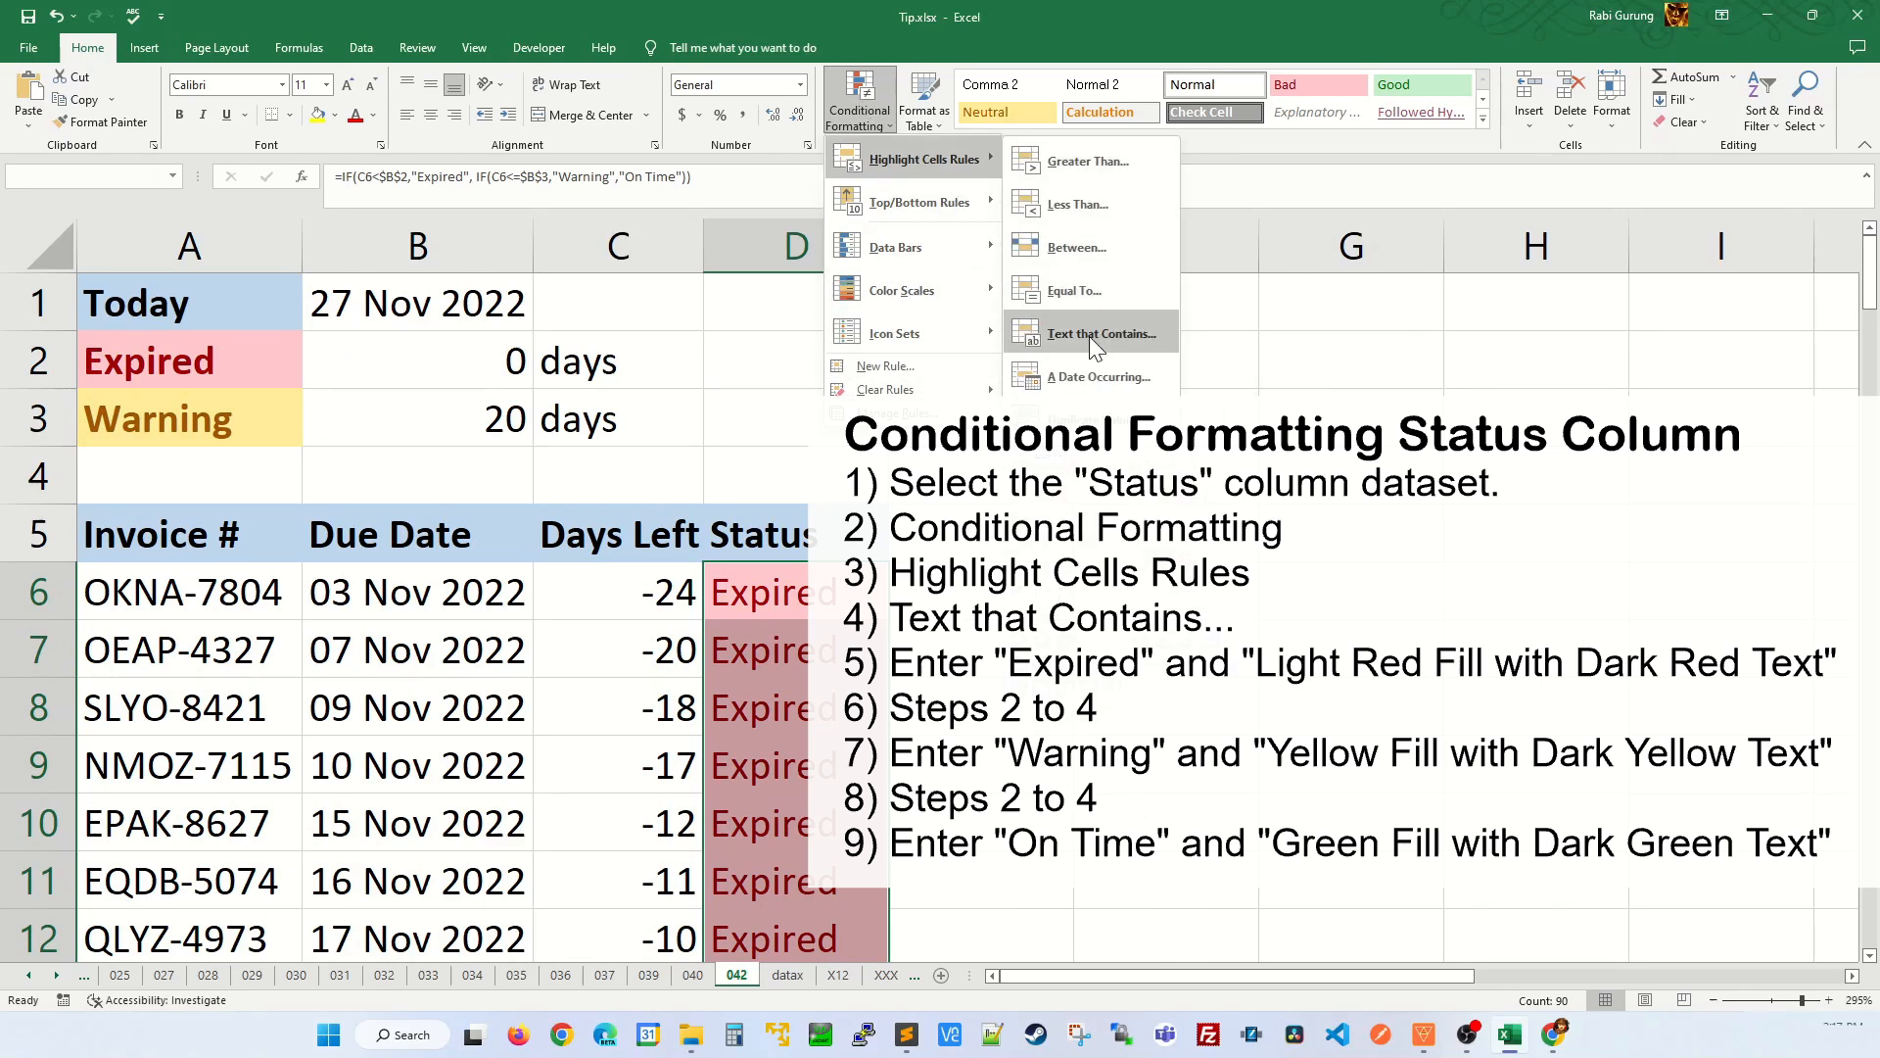
{"action": "left_click", "coordinate": [1097, 333]}
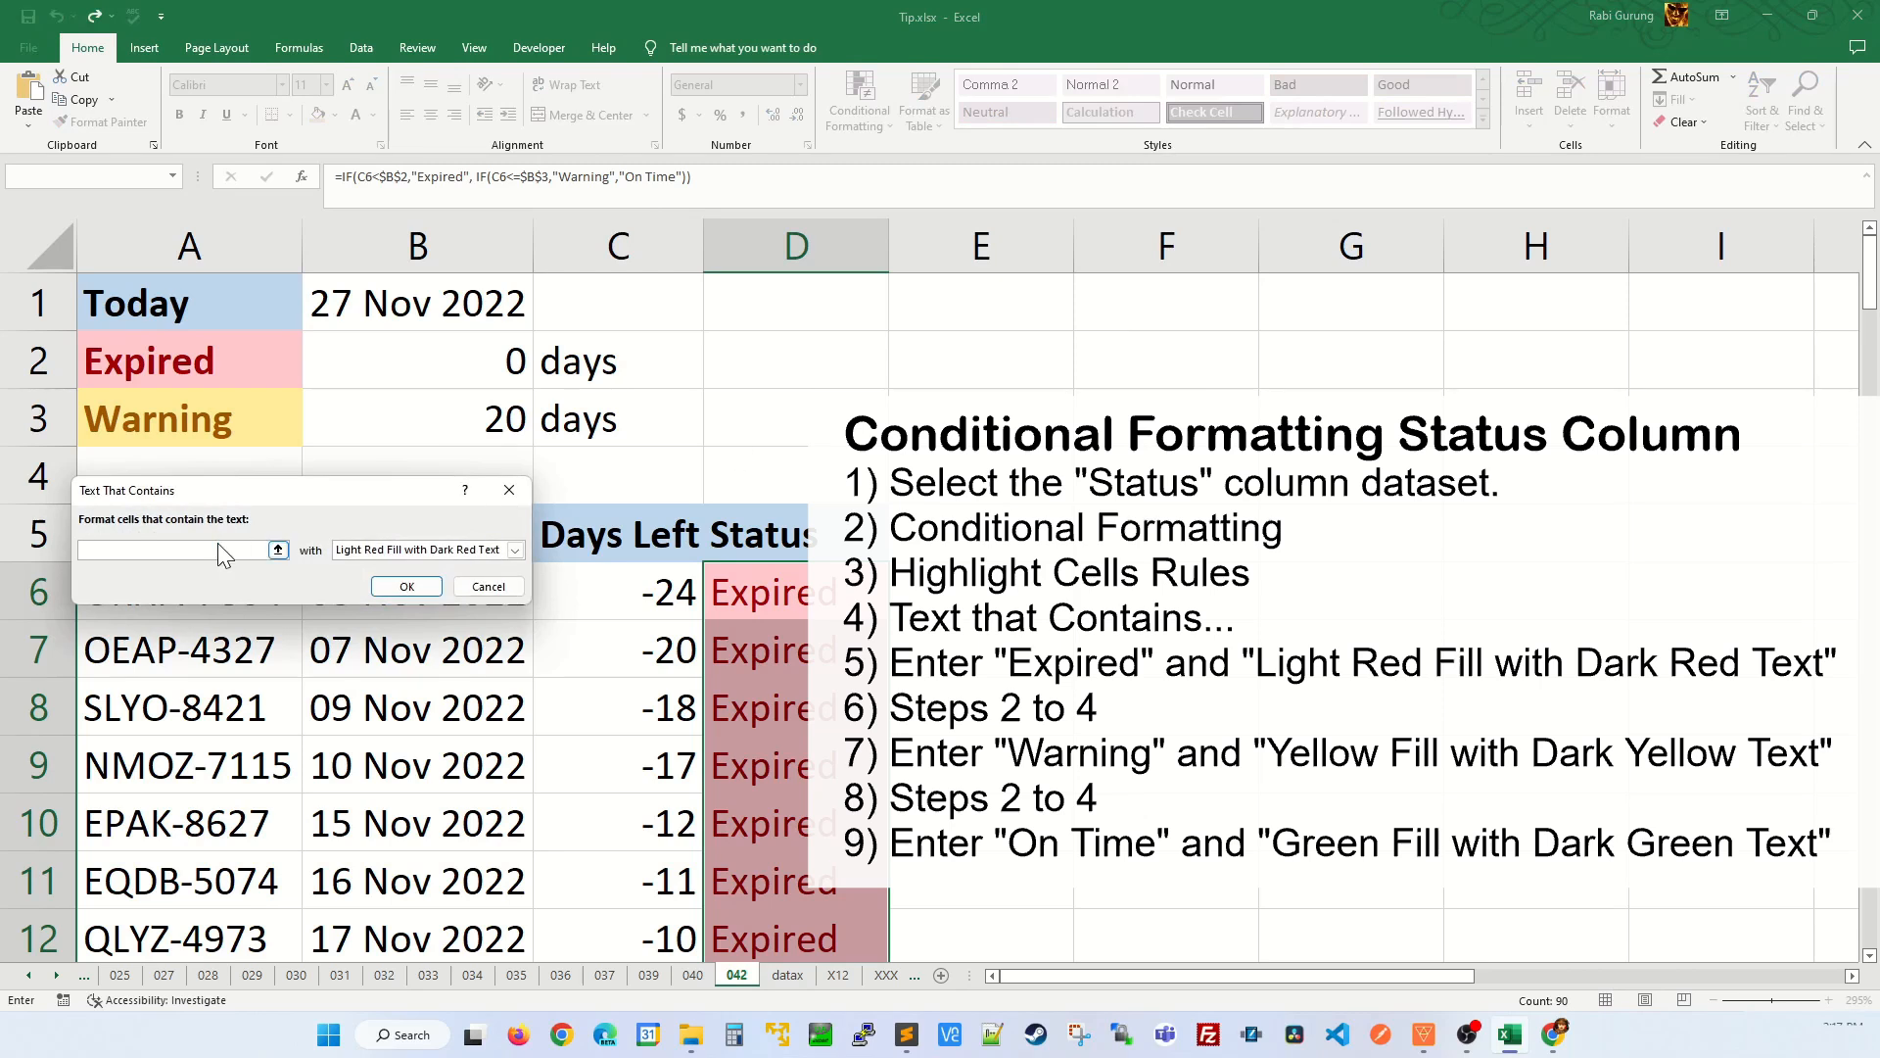
{"action": "type", "text": "On Tim"}
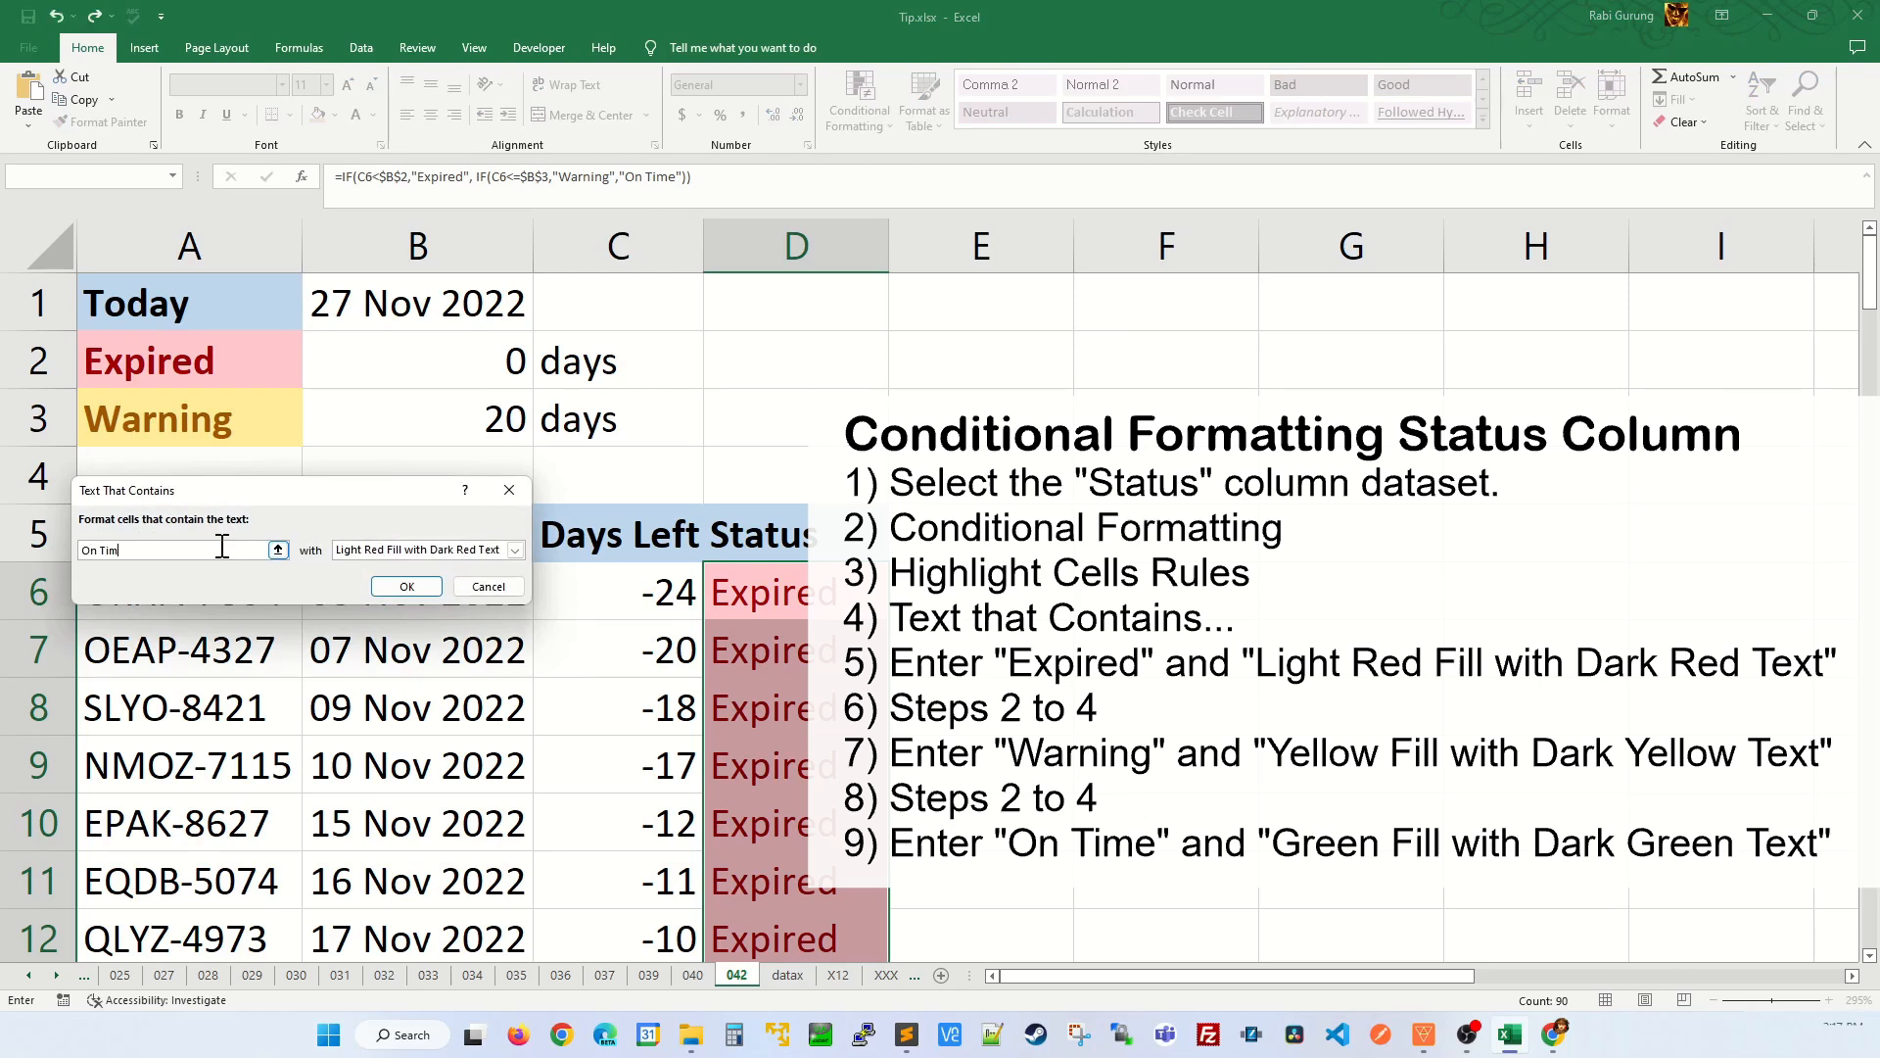
{"action": "left_click", "coordinate": [513, 549]}
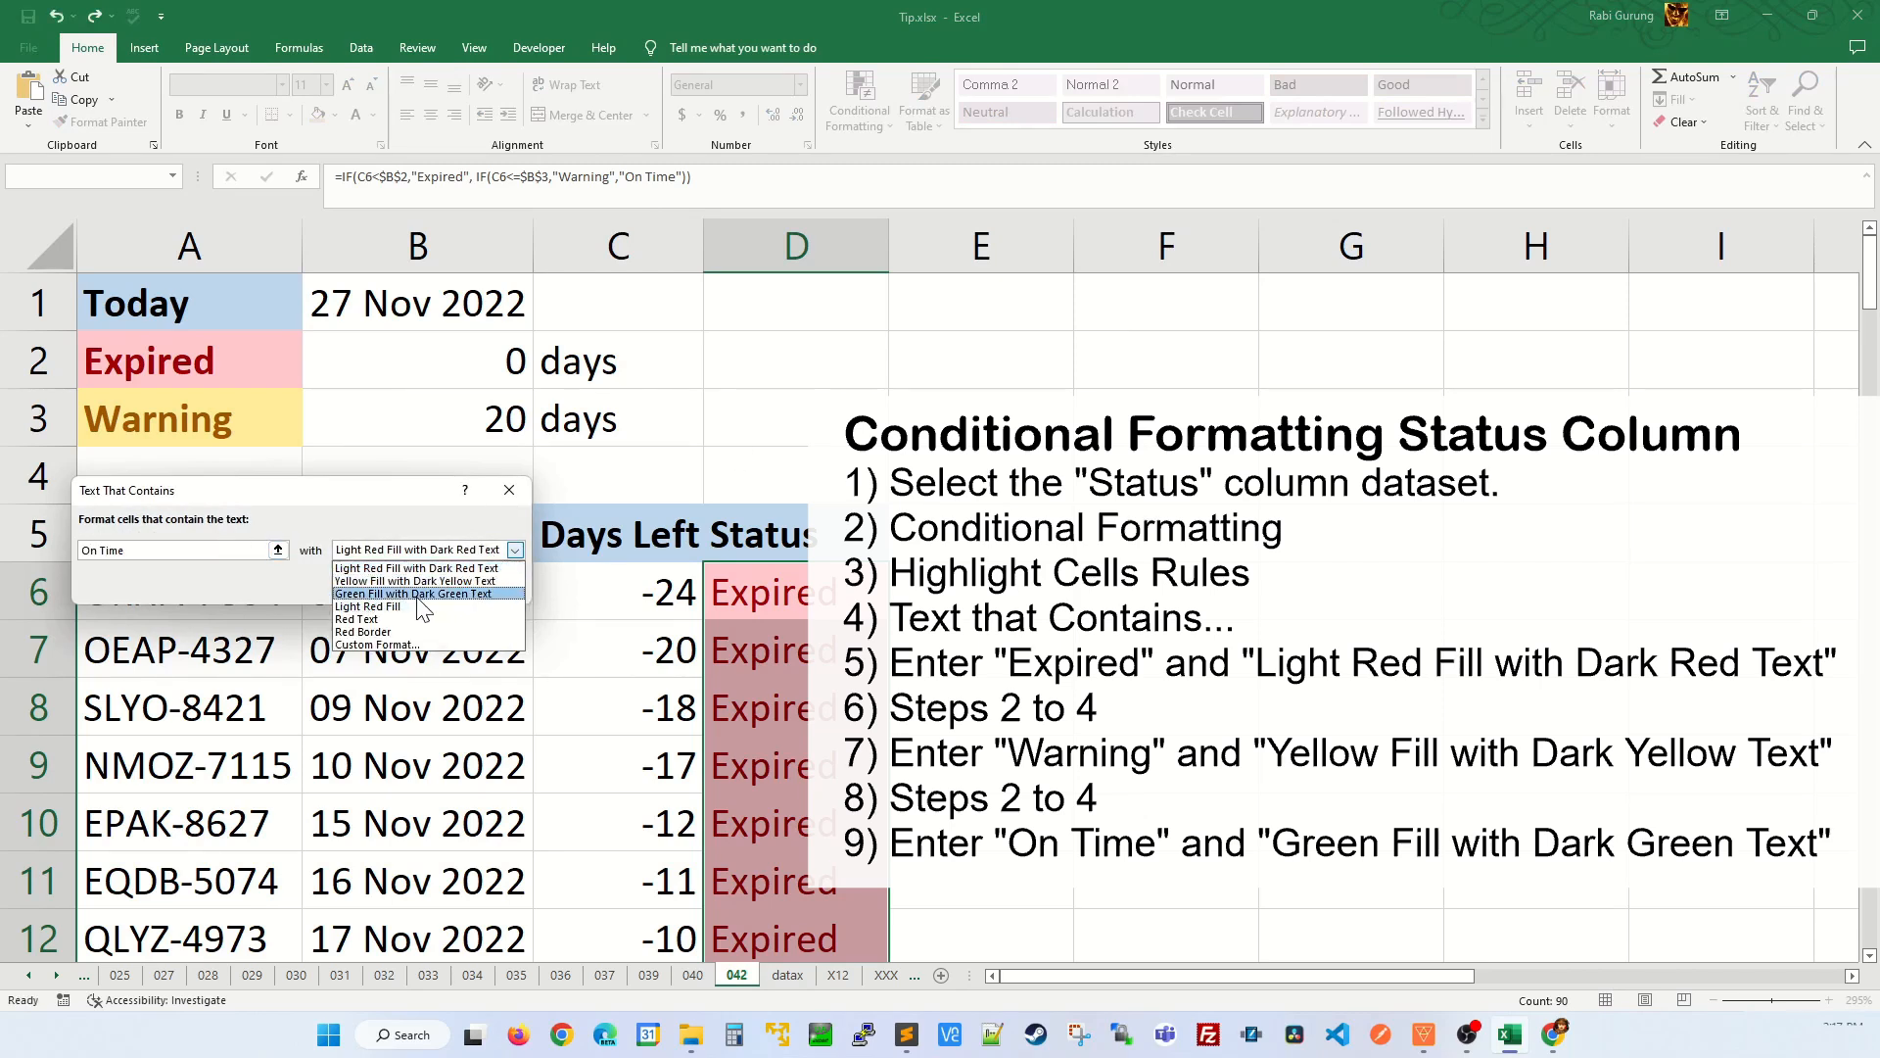
{"action": "left_click", "coordinate": [413, 594]}
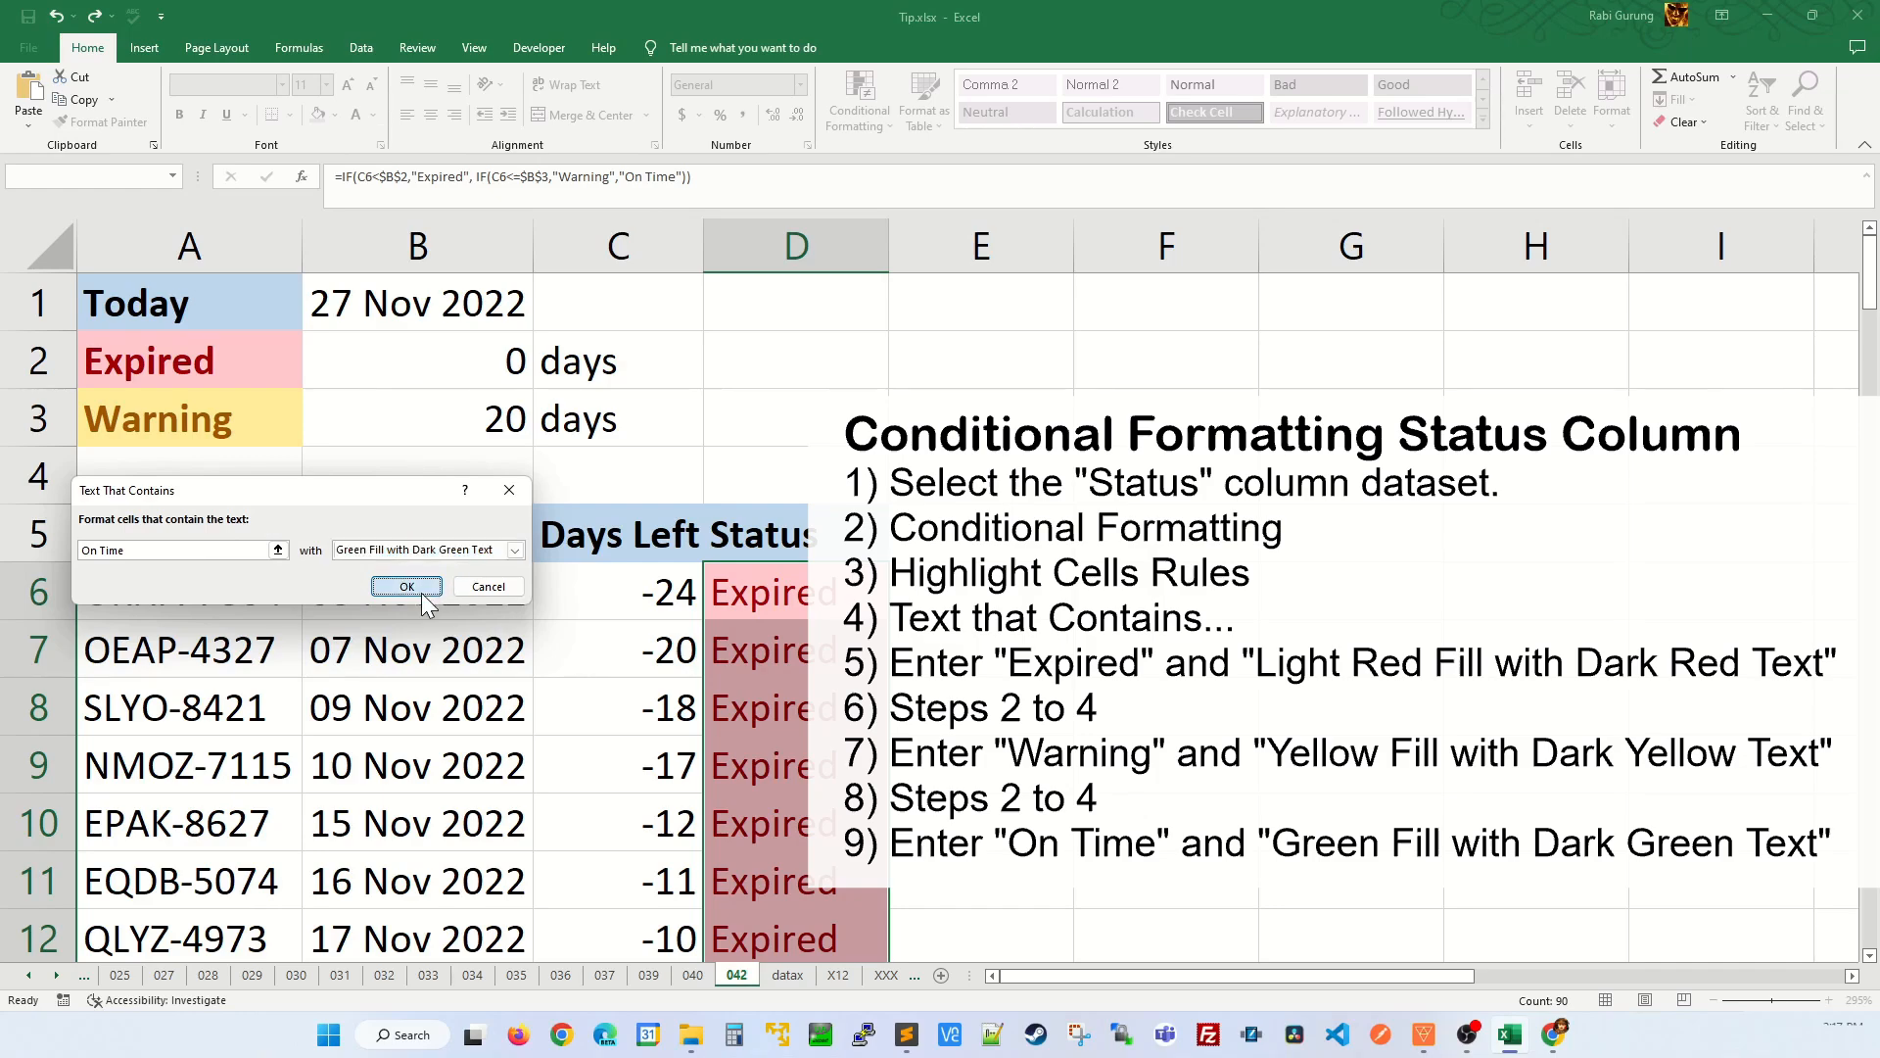
{"action": "left_click", "coordinate": [405, 587]}
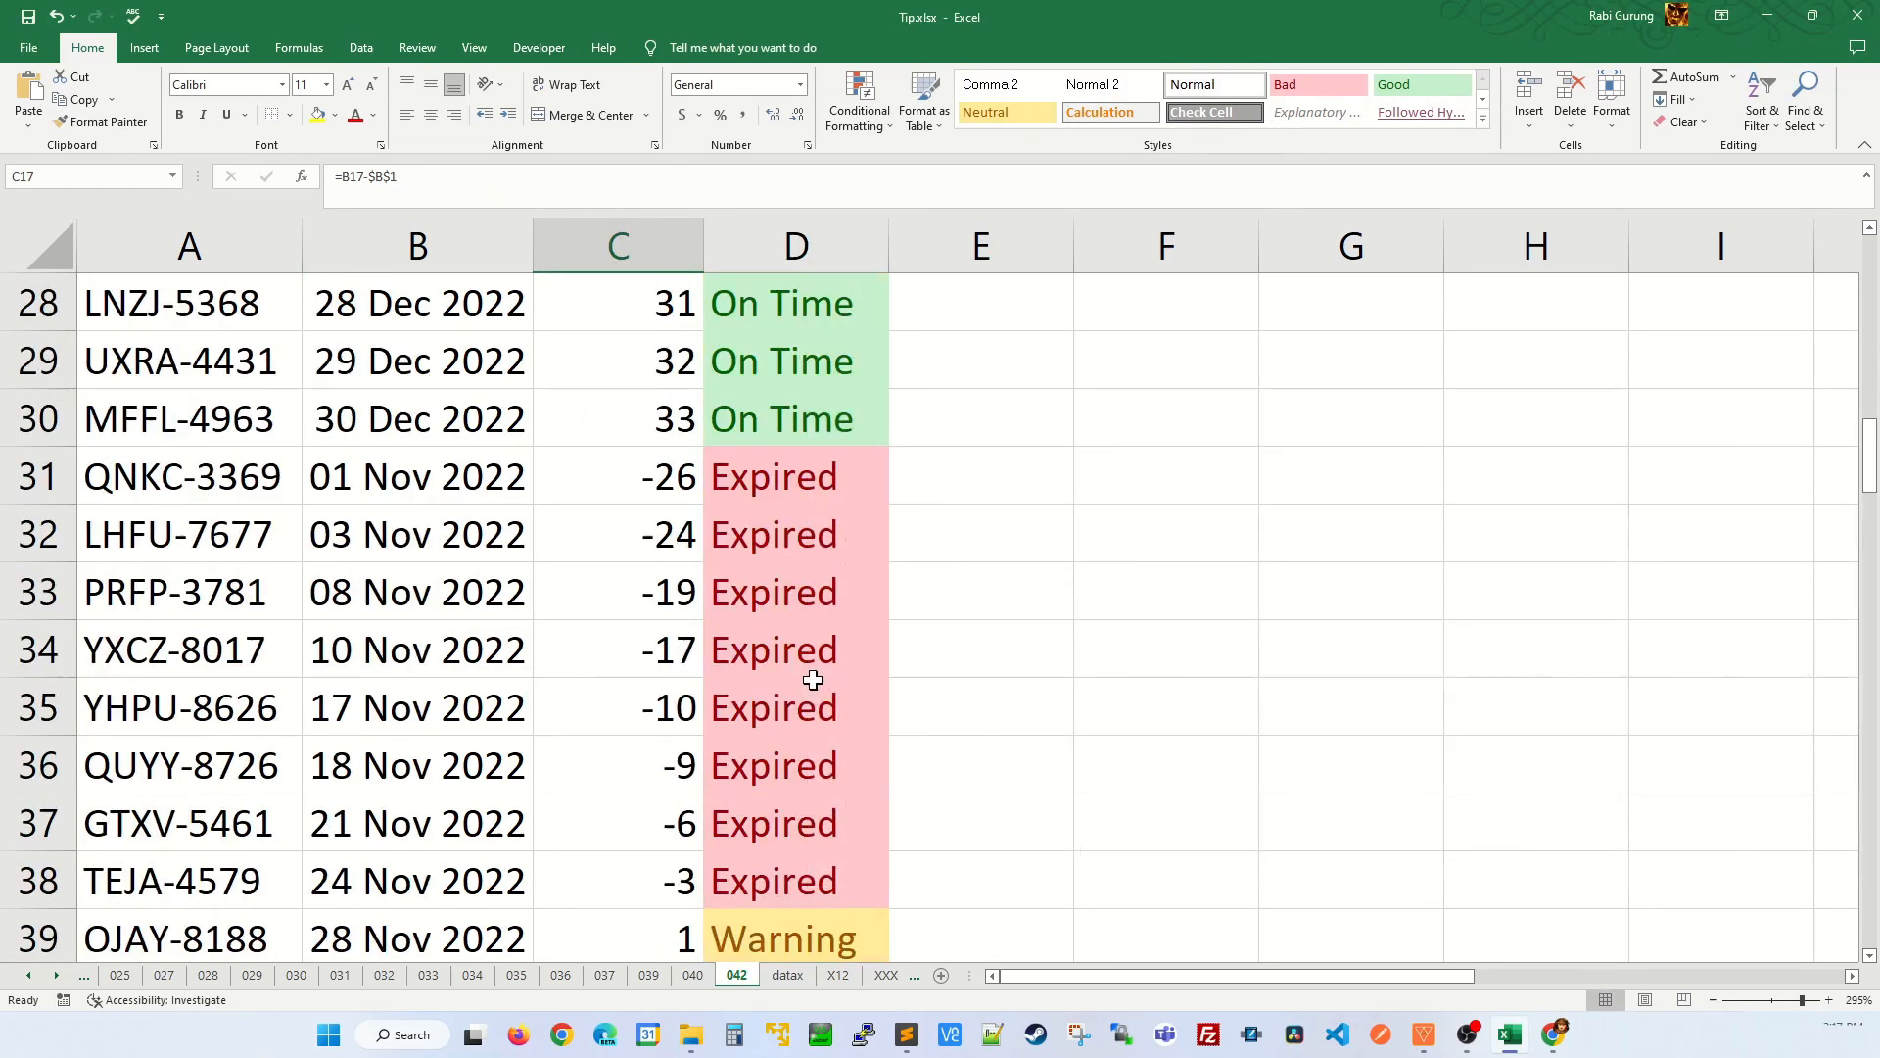